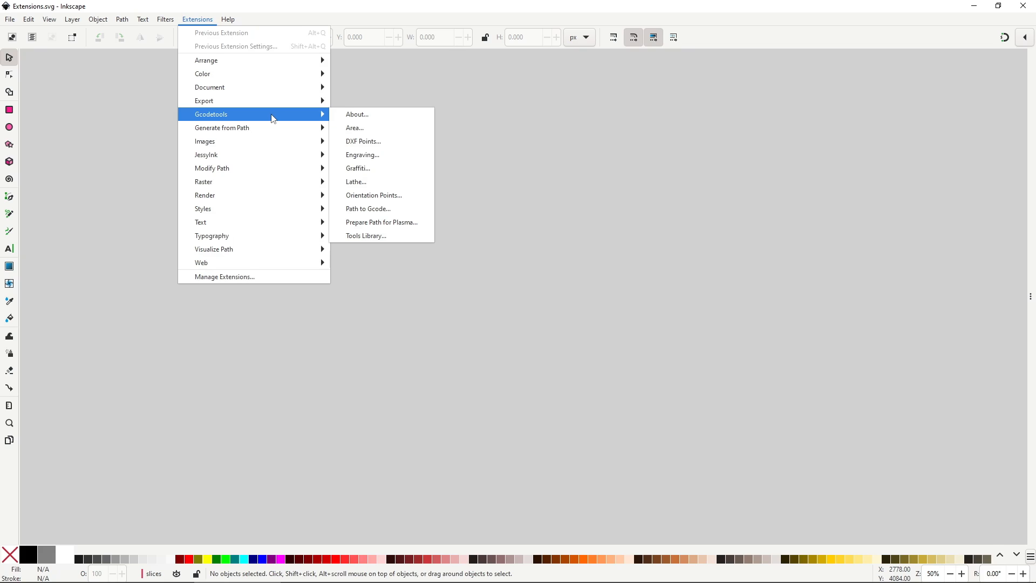
mouse_move(277, 128)
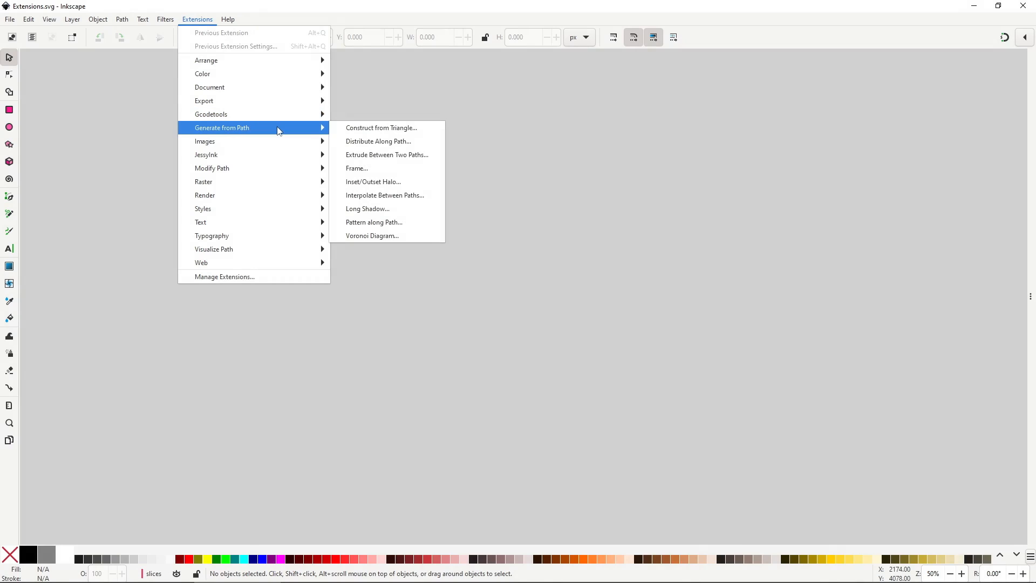
Step: Select the open black triangle path as the target for Construct from Triangle
click(381, 128)
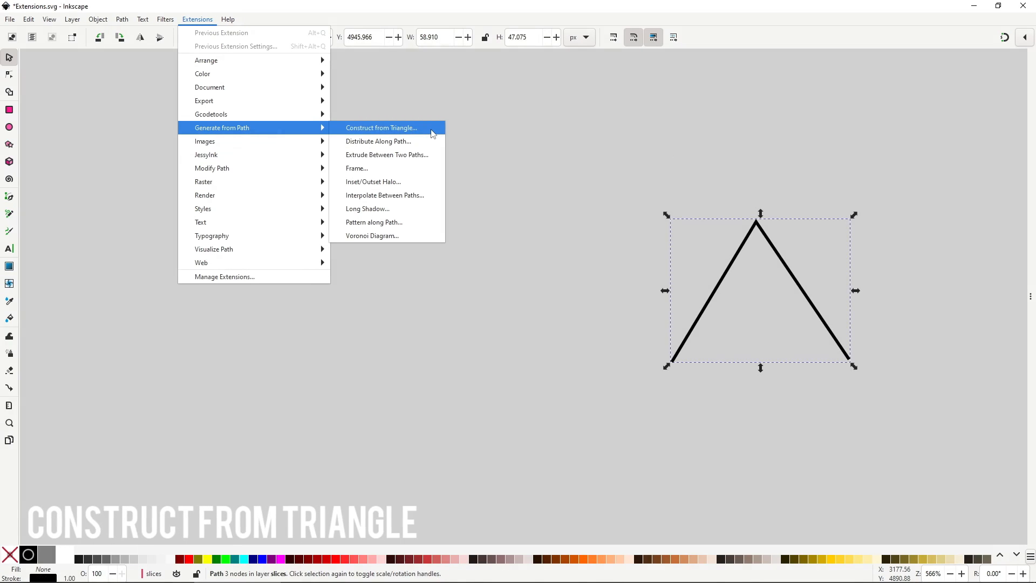
Step: Preview circumcircle, circumcentre and excircle constructions on the triangle, then clear them
click(381, 128)
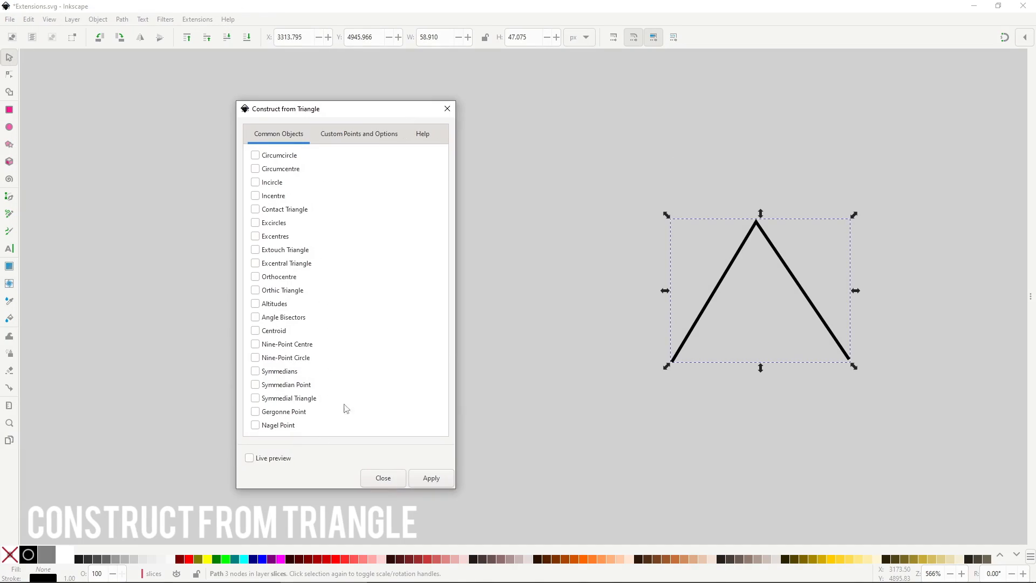
click(254, 155)
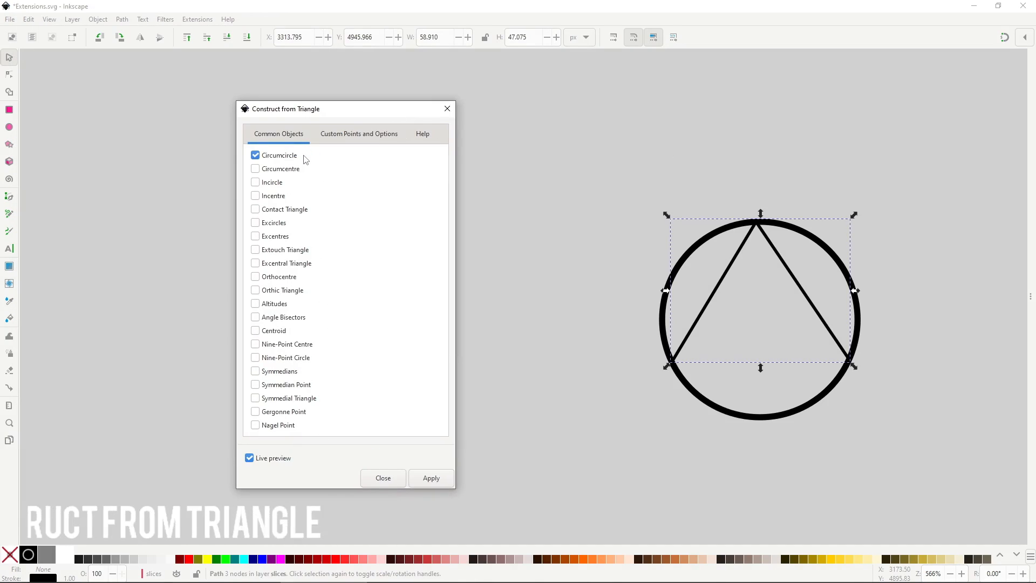
click(255, 156)
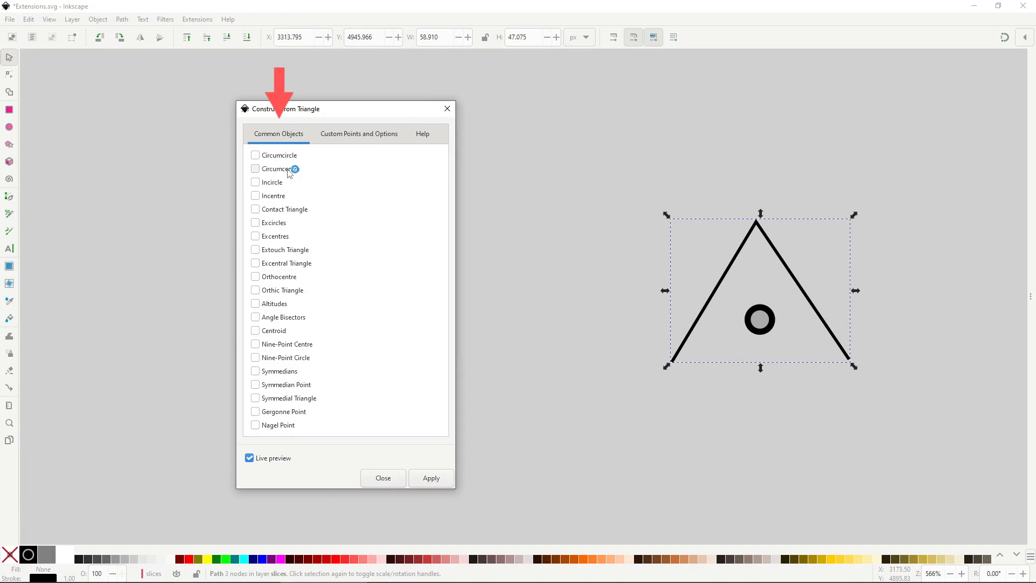
click(255, 223)
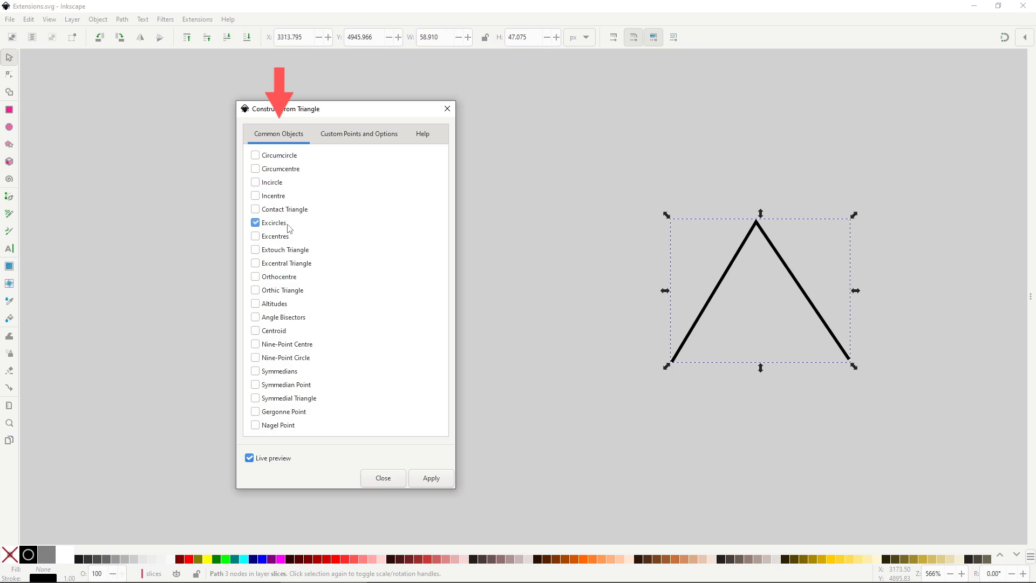
click(255, 276)
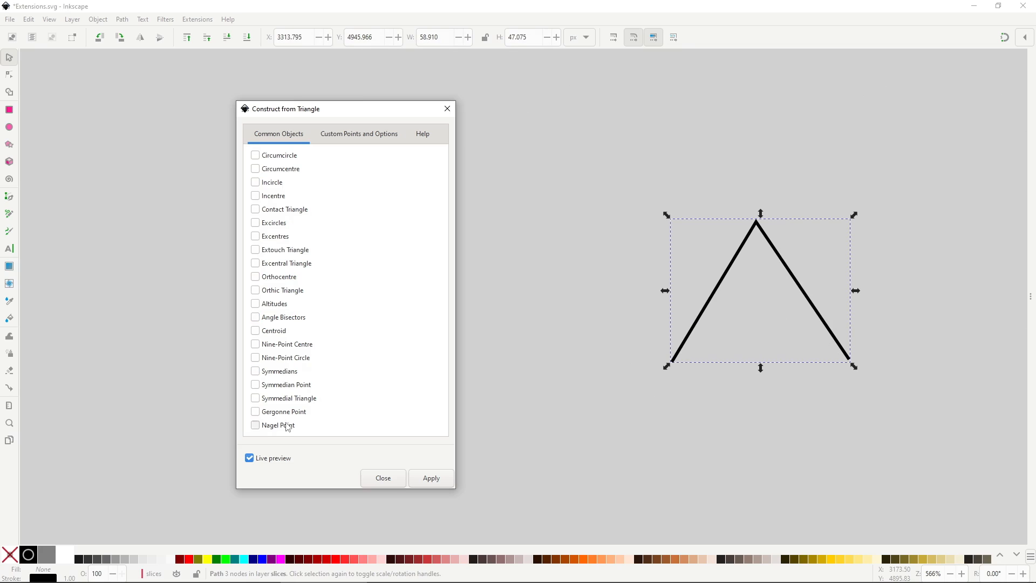
click(359, 134)
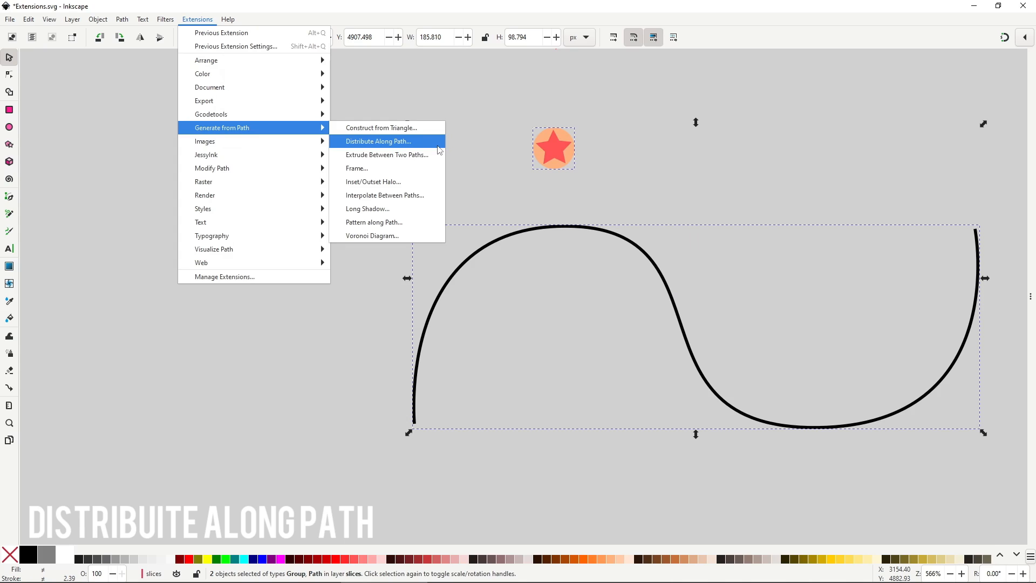
Step: Preview star copies spread along the curve with Distribute Along Path, then turn preview off
click(378, 141)
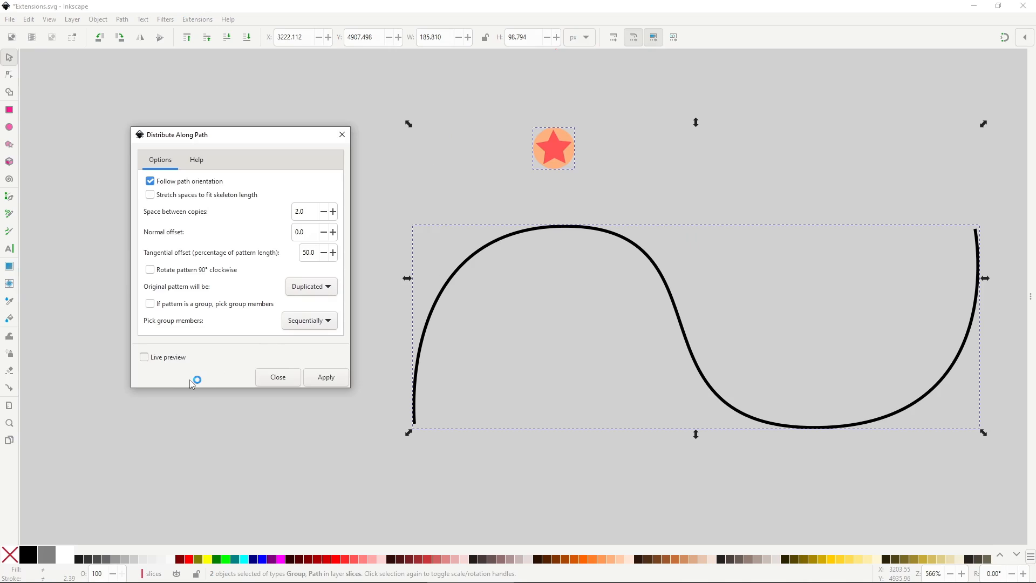
click(144, 357)
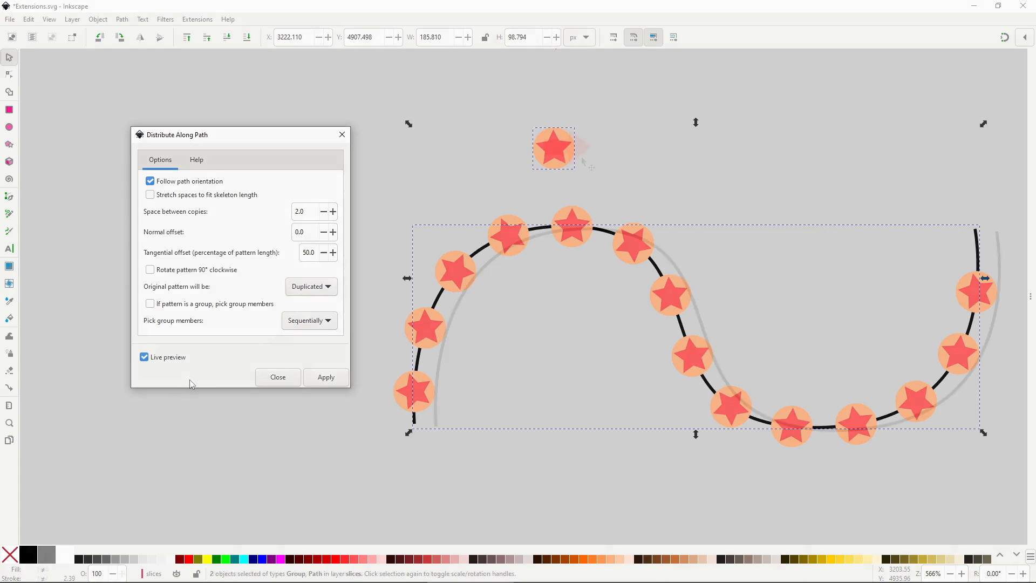
click(197, 19)
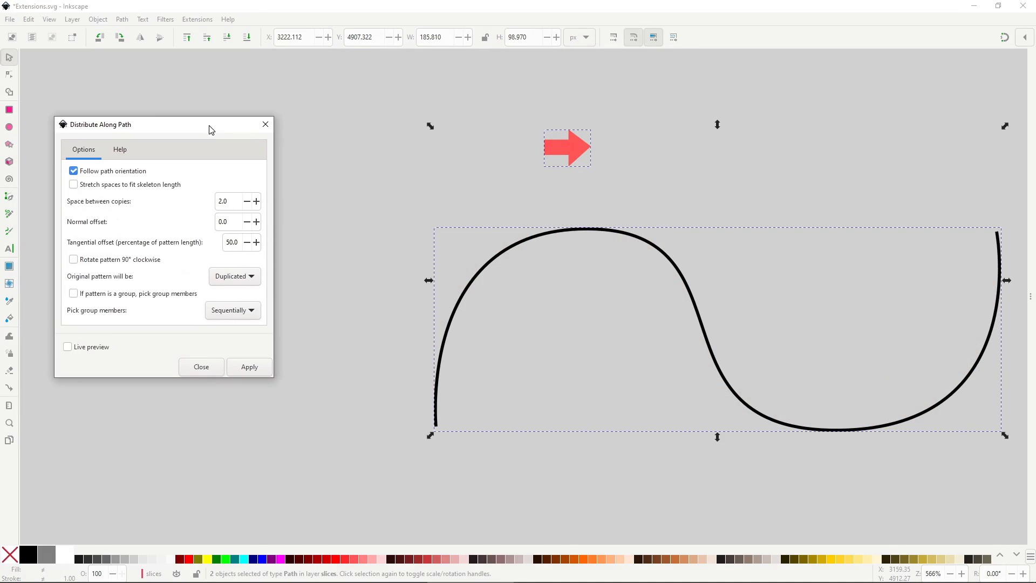
Step: Preview red arrows along the curve with spacing 5.0, trying offset and 90° rotation
click(67, 346)
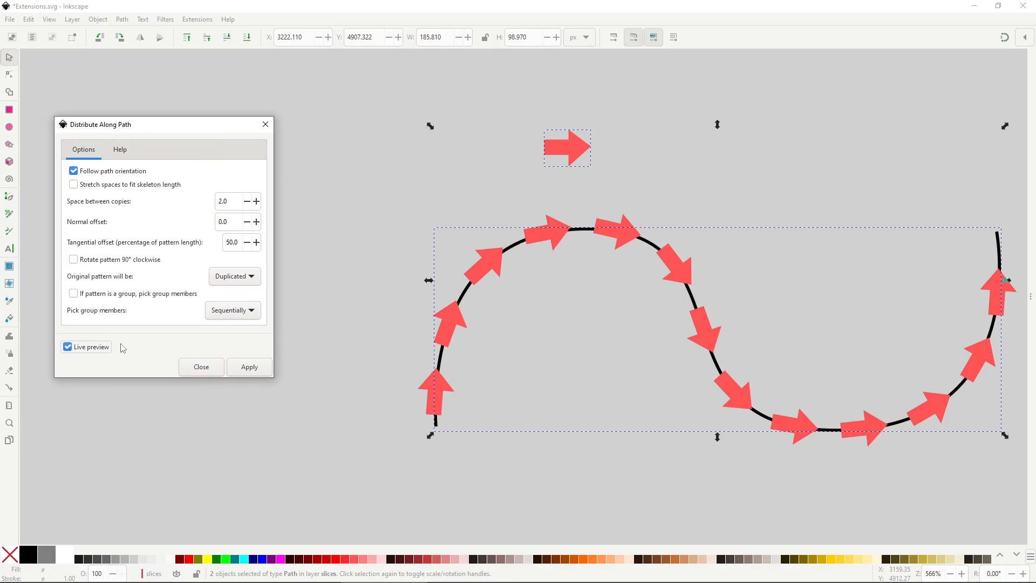
click(227, 201)
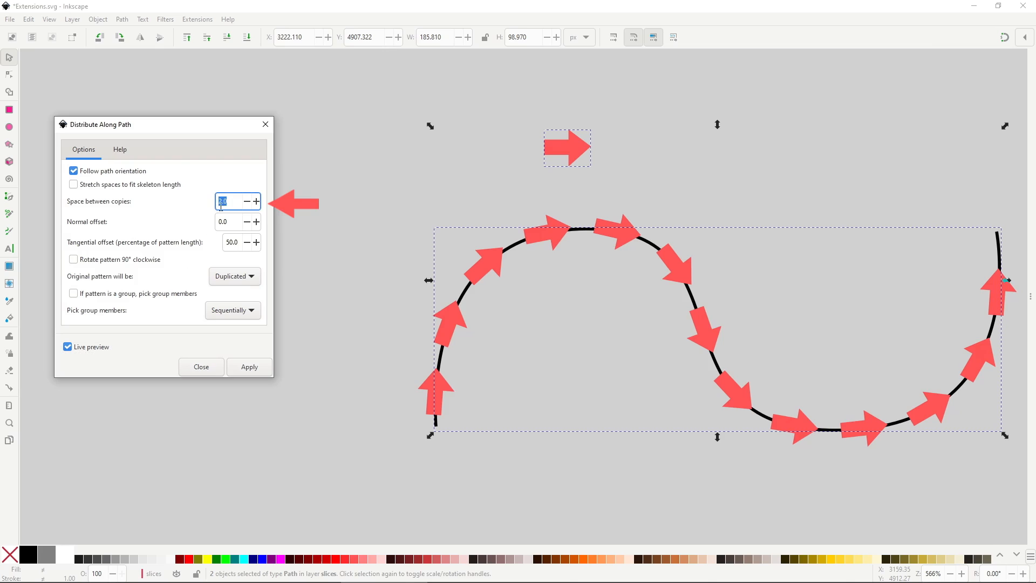
text(5.0)
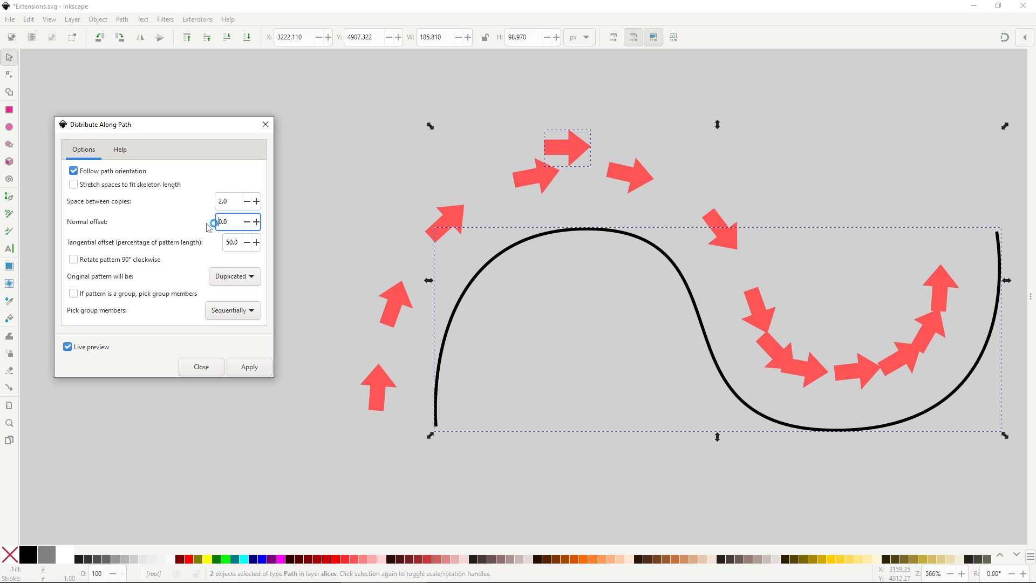
click(73, 259)
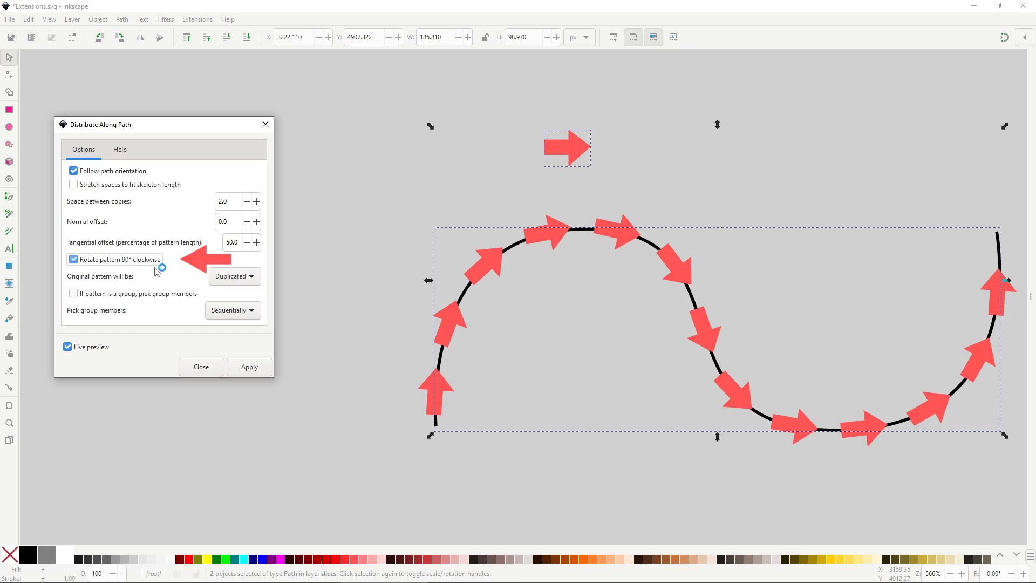
click(73, 259)
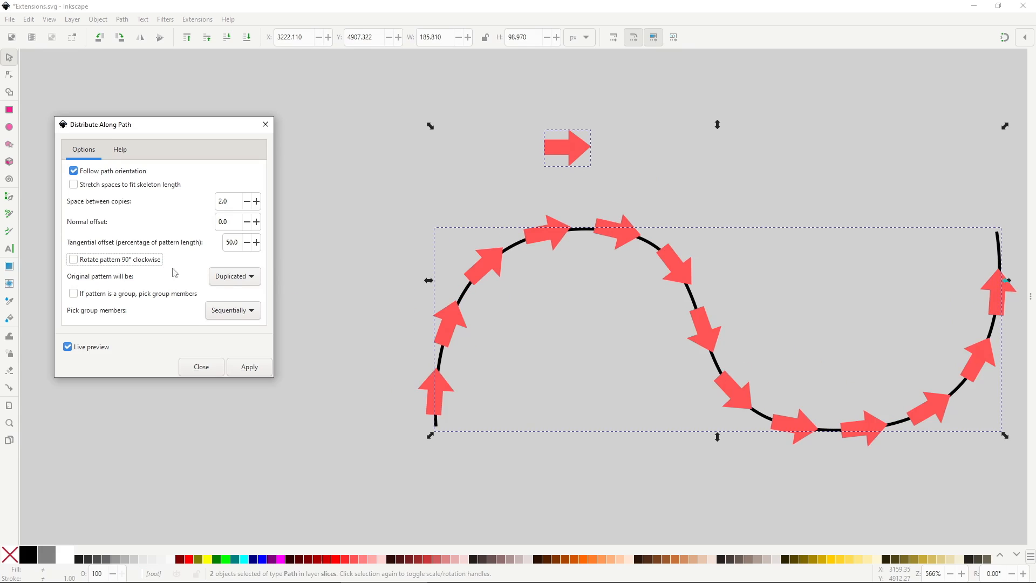
Step: Try Moved, Duplicated and Cloned originals, apply clones, and reshape the original arrow
click(235, 276)
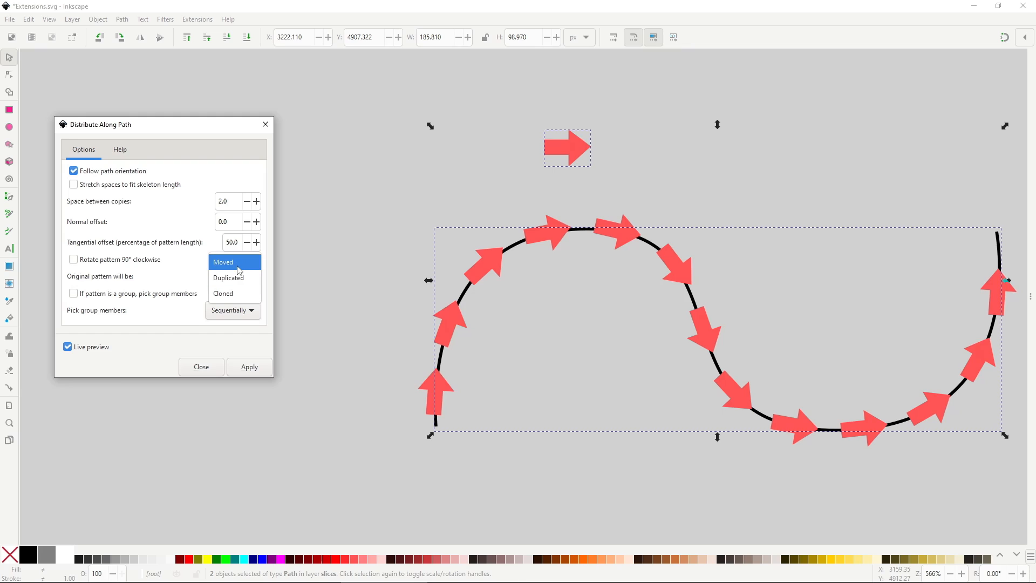
click(223, 262)
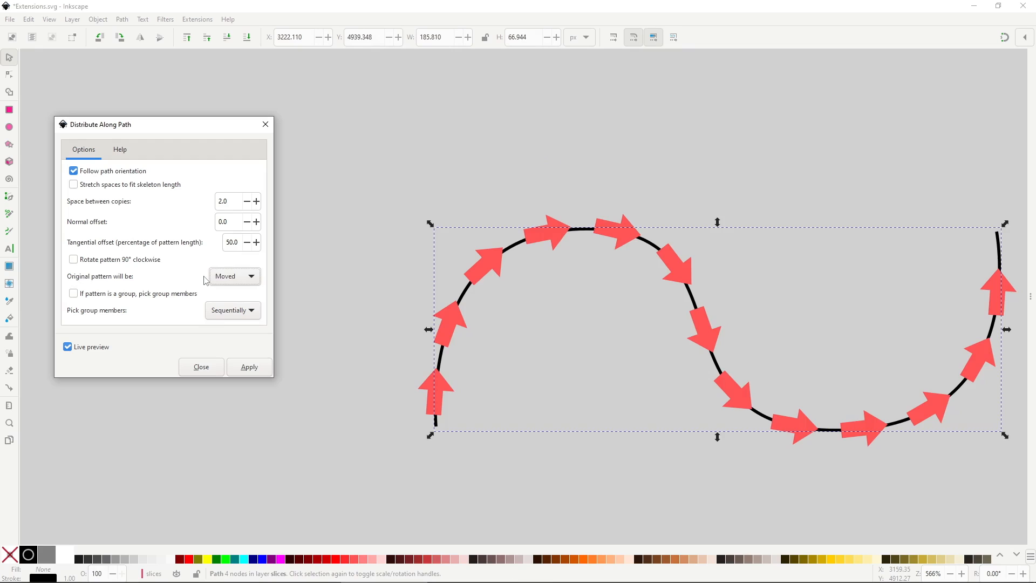
click(234, 275)
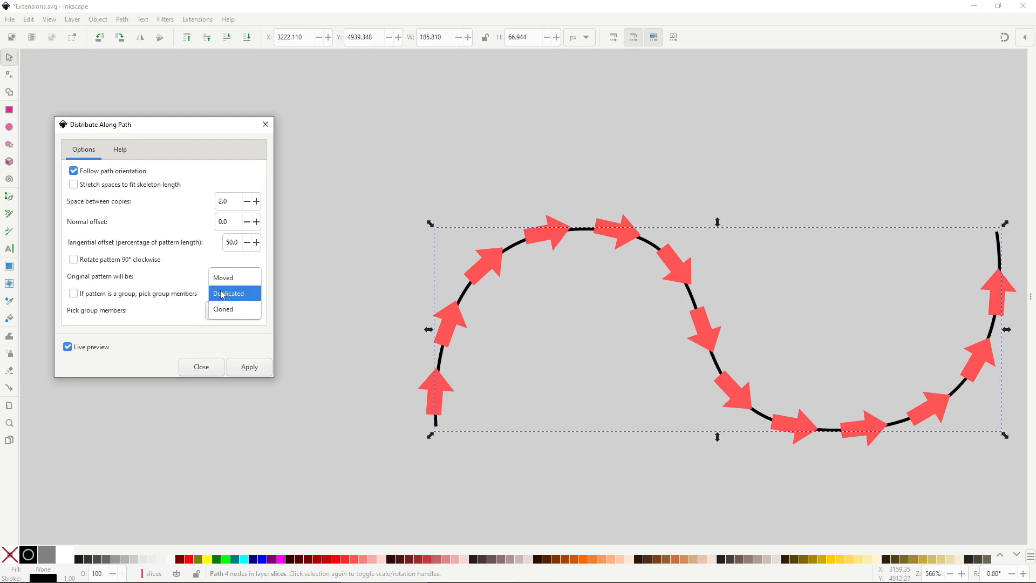
click(228, 293)
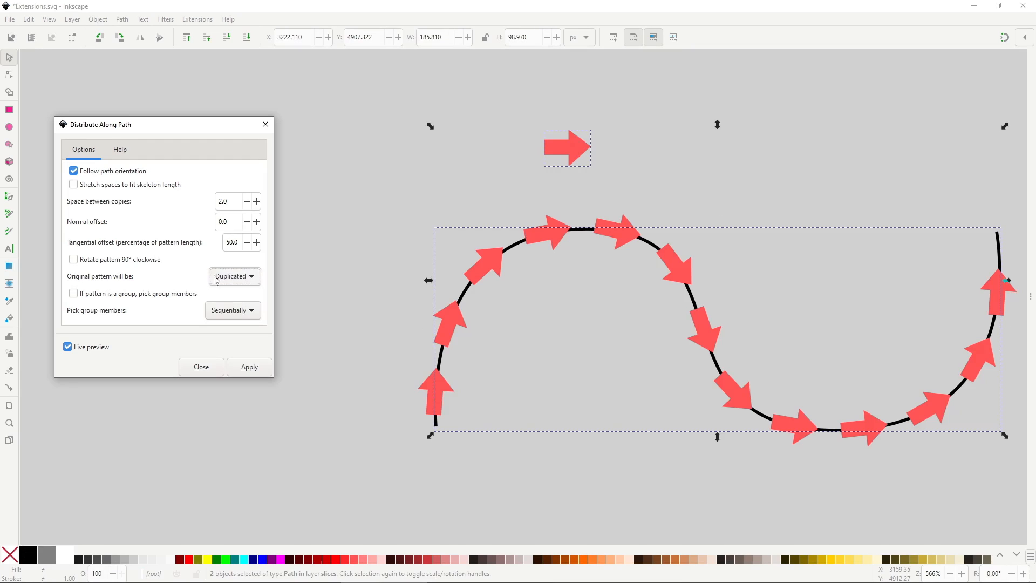
click(234, 276)
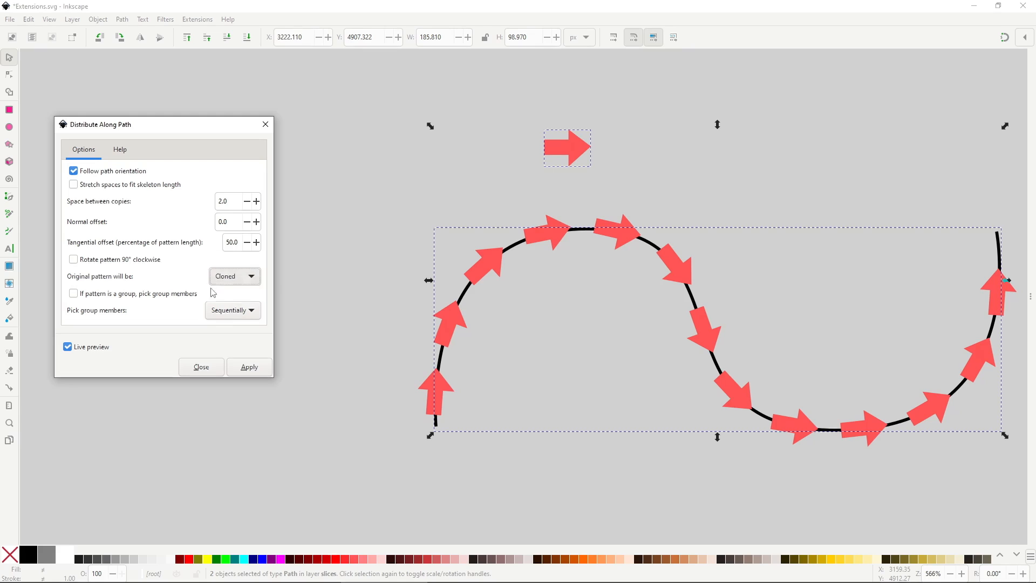
click(67, 347)
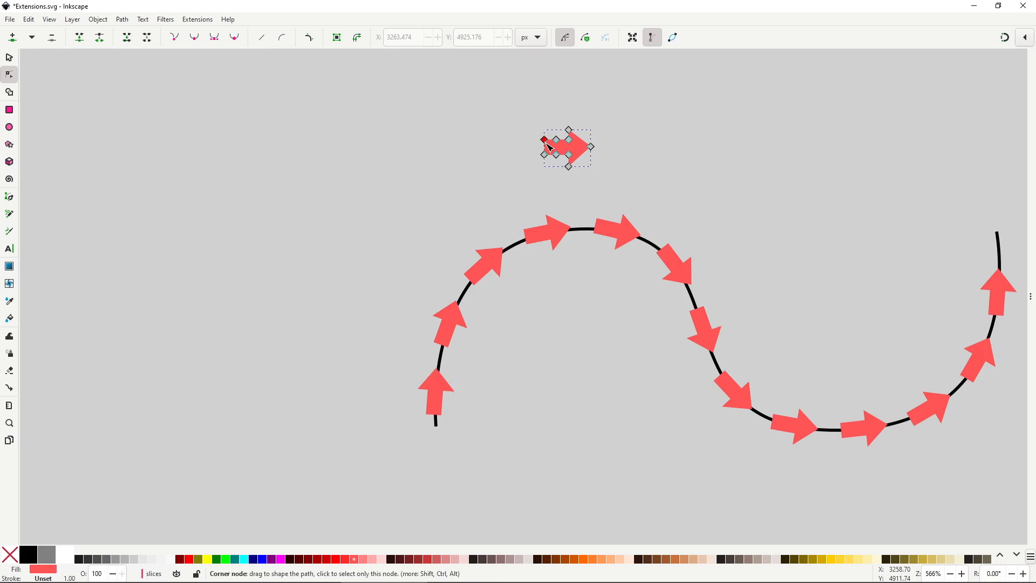
drag(545, 147, 543, 153)
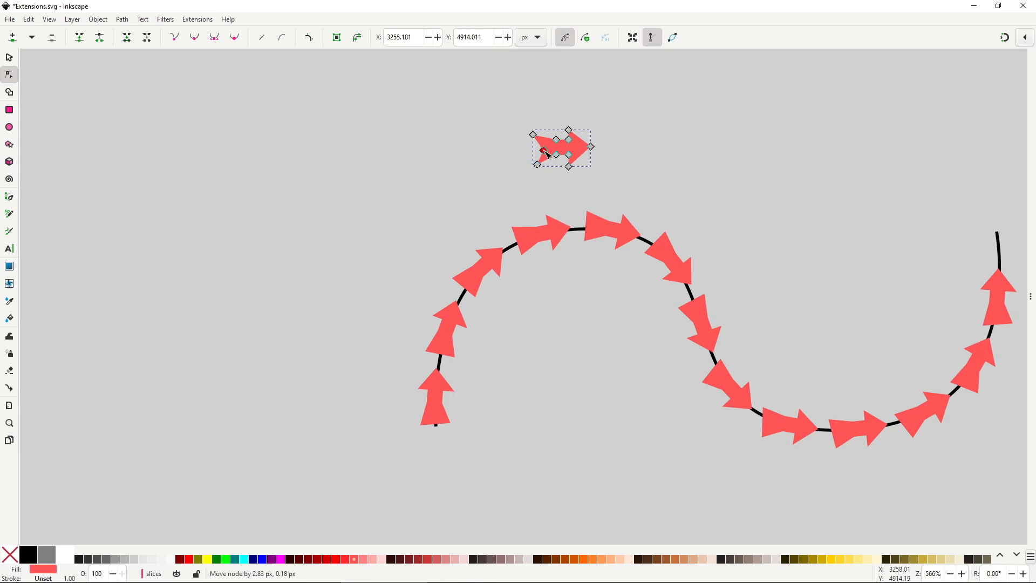
click(197, 19)
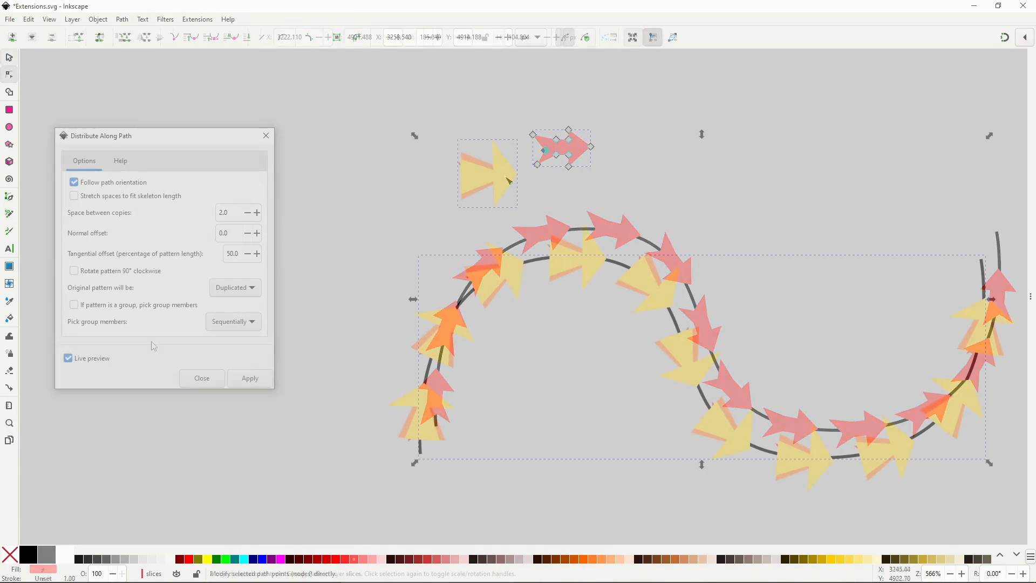
Step: Pick group members individually along the curve, trying Randomly then Sequentially
click(74, 304)
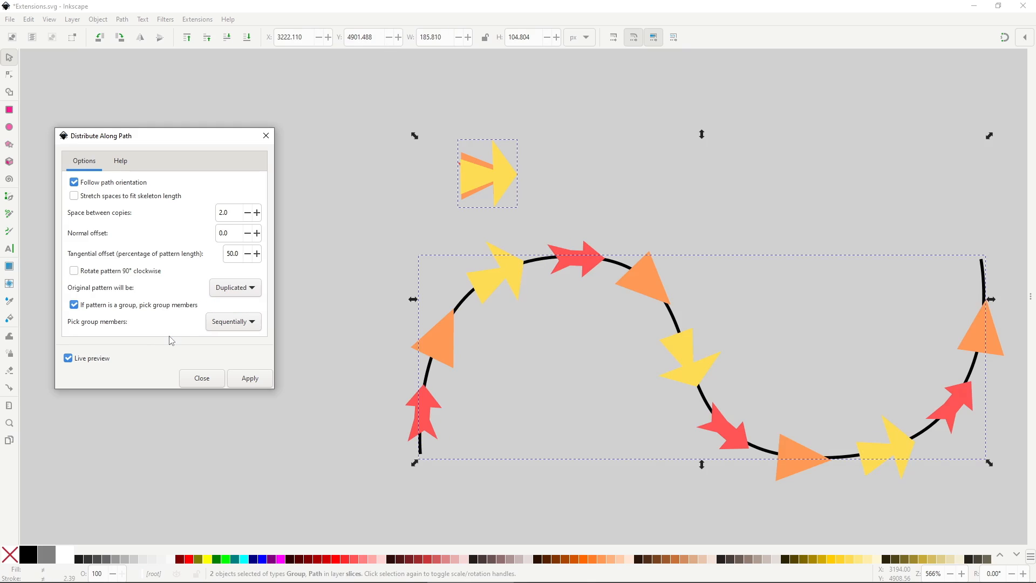
click(233, 321)
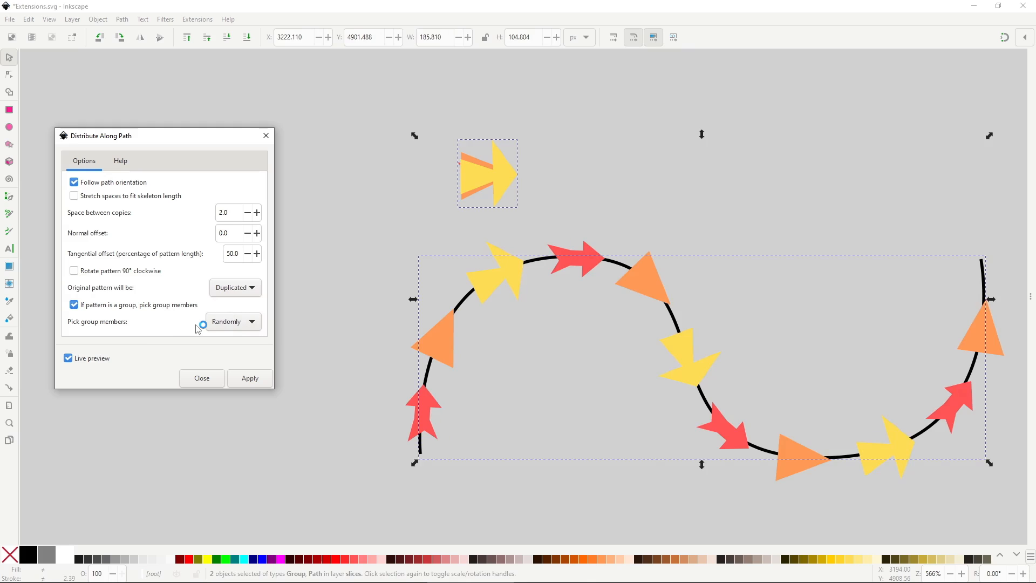
click(232, 321)
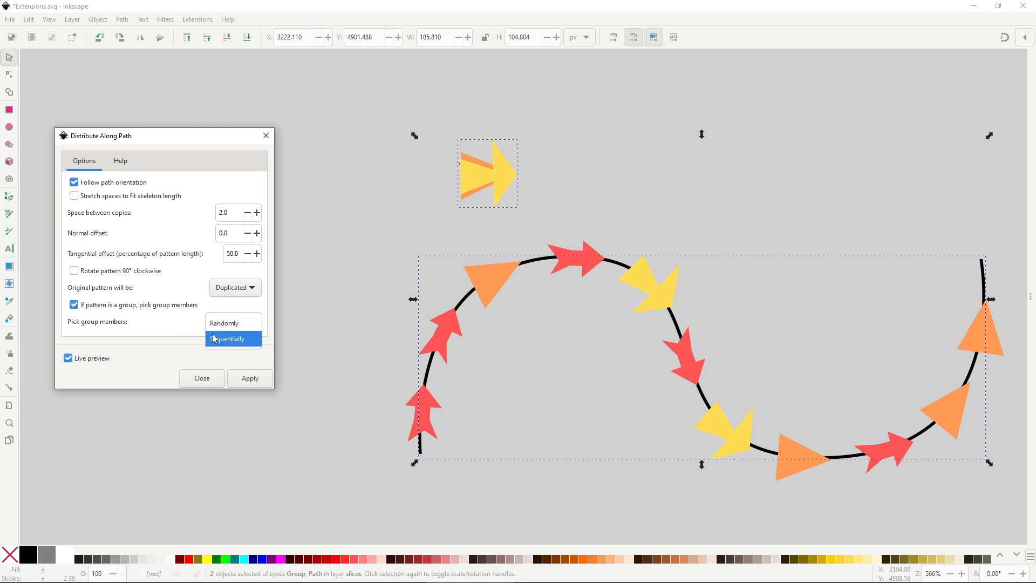
click(228, 339)
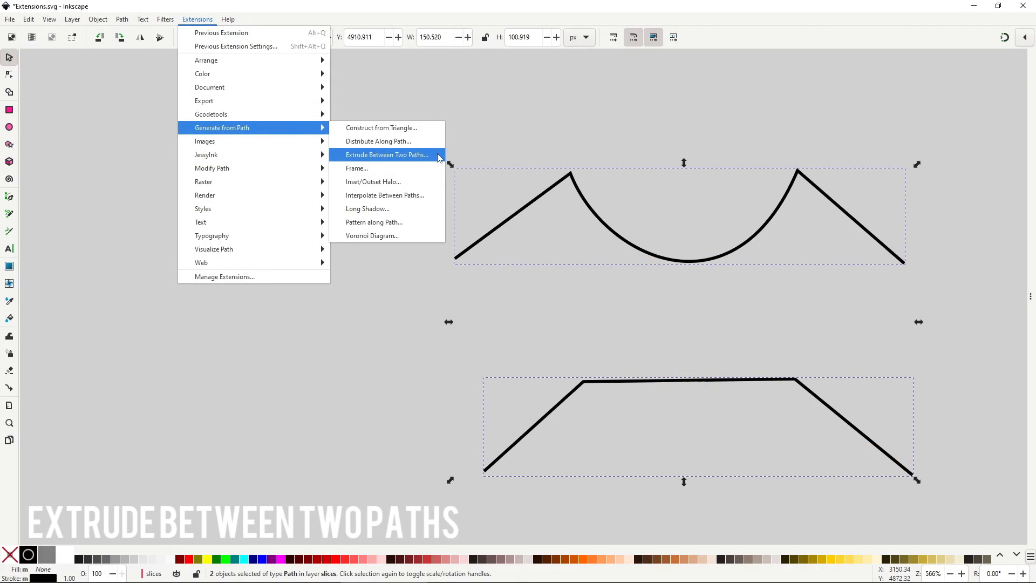
Step: Preview a Lines-mode extrusion between the zigzag paths, combined into a single path
click(386, 155)
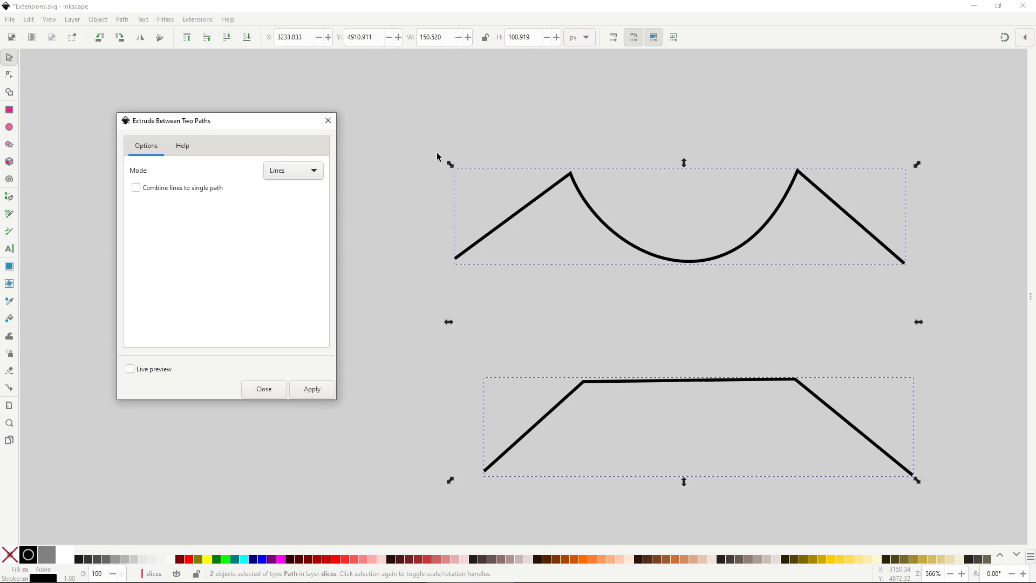
click(130, 368)
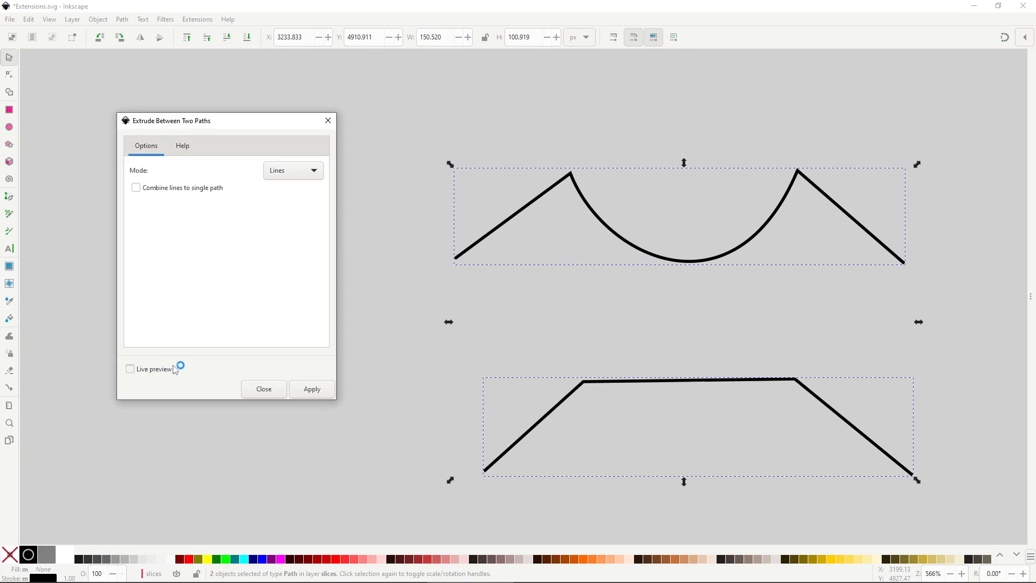
click(130, 368)
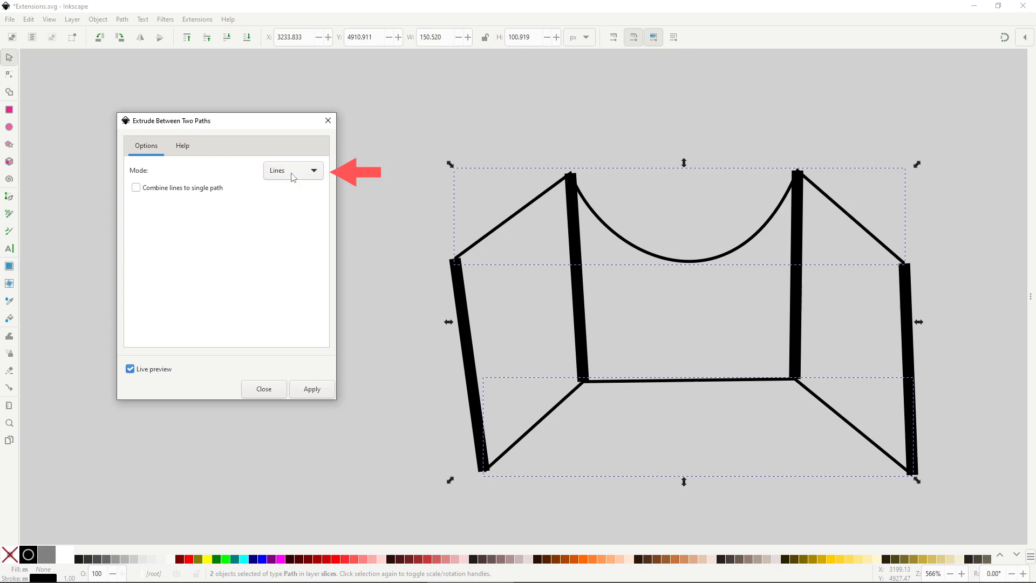
click(293, 170)
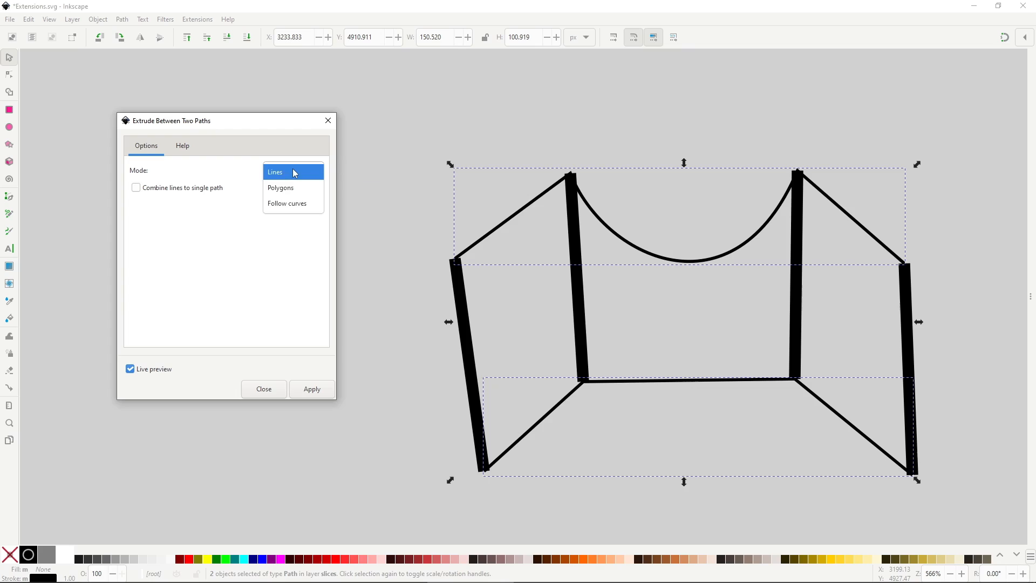
click(293, 172)
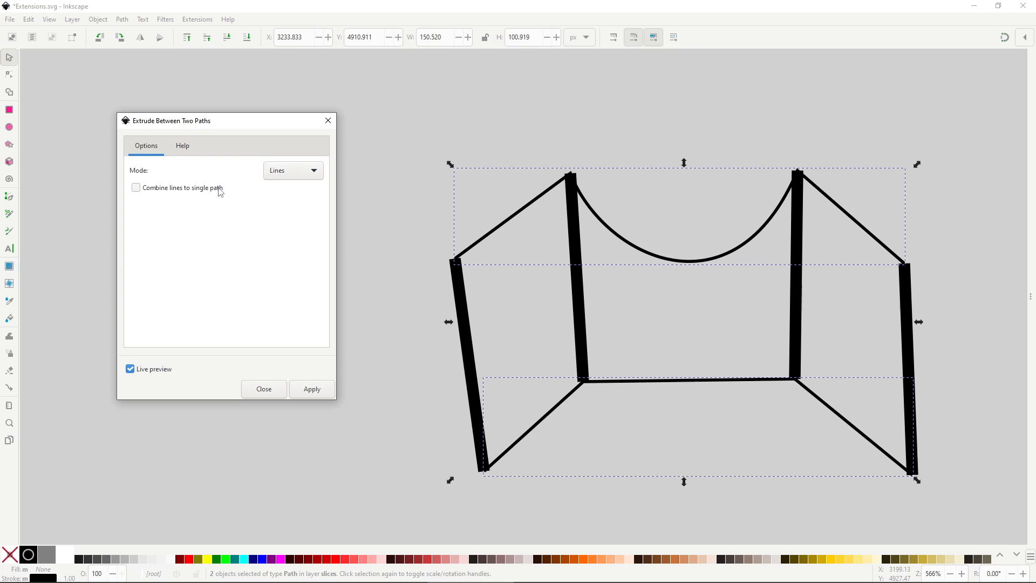
click(136, 187)
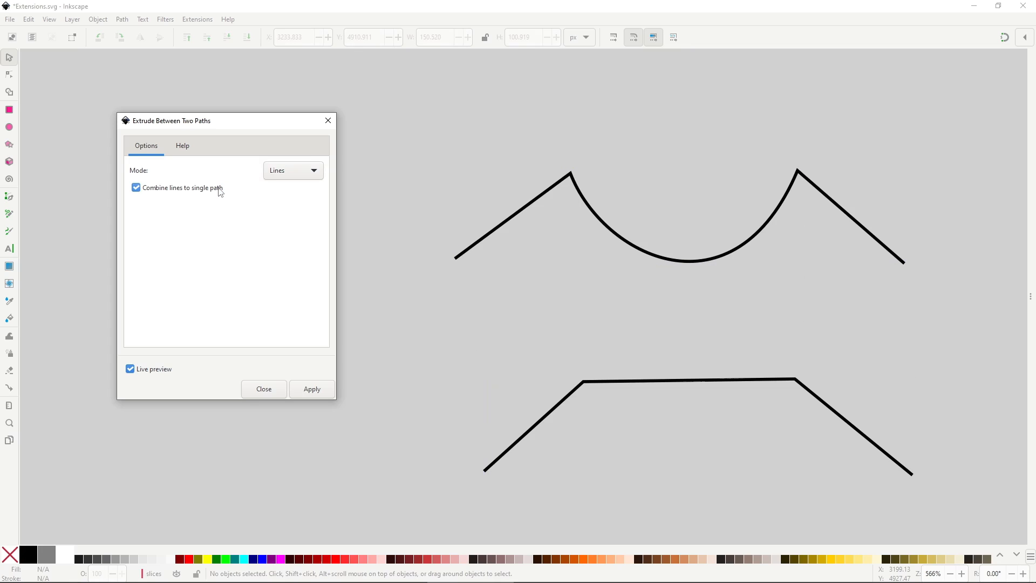
click(312, 388)
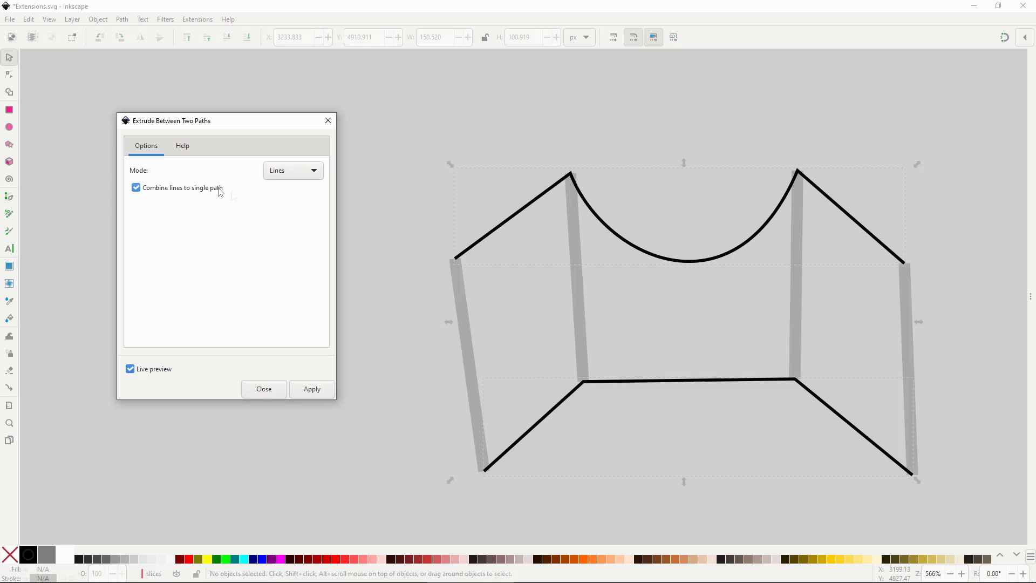
click(292, 170)
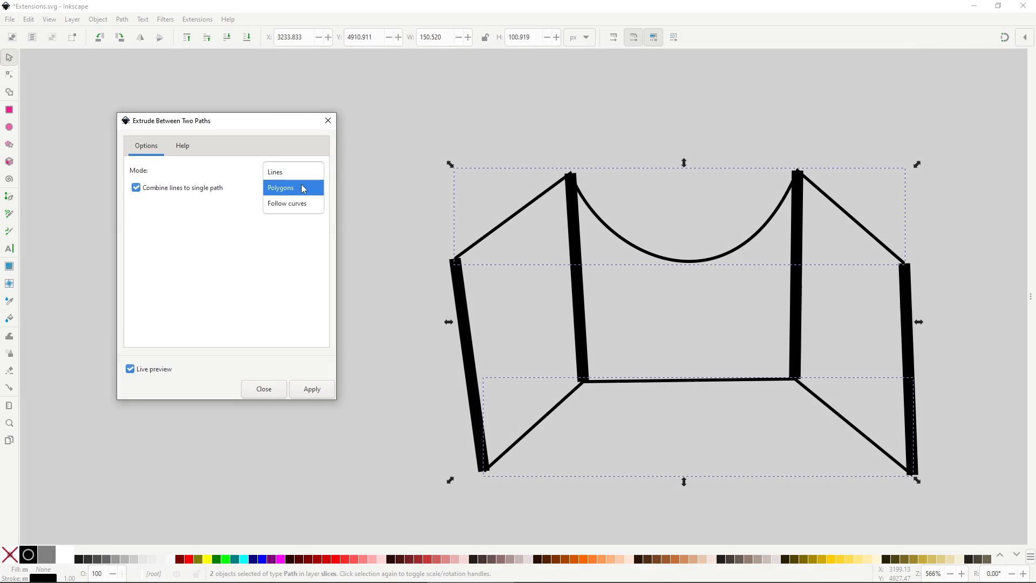
Step: Switch the extrusion mode to Polygons to preview shaded panels
click(293, 188)
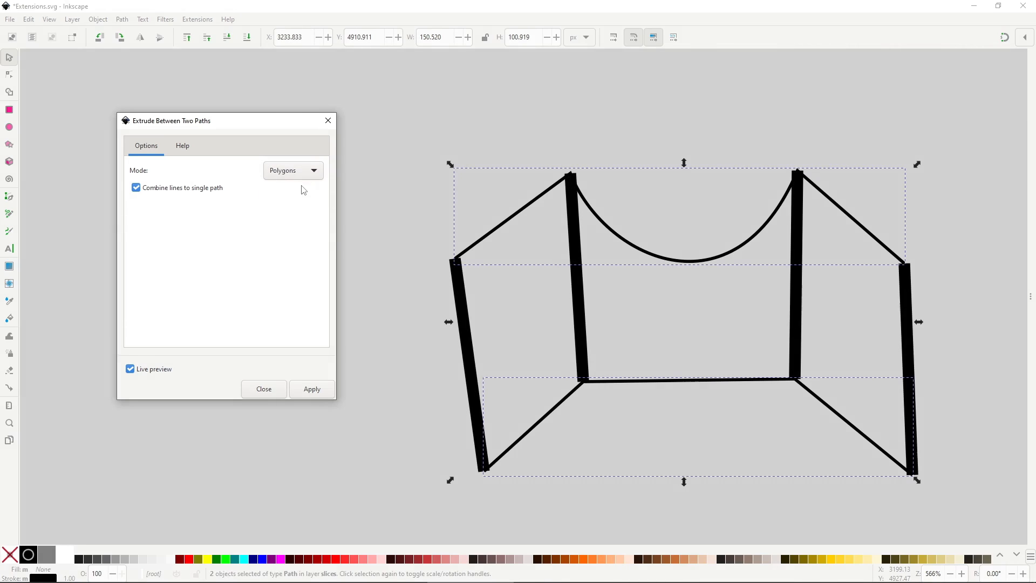
click(293, 170)
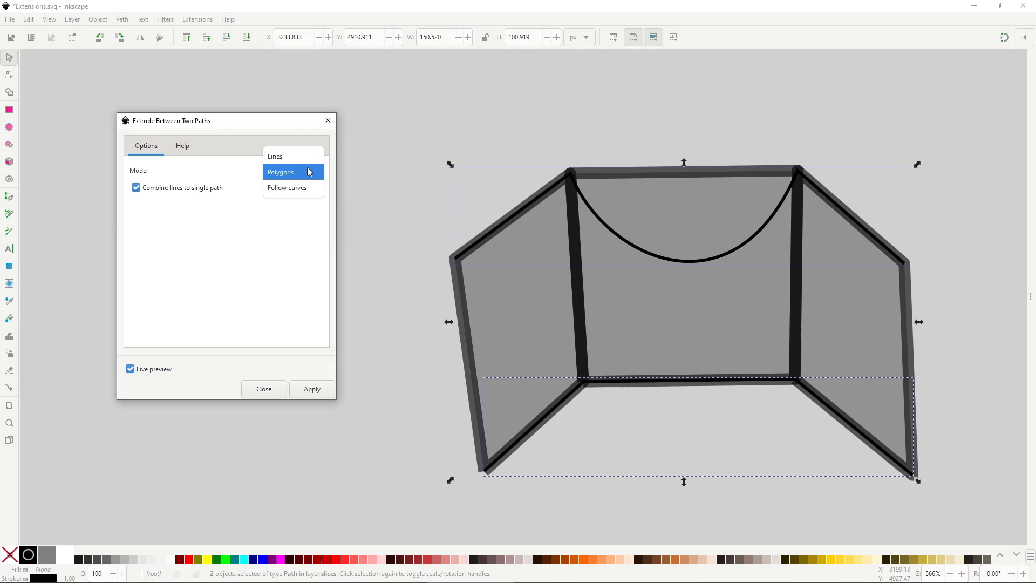
click(286, 187)
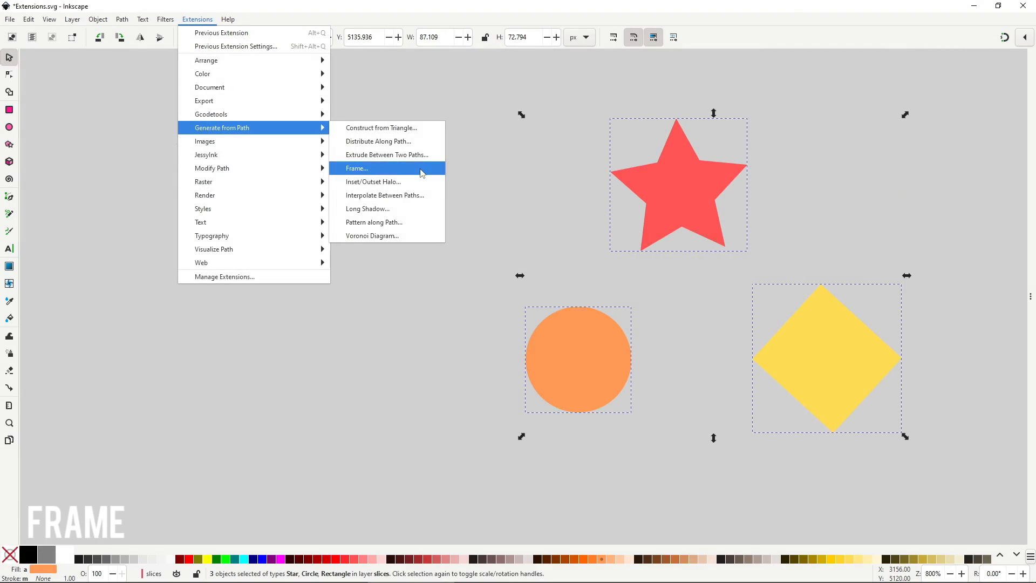
Step: Preview Frame outlines around the star, circle and diamond, trying ellipse then rectangle
click(357, 168)
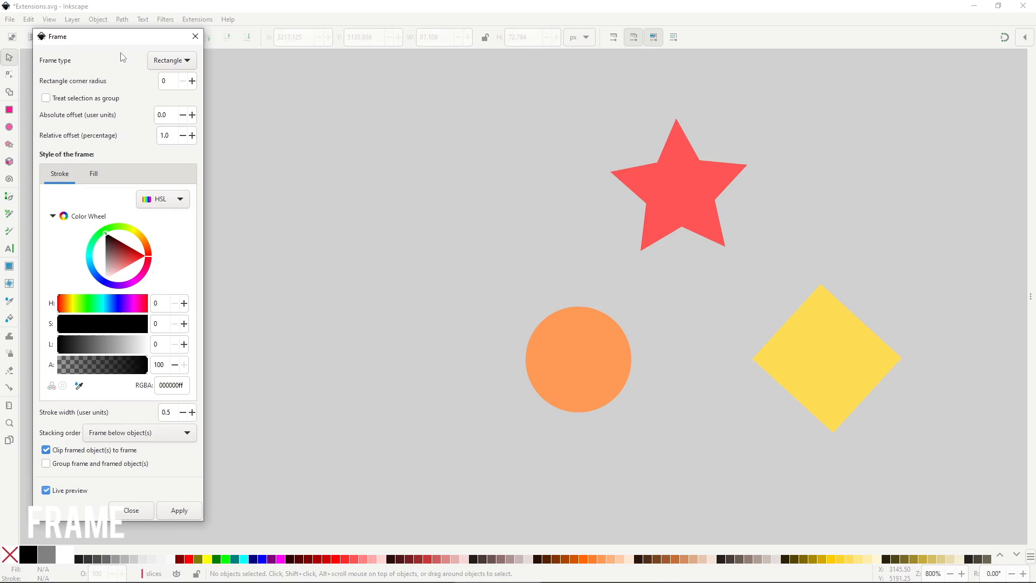
click(179, 510)
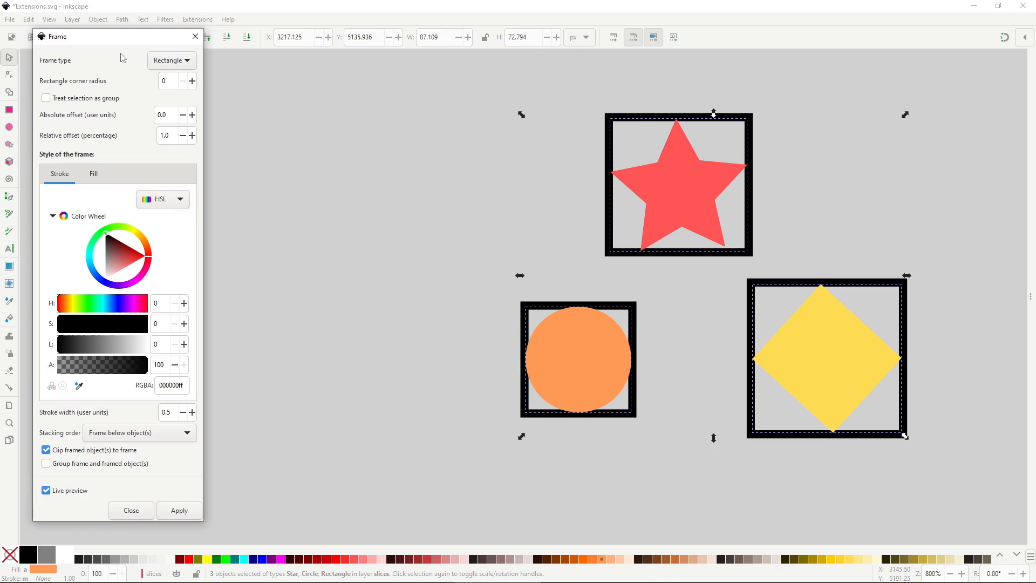
click(172, 61)
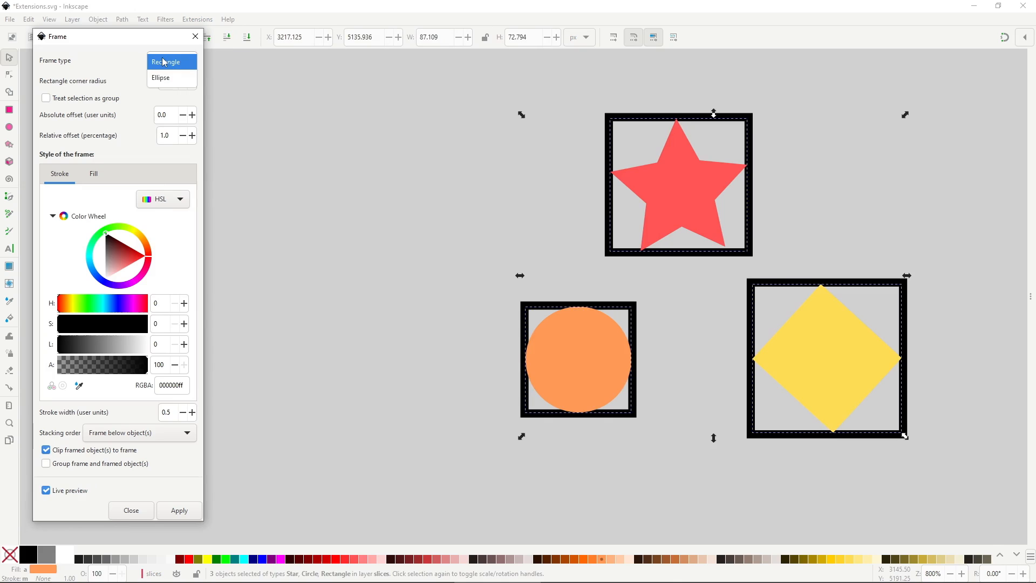
click(160, 77)
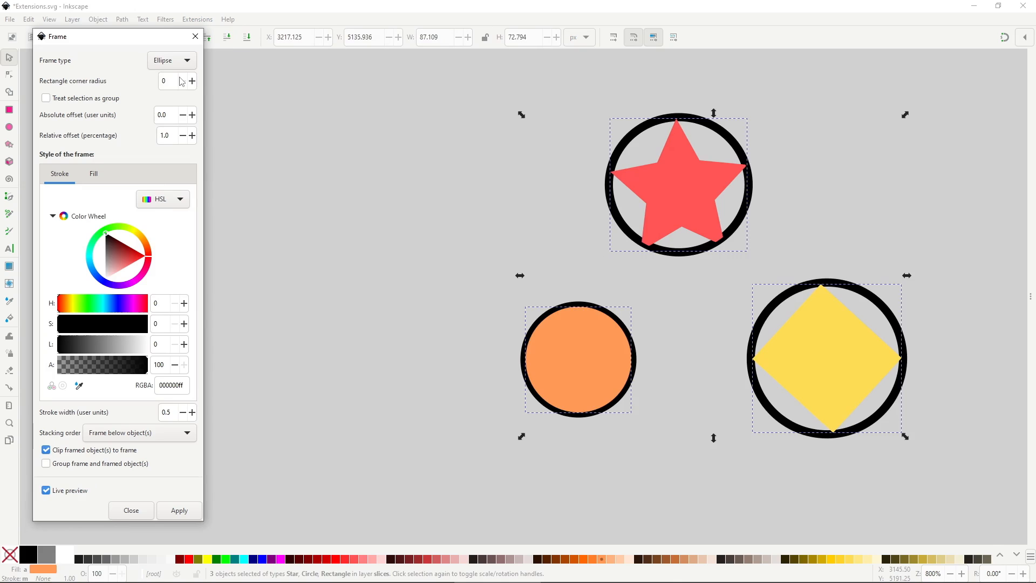
click(172, 60)
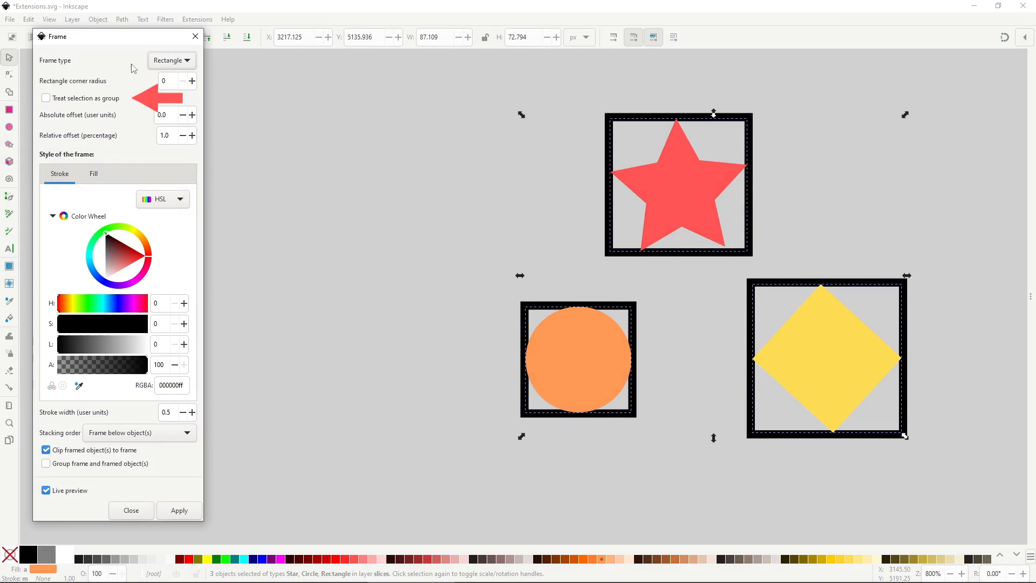
Step: Frame the shapes as one group: frame on top, ellipse, clipping on, translucent fill
click(46, 98)
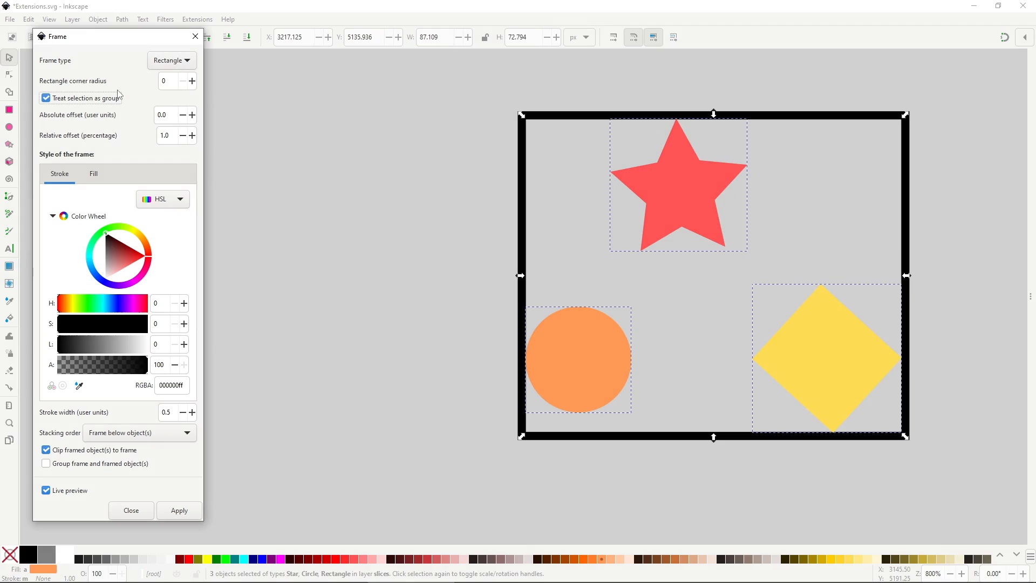
click(140, 433)
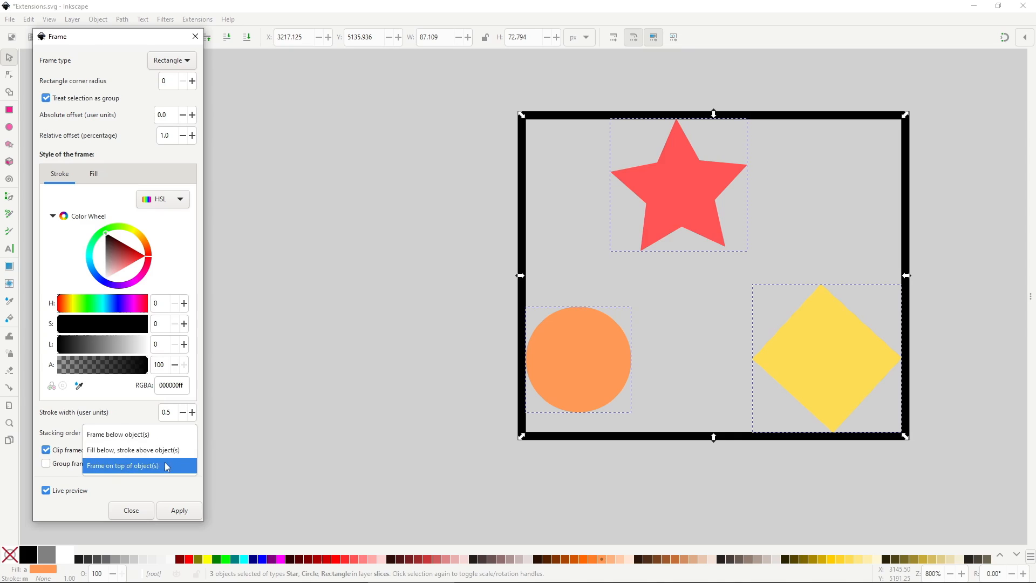
click(122, 465)
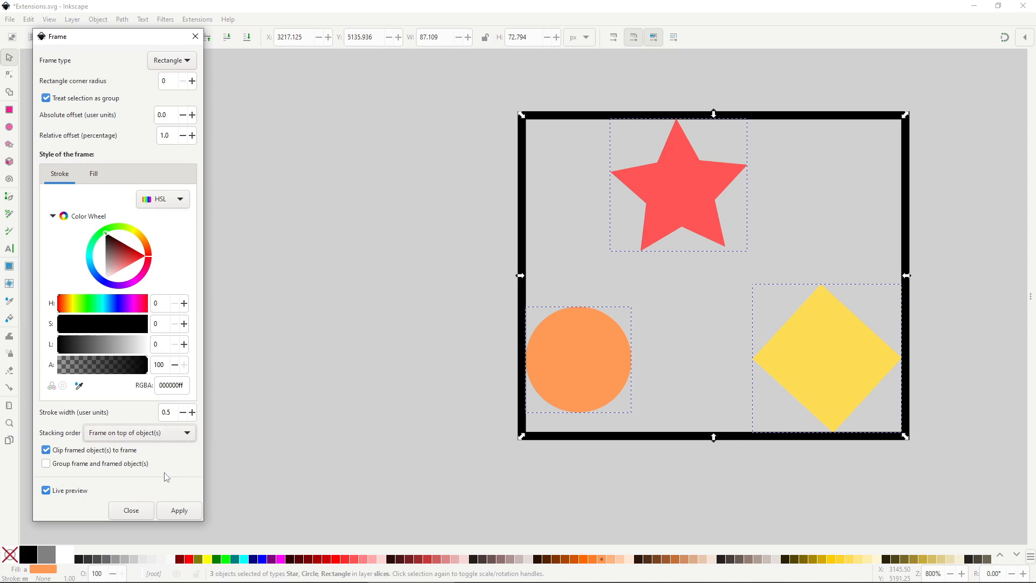
click(172, 59)
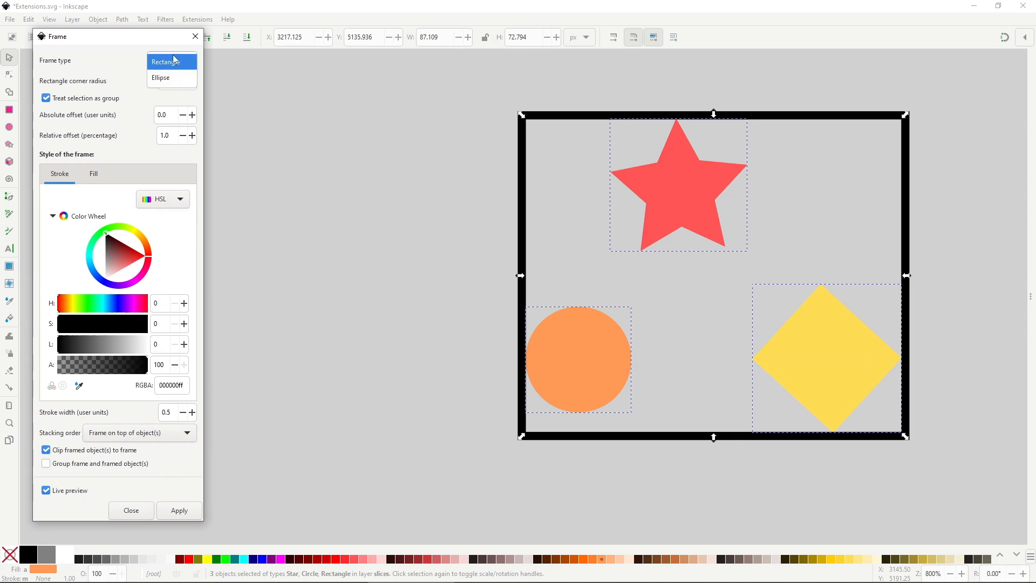
click(160, 77)
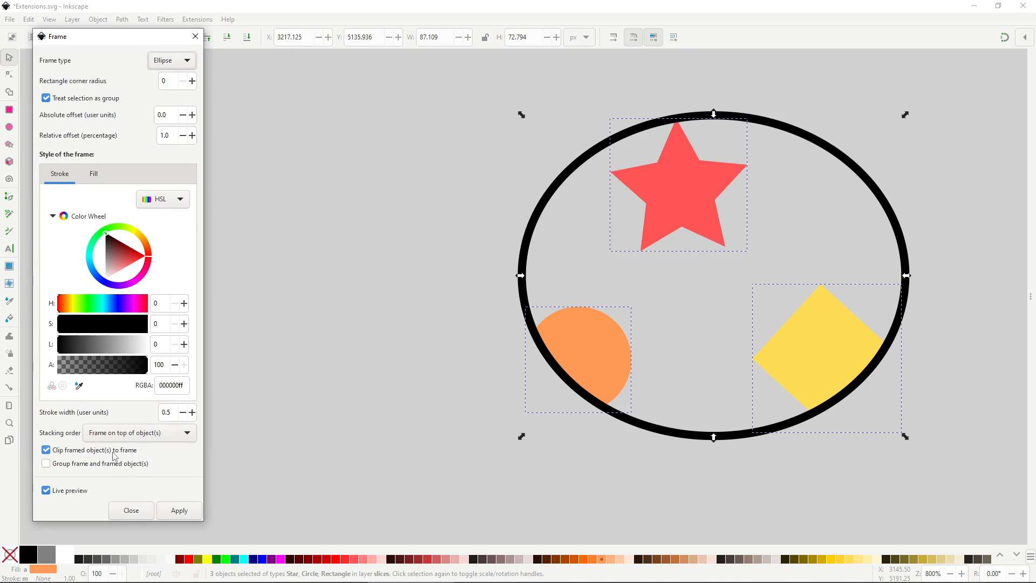
click(46, 450)
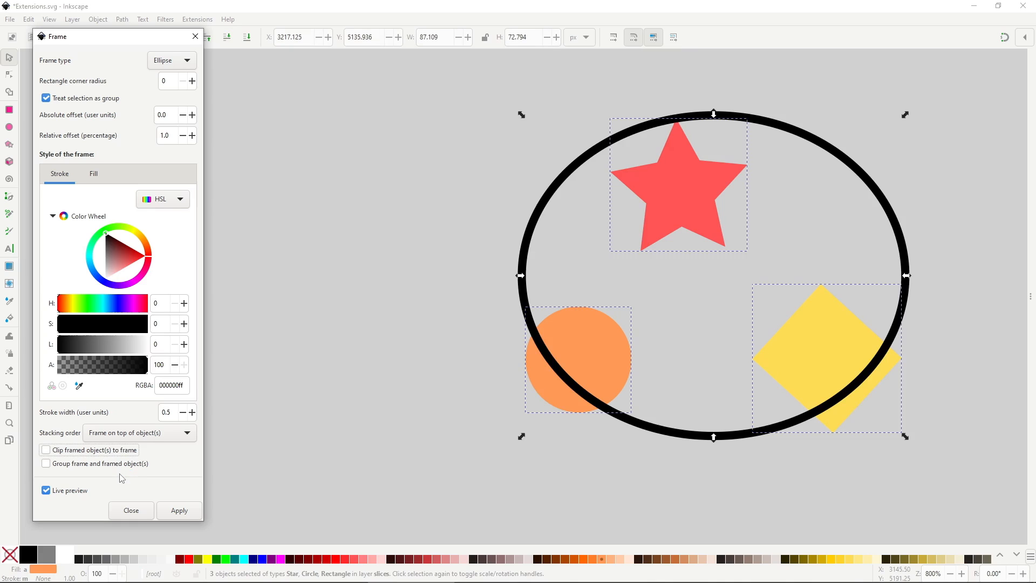
click(46, 450)
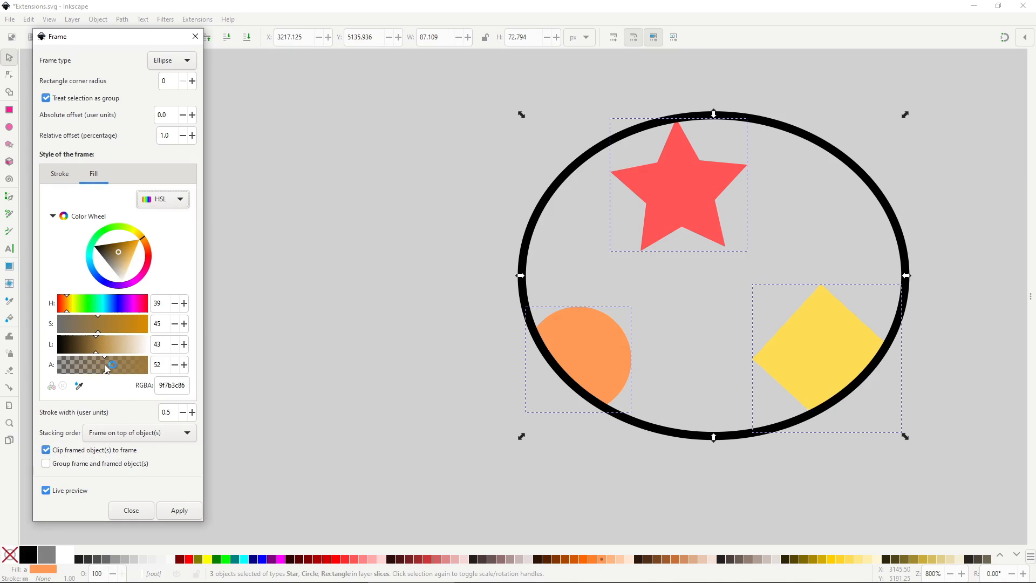
click(149, 271)
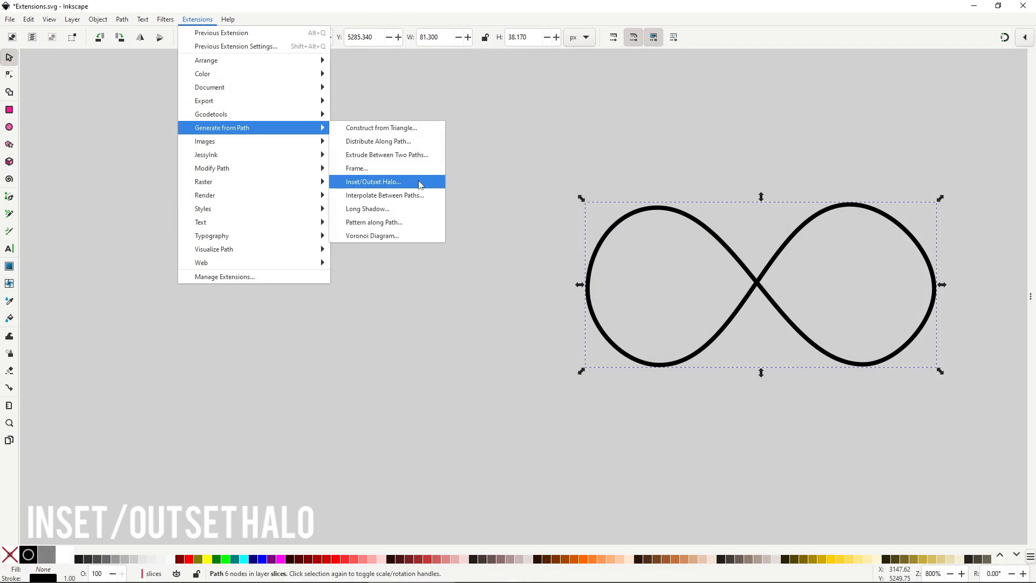
Step: Preview and apply Inset/Outset Halo concentric outlines to the infinity path
click(373, 182)
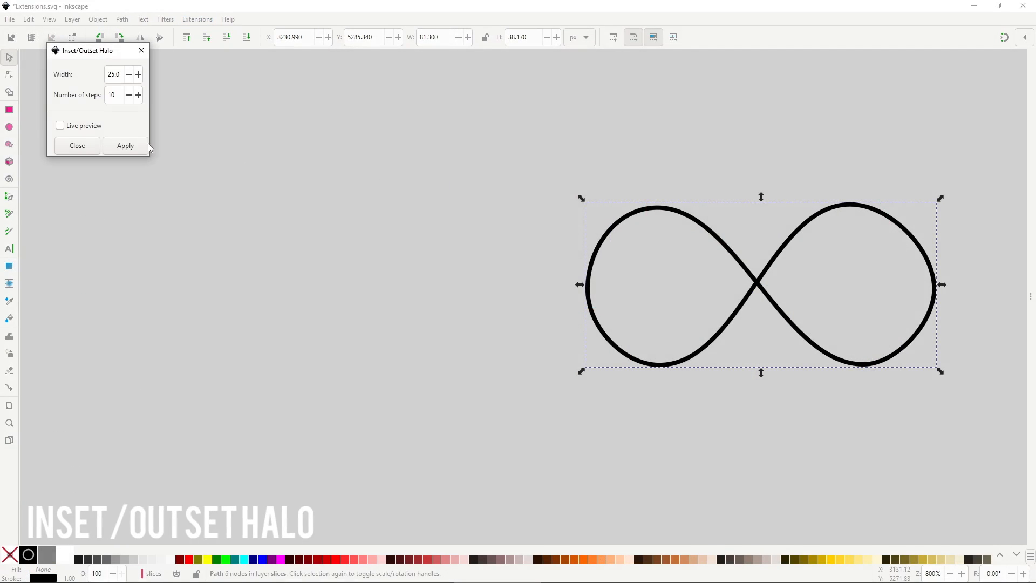
click(60, 125)
text(5)
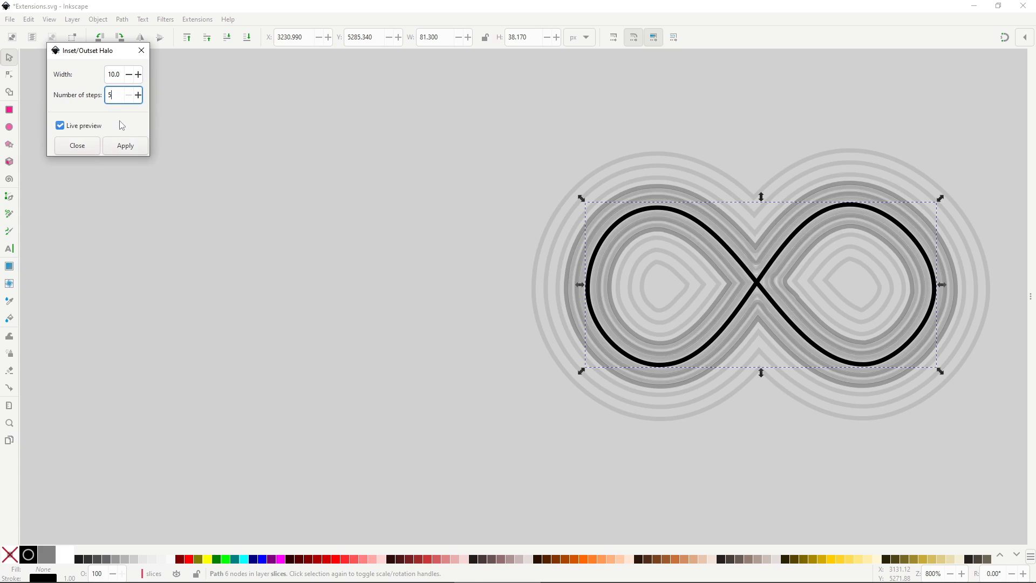
click(59, 125)
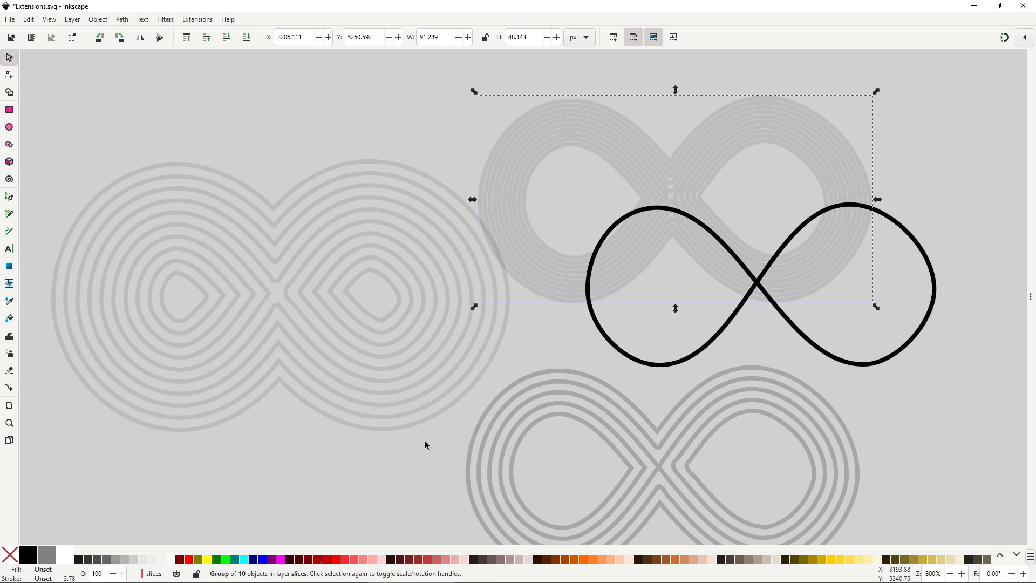
Step: Live-preview Interpolate Between Paths morphing the circle into the star, using 6 interpolation steps
click(197, 19)
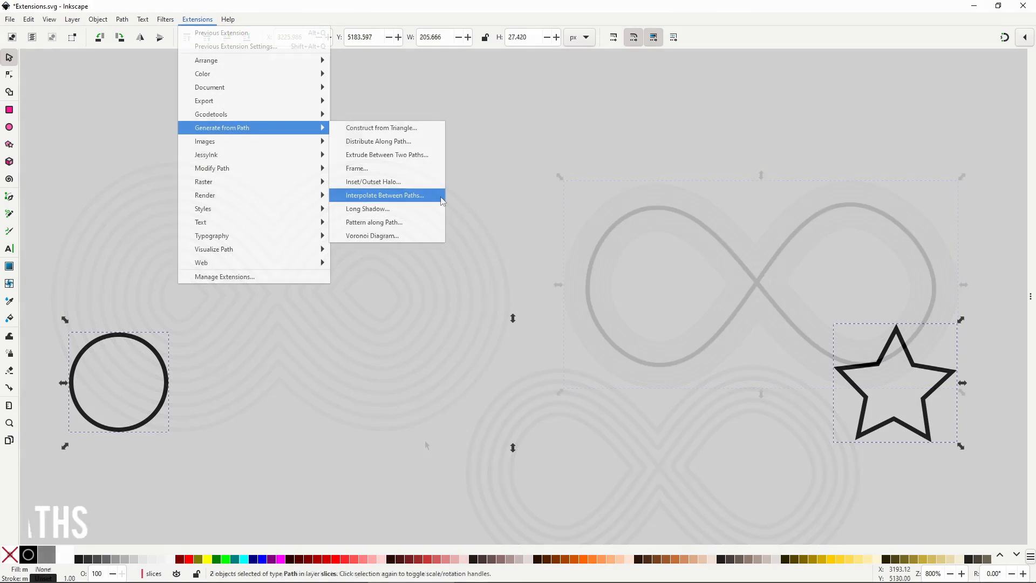
click(384, 195)
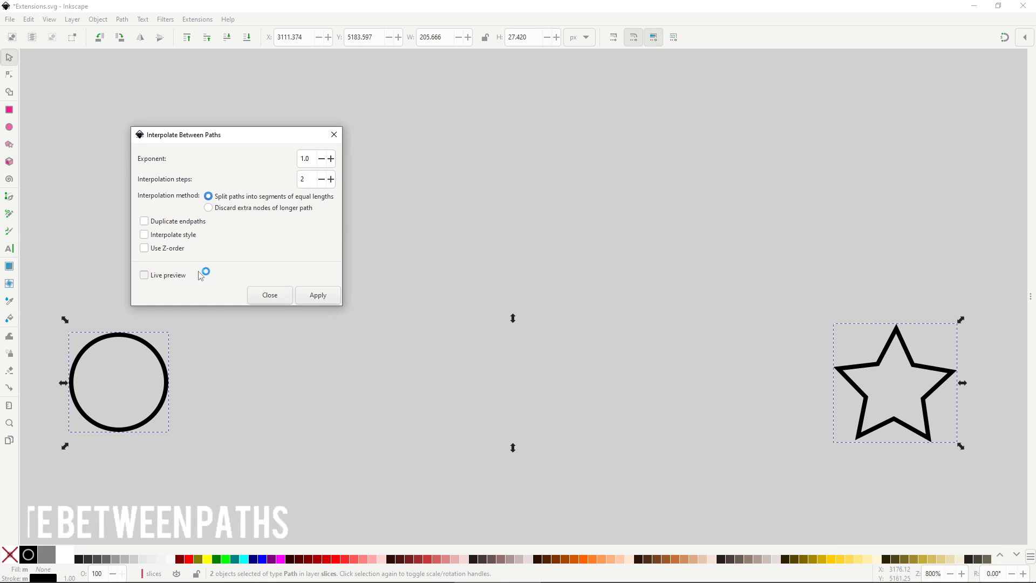
click(144, 275)
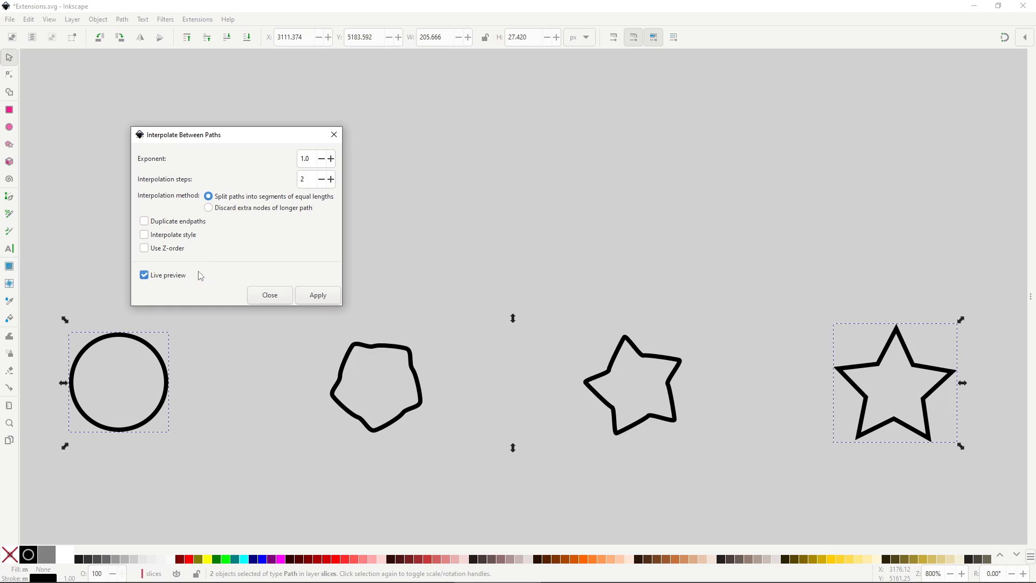
click(305, 179)
text(6)
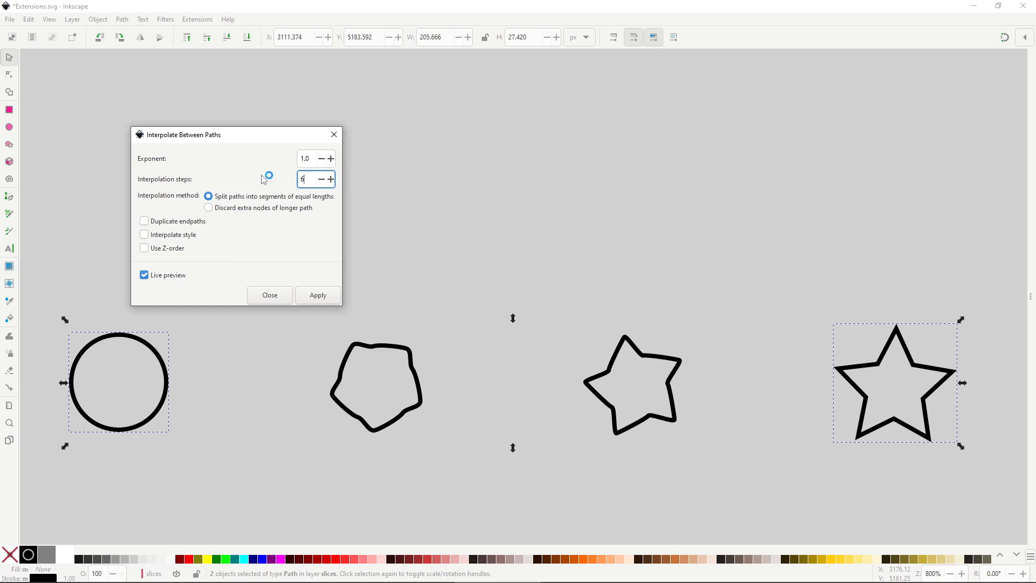
click(318, 295)
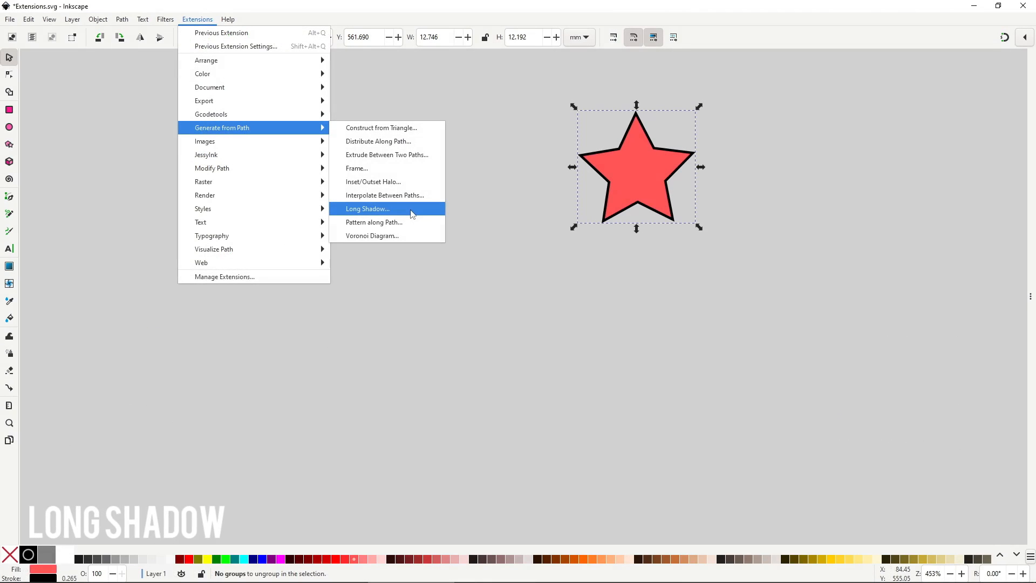
Step: Apply Long Shadow to the red star: length 10, angle 60, filled with stroke colour
click(367, 209)
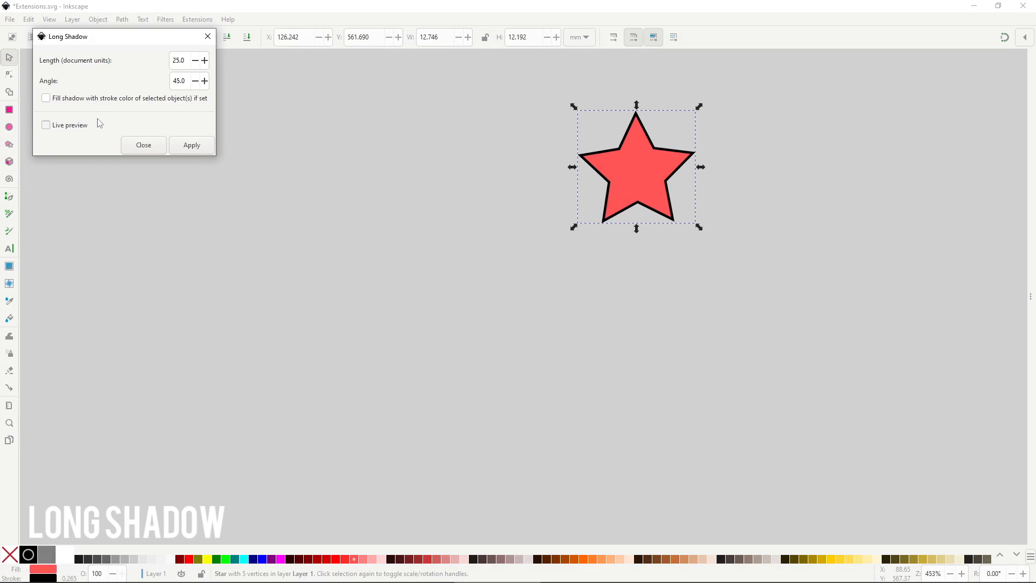
click(46, 125)
text(60)
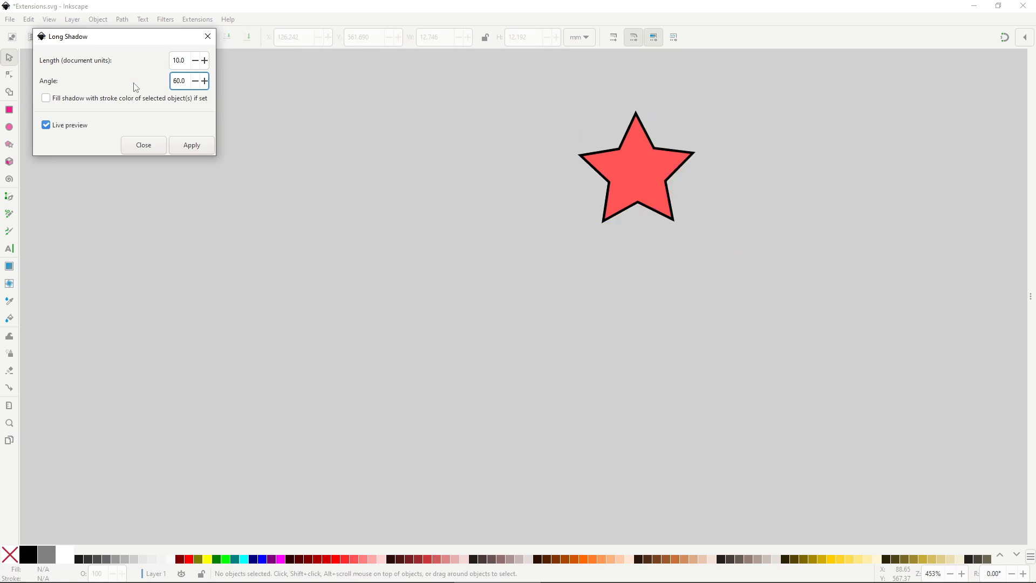
click(192, 144)
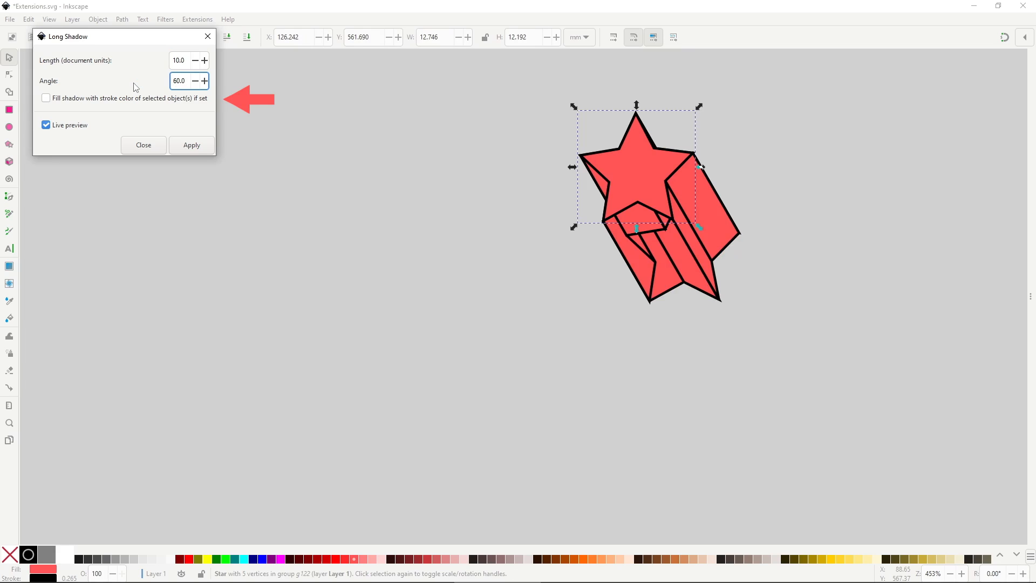
click(45, 97)
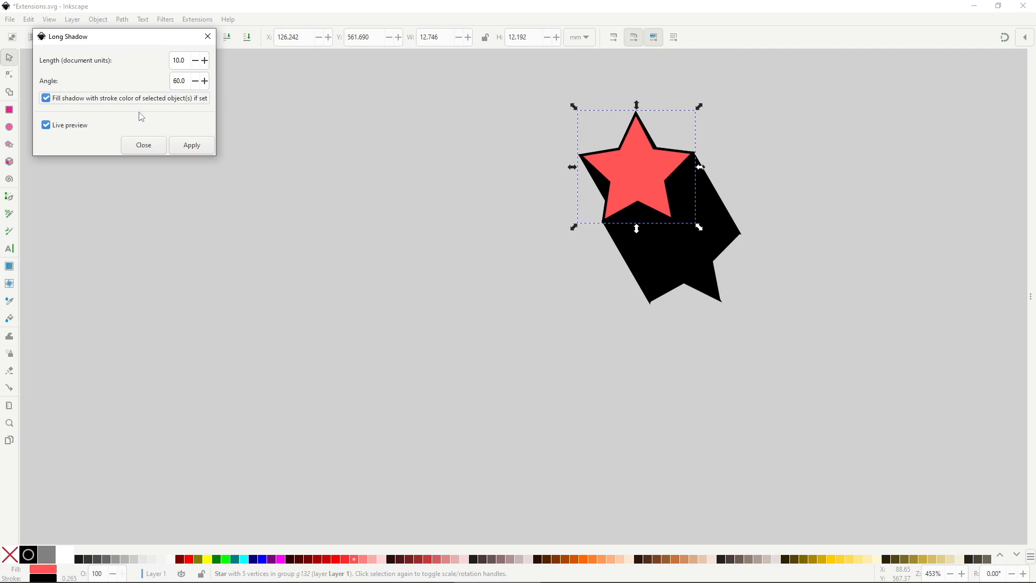
click(197, 18)
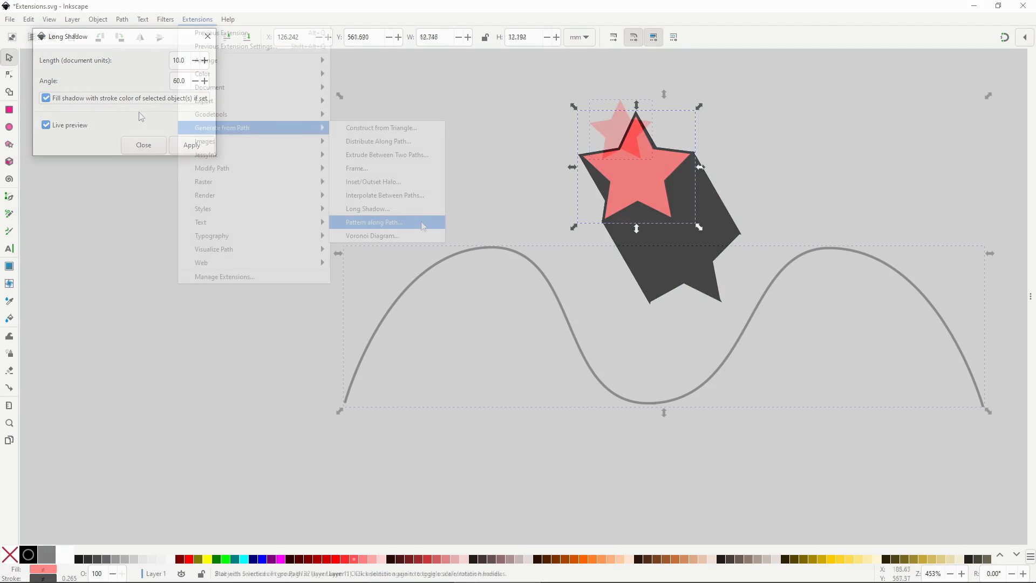
Step: Preview Pattern along Path stars, trying Single and Snake before keeping Repeated and Ribbon
click(144, 144)
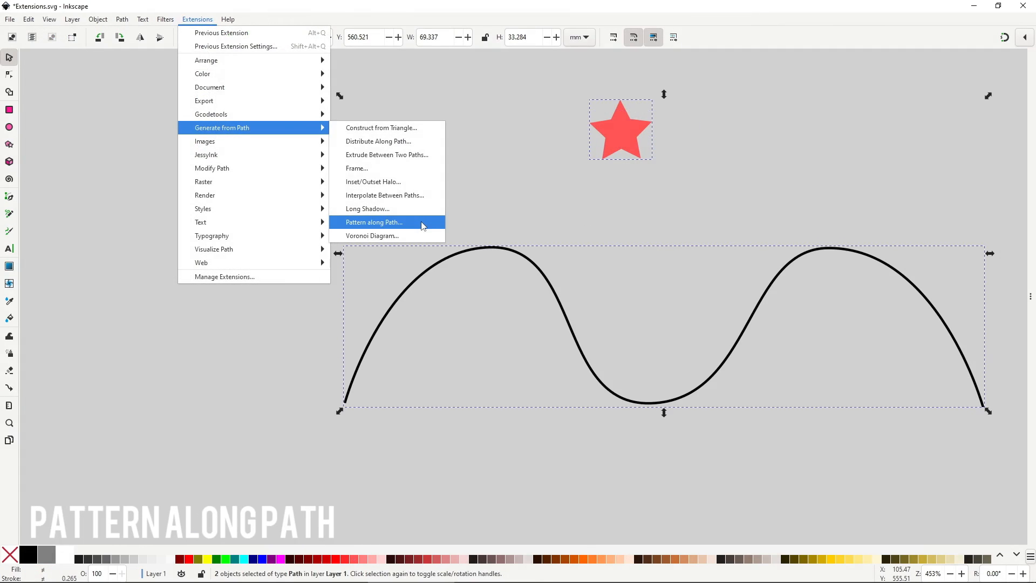
click(374, 223)
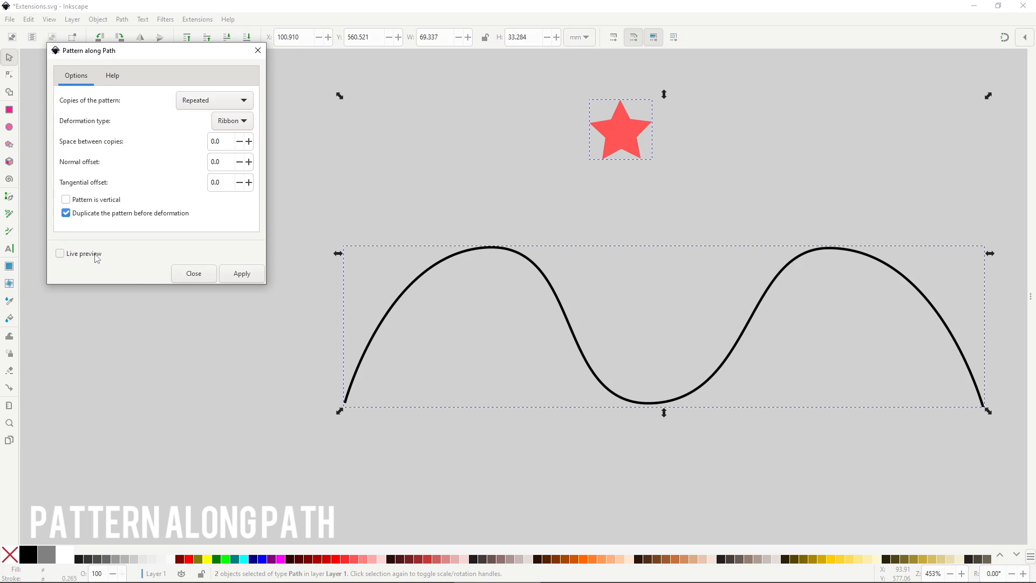
click(59, 253)
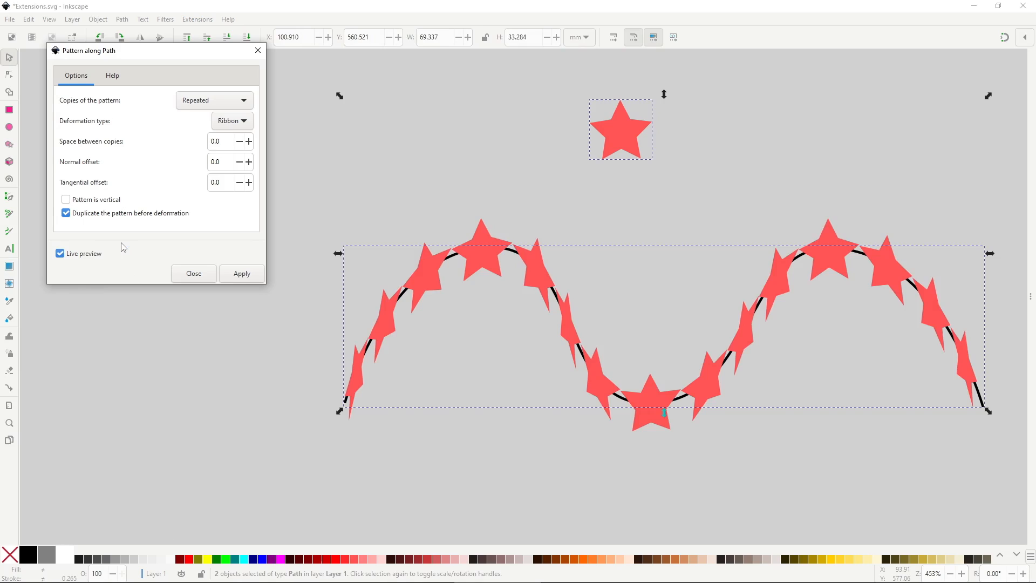
click(213, 100)
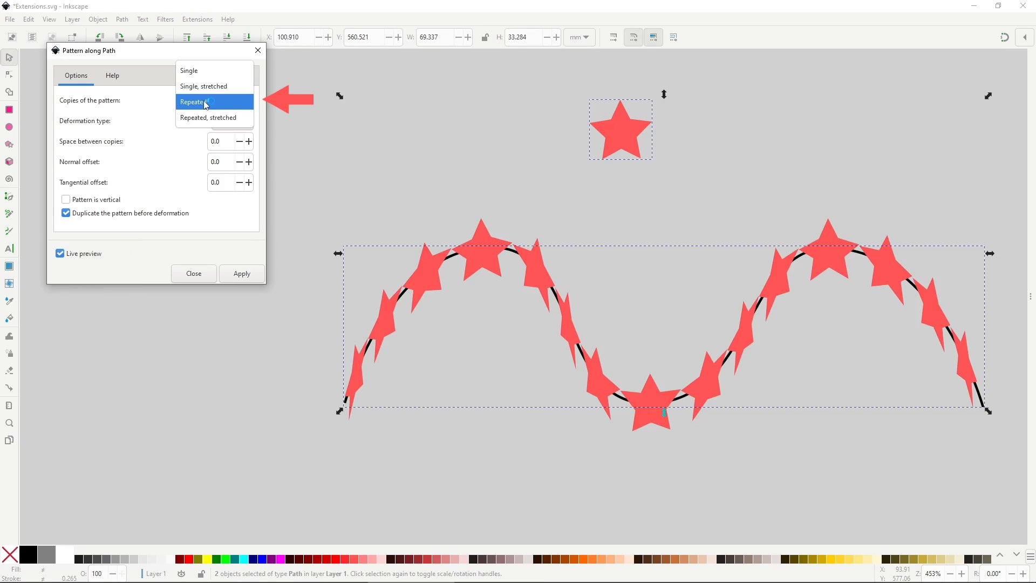
click(189, 101)
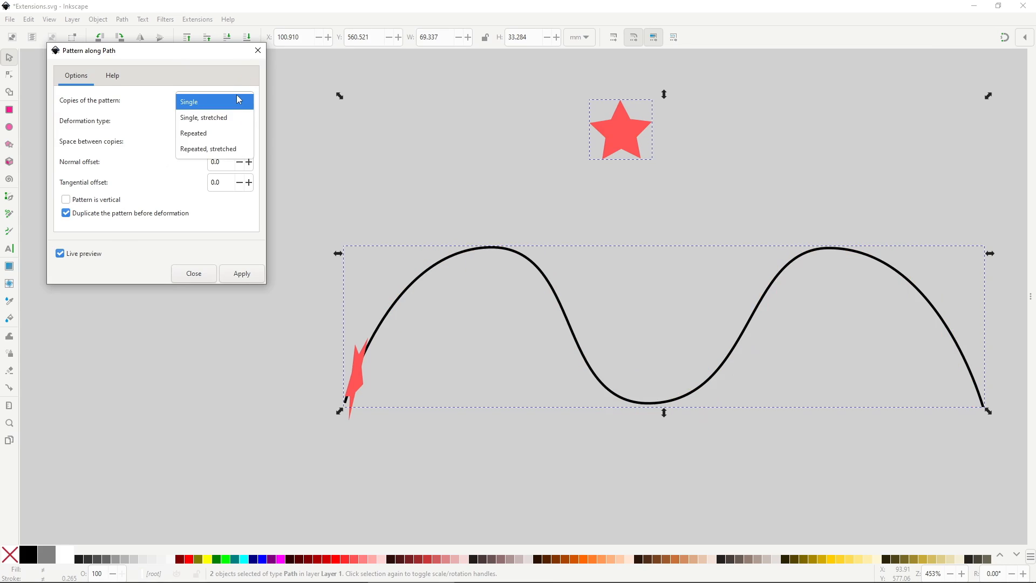
click(203, 102)
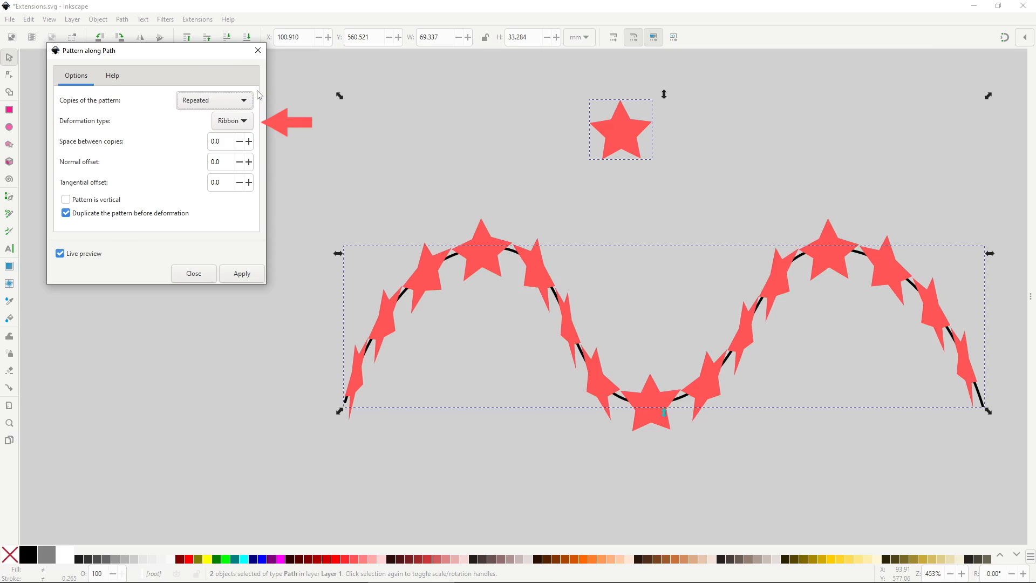
click(232, 121)
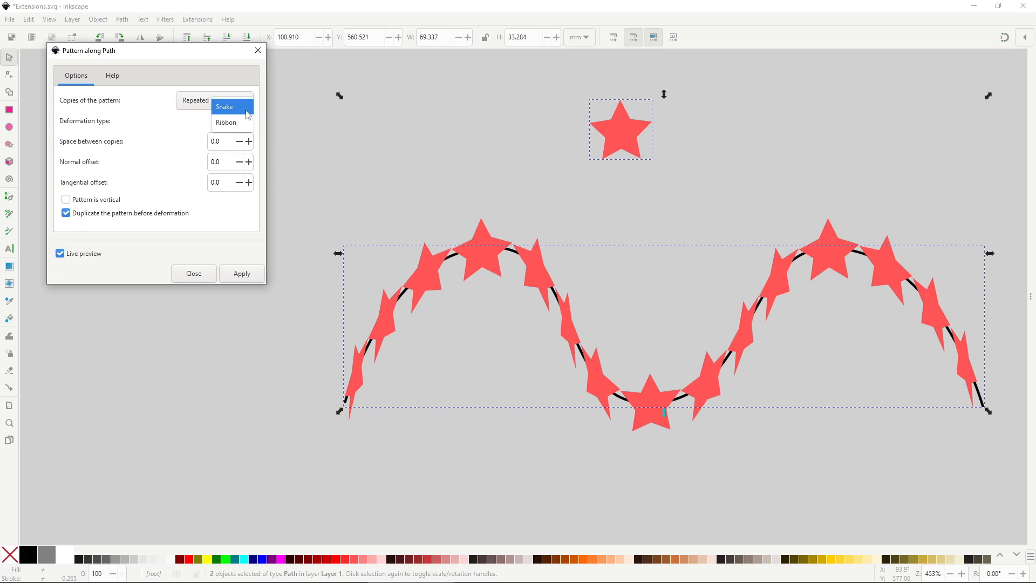
click(224, 106)
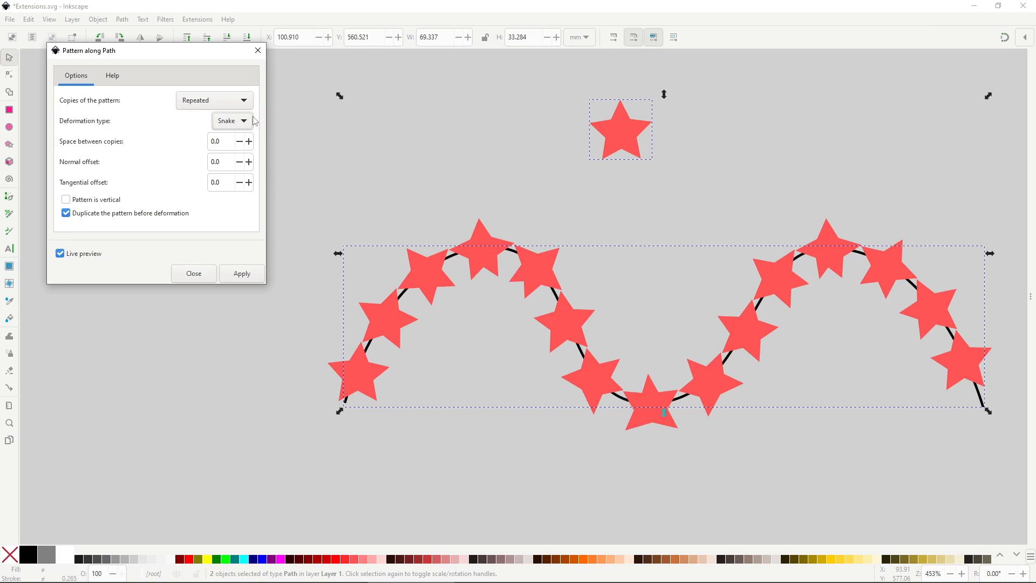
click(230, 121)
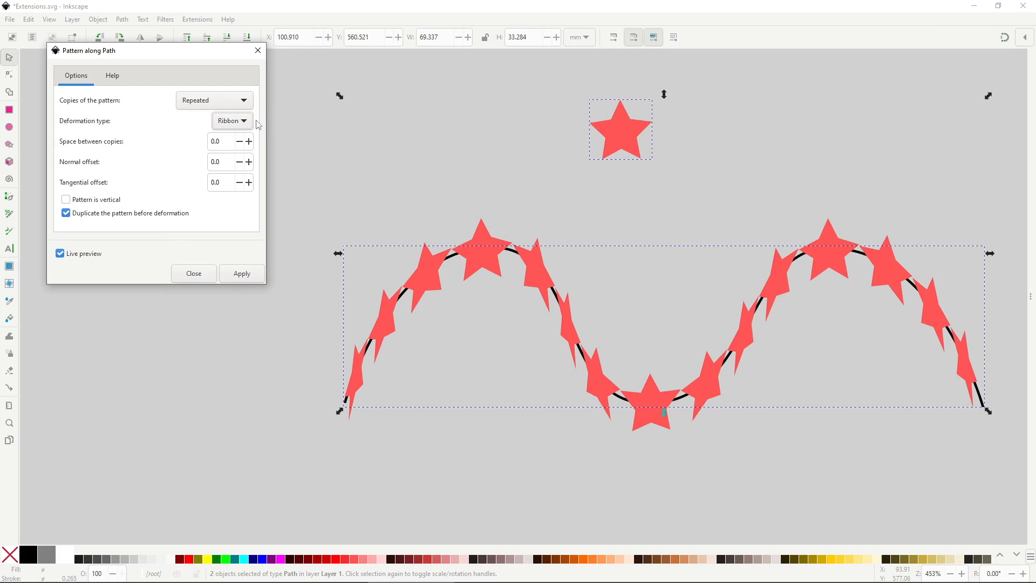
Step: Set the star spacing to 5 and toggle Pattern is vertical
click(217, 142)
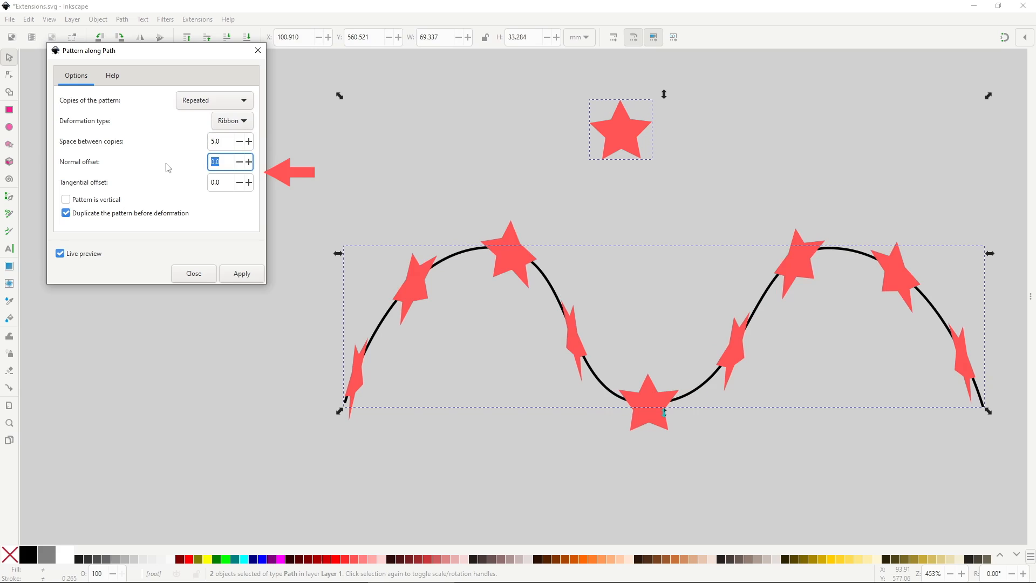
text(5.0)
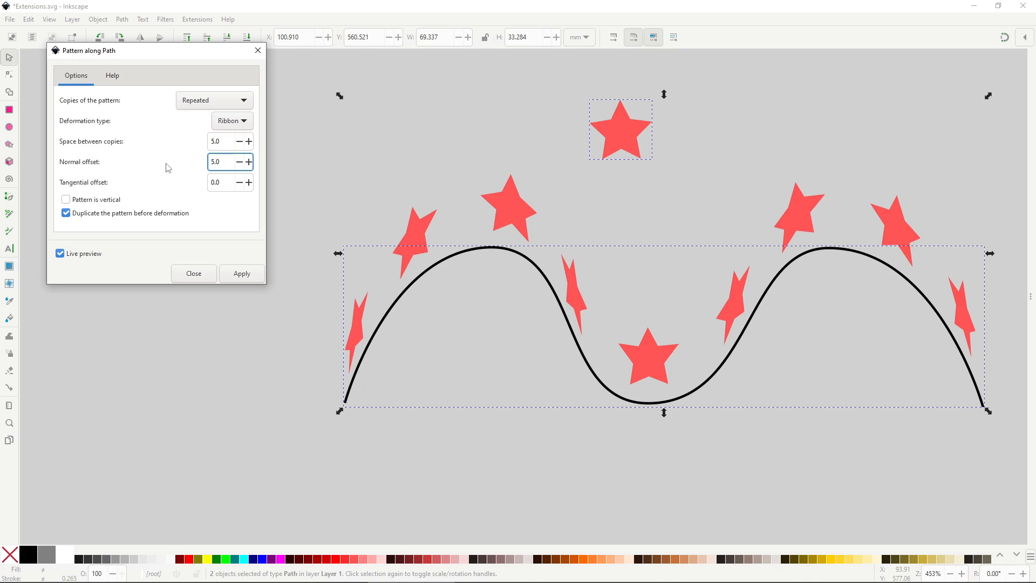
click(65, 199)
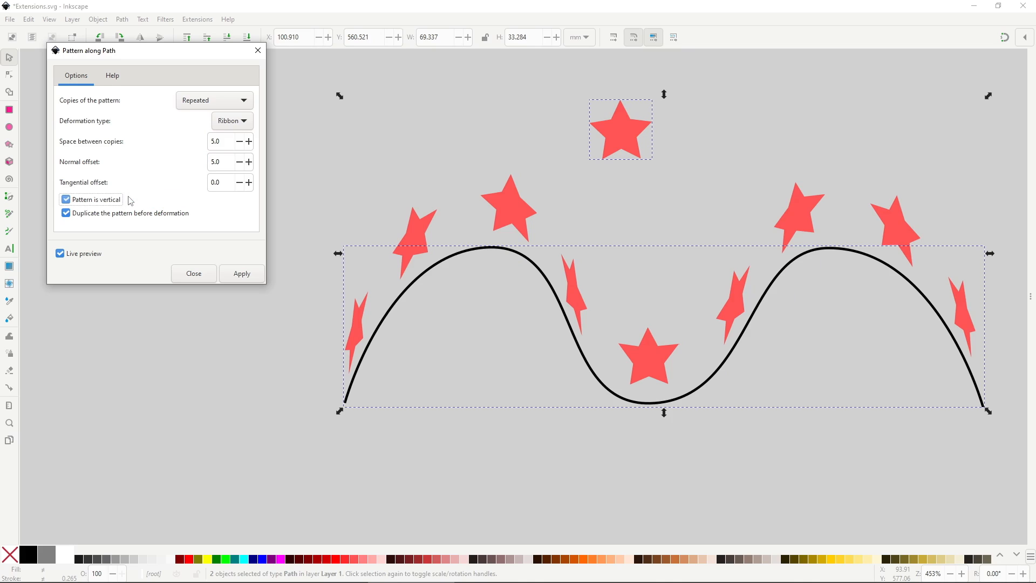
click(65, 199)
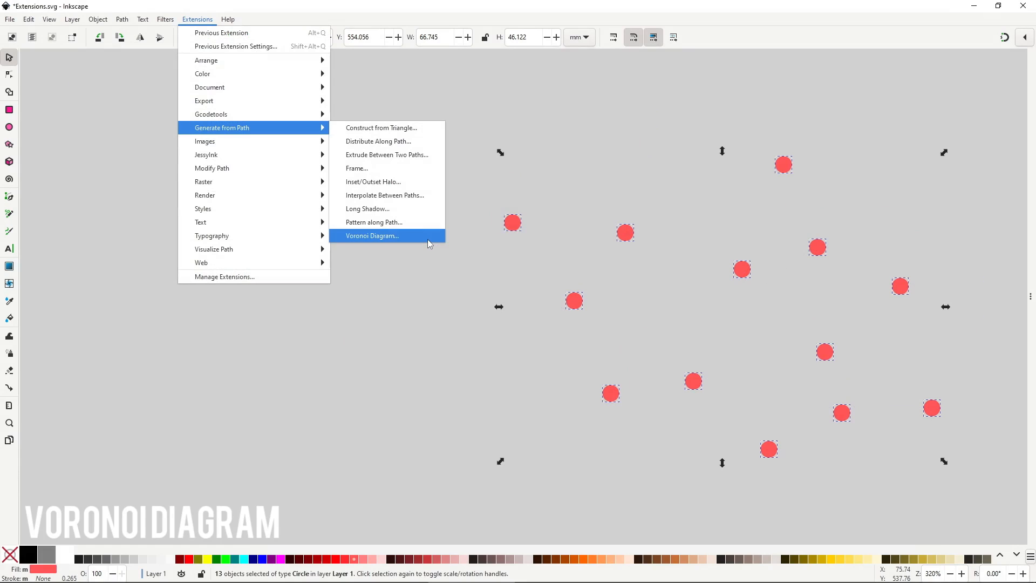
Step: Preview Delaunay Triangulation, then switch to a Voronoi-only diagram and close the dialog
click(372, 236)
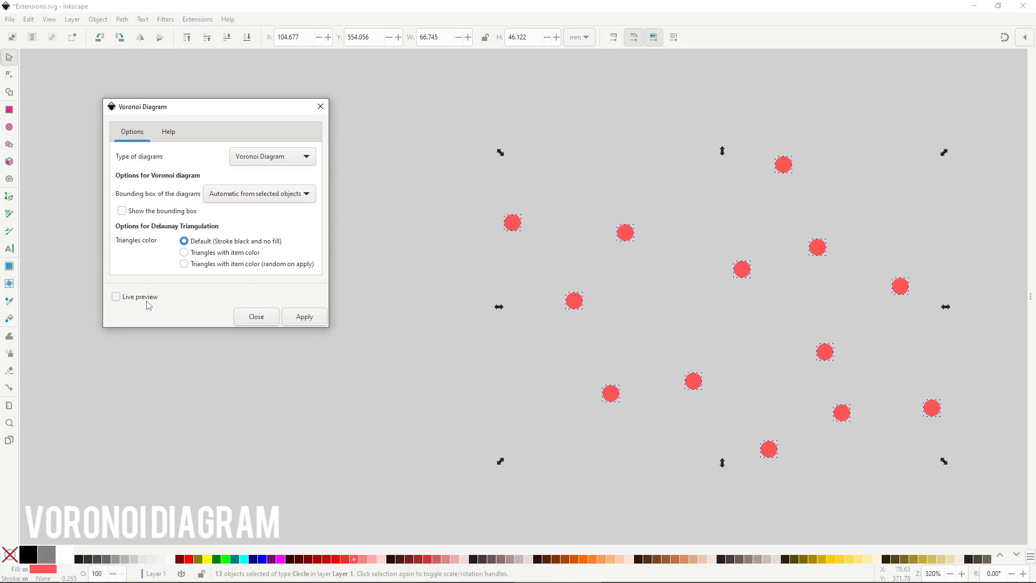
click(116, 296)
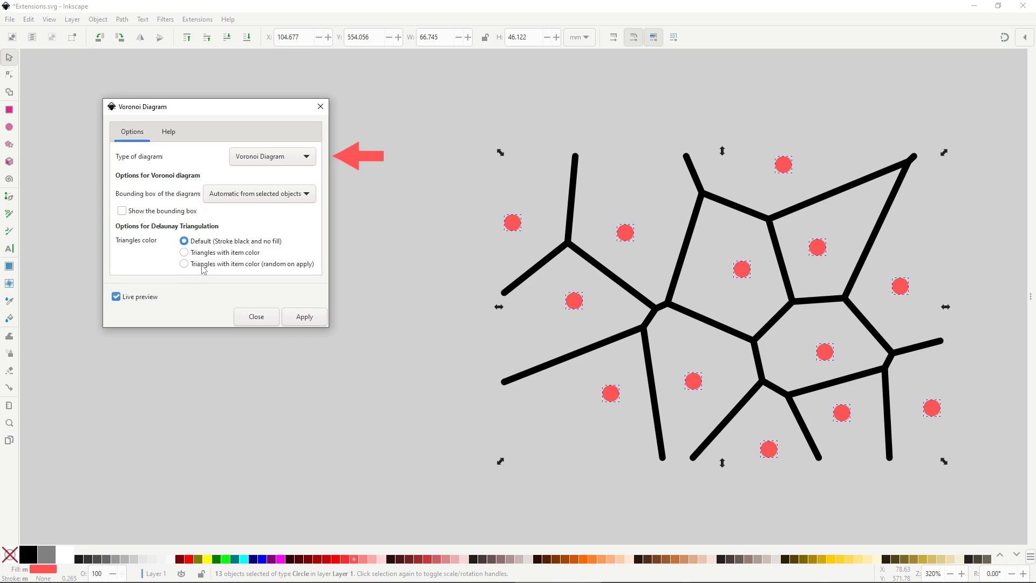
click(272, 157)
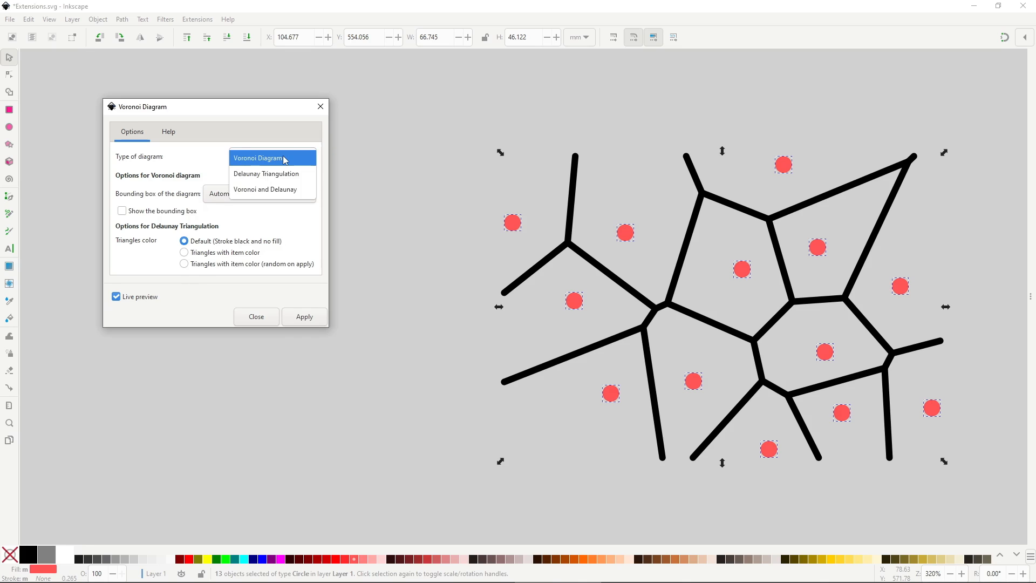
click(266, 173)
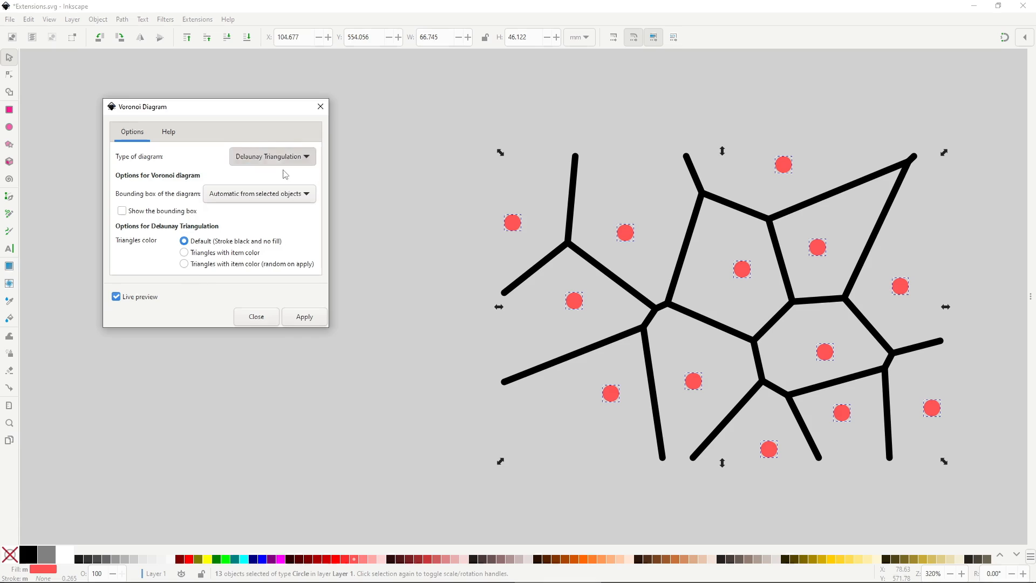
click(303, 316)
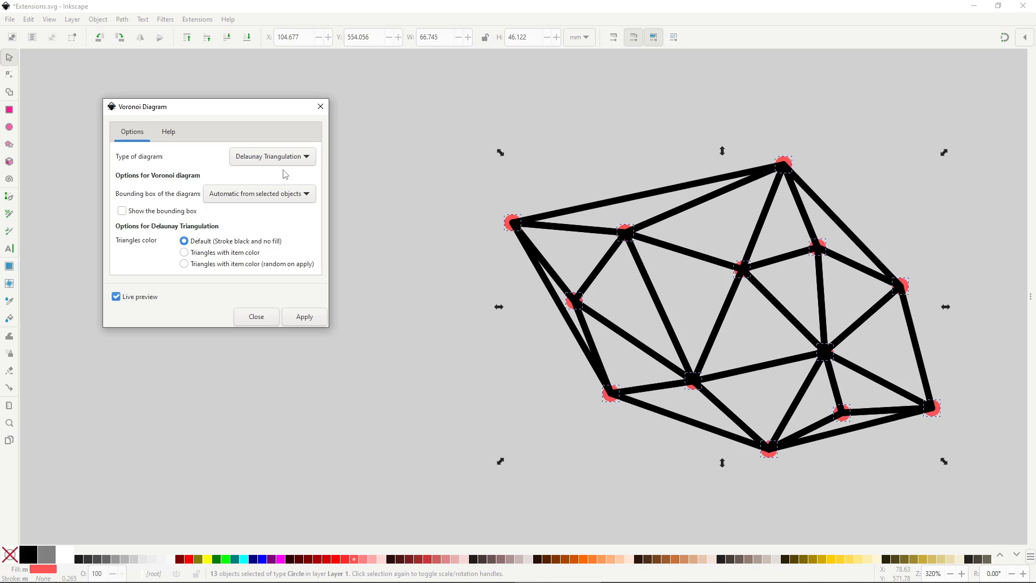
click(272, 157)
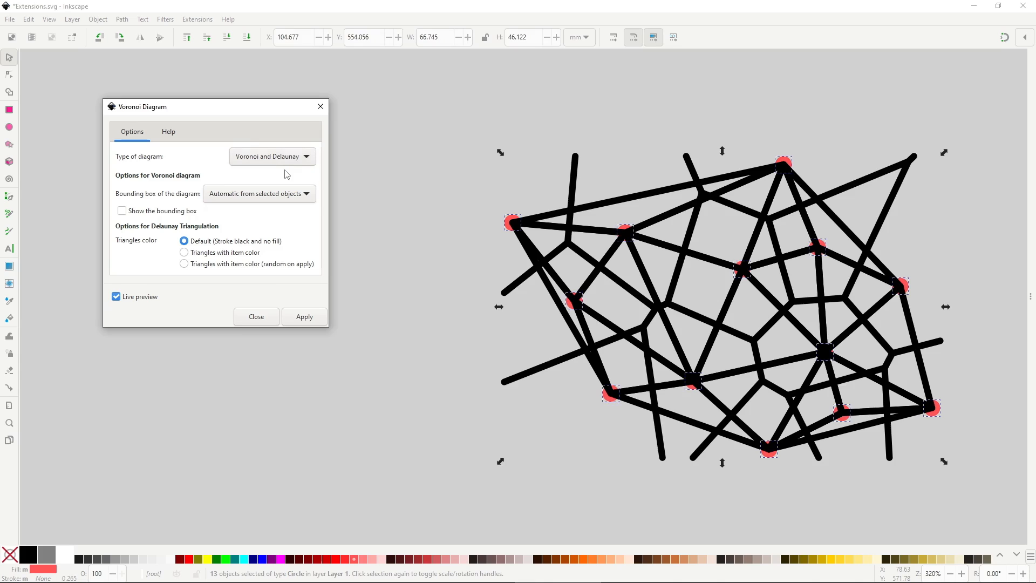
click(272, 157)
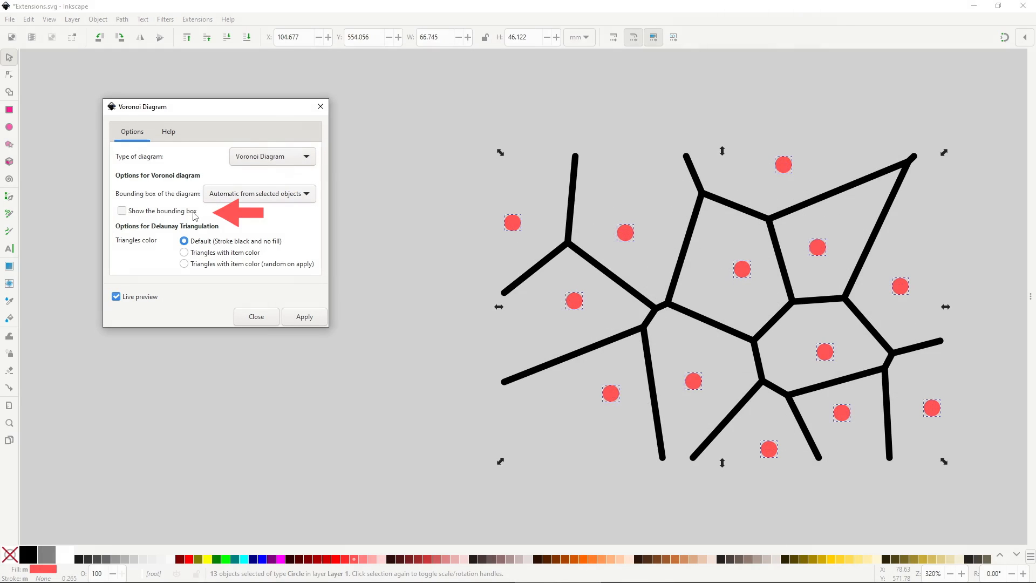
click(122, 211)
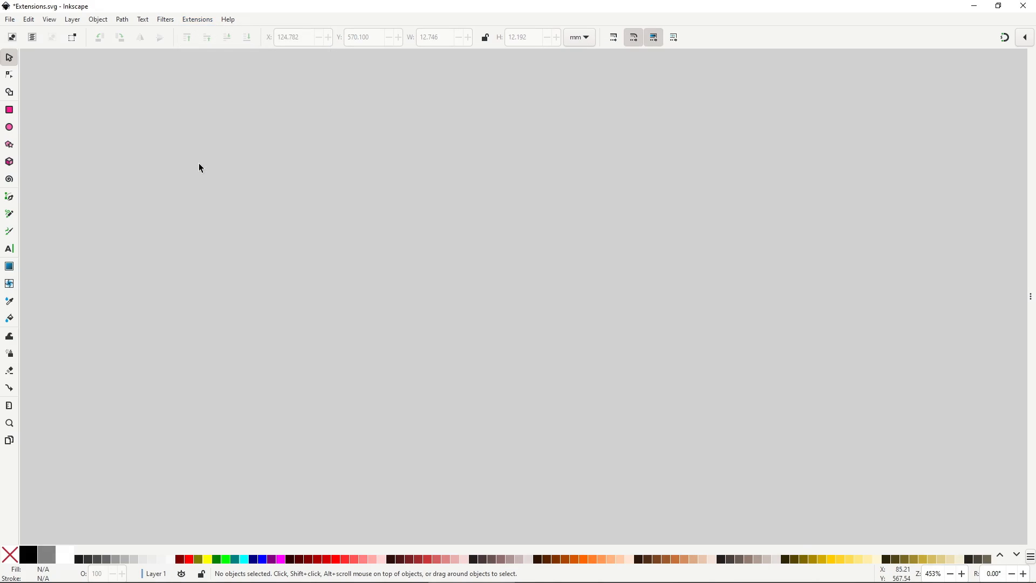
Step: Check the bounding box type in Preferences, then bring up the Images extensions
click(29, 19)
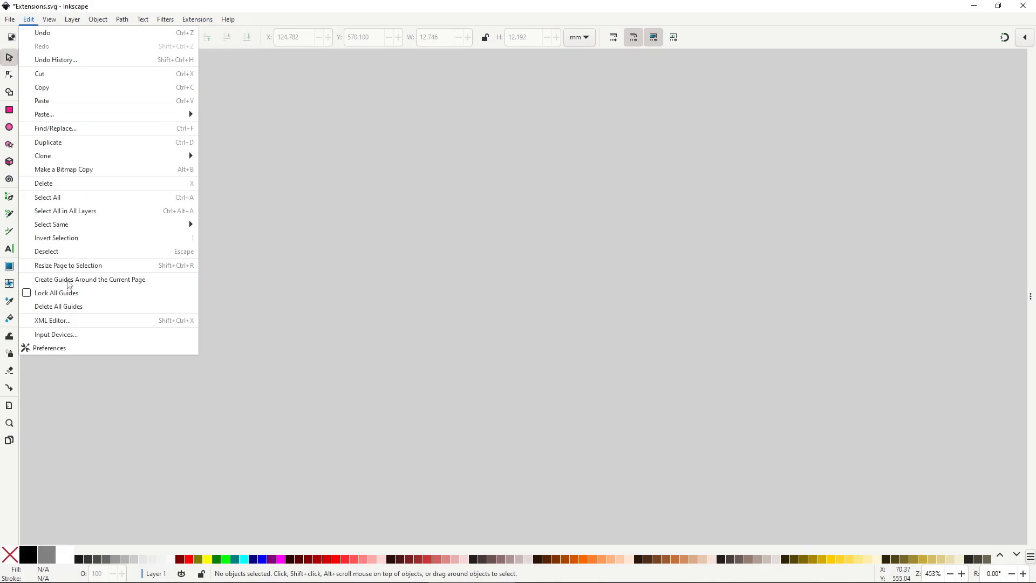
click(49, 348)
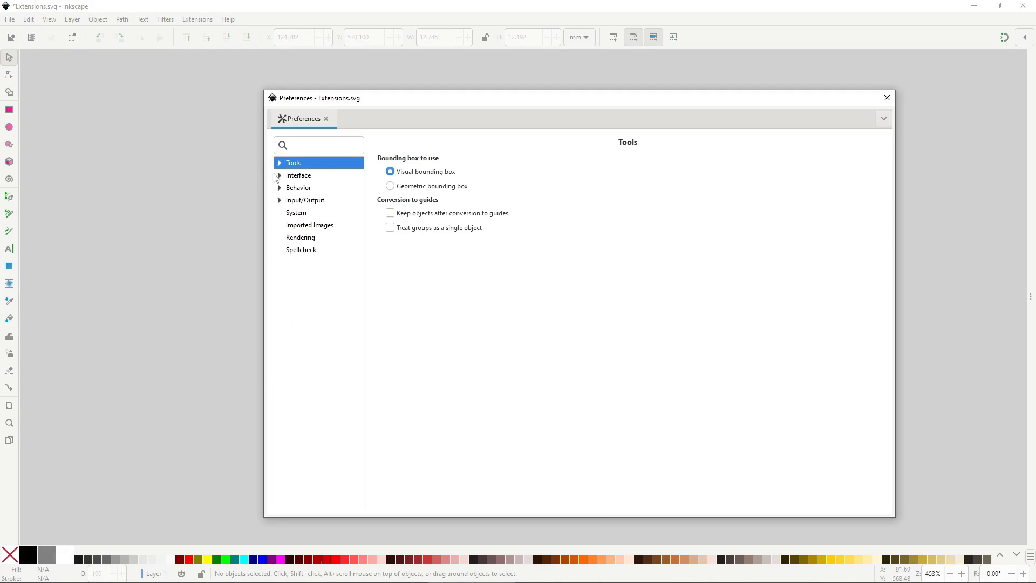
click(310, 225)
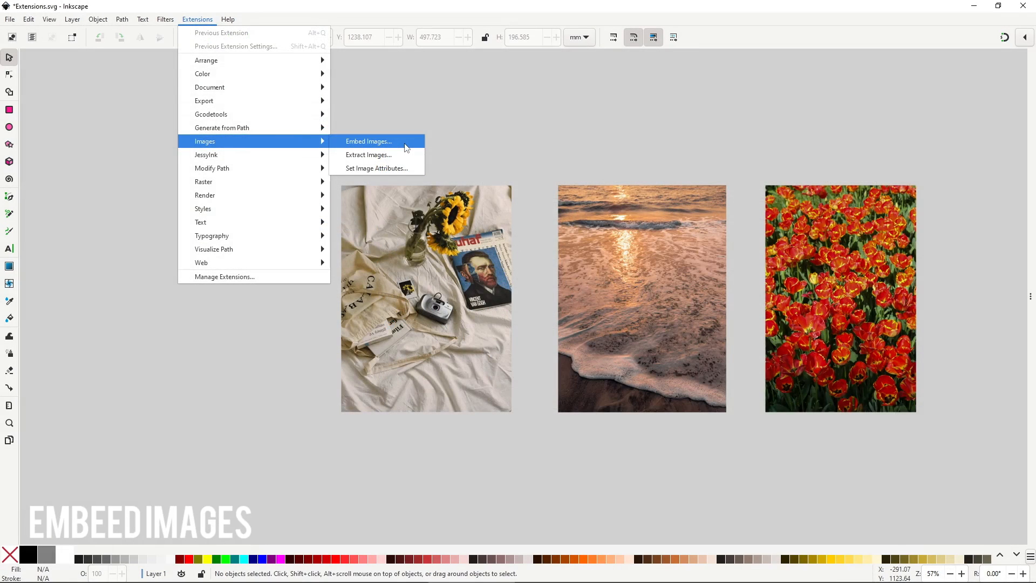
Step: Run Embed Images and apply it to all three photos
click(369, 141)
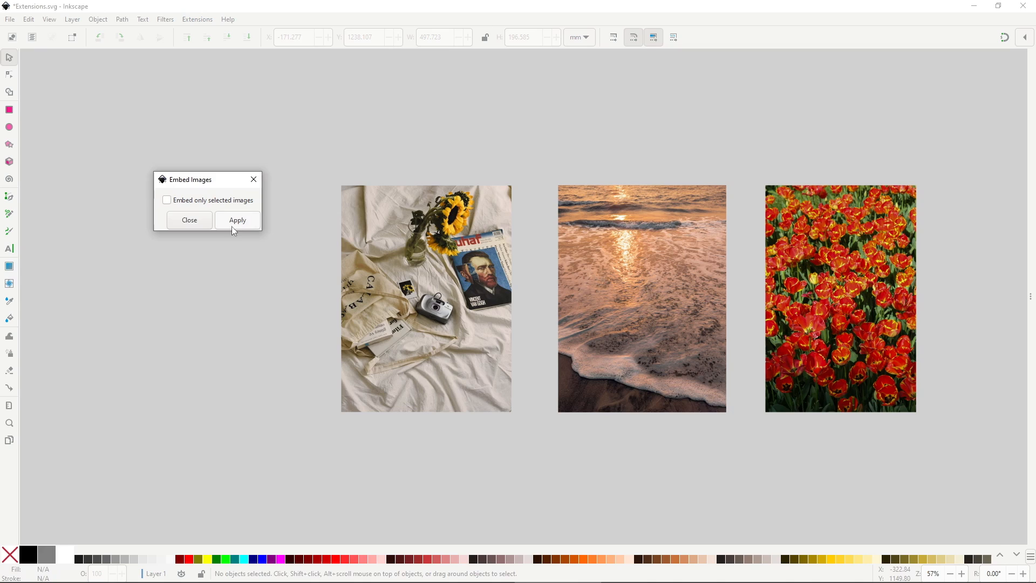
click(237, 220)
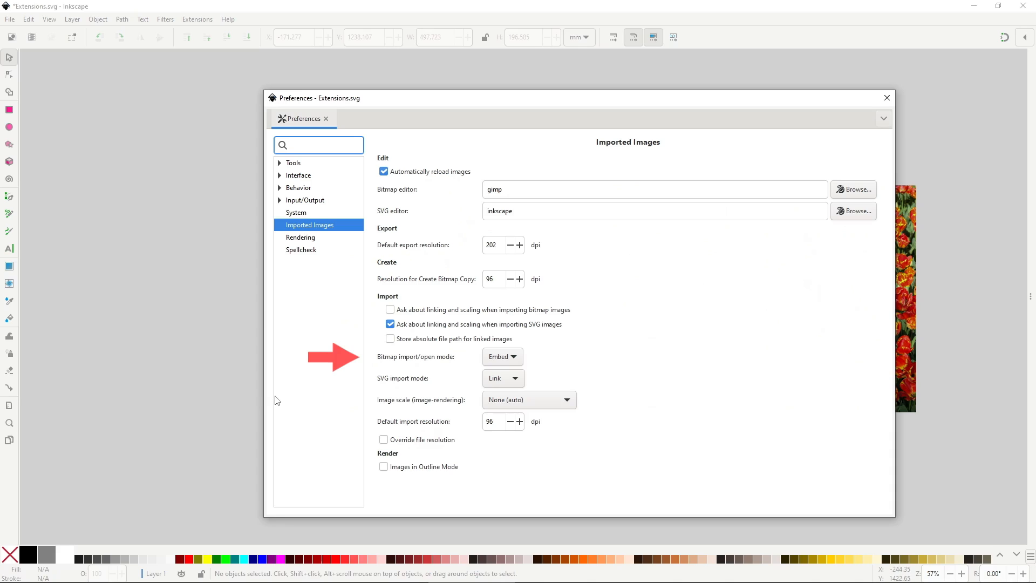
Step: Change Bitmap import/open mode from Embed to Link and close Preferences
click(502, 356)
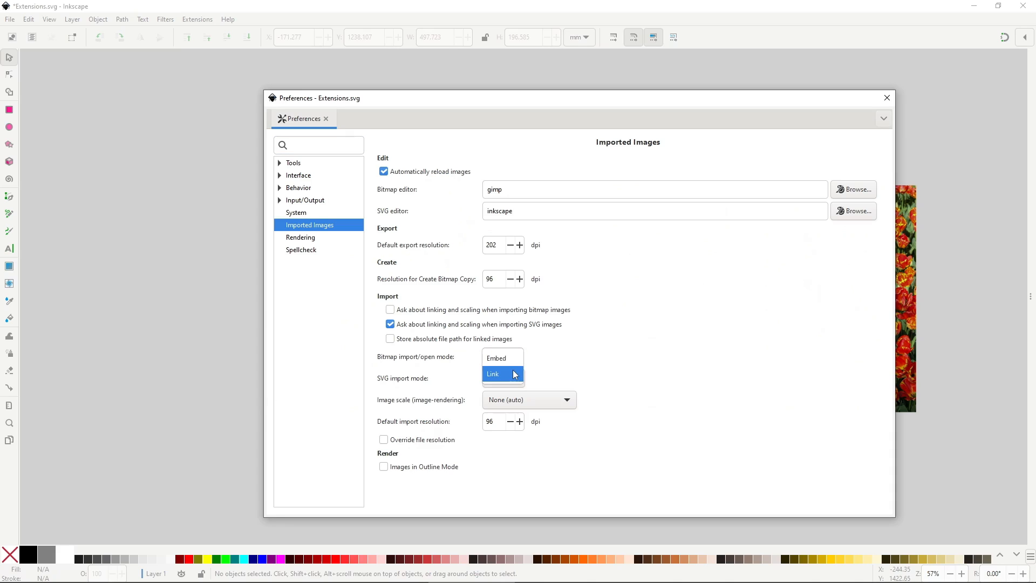
click(493, 373)
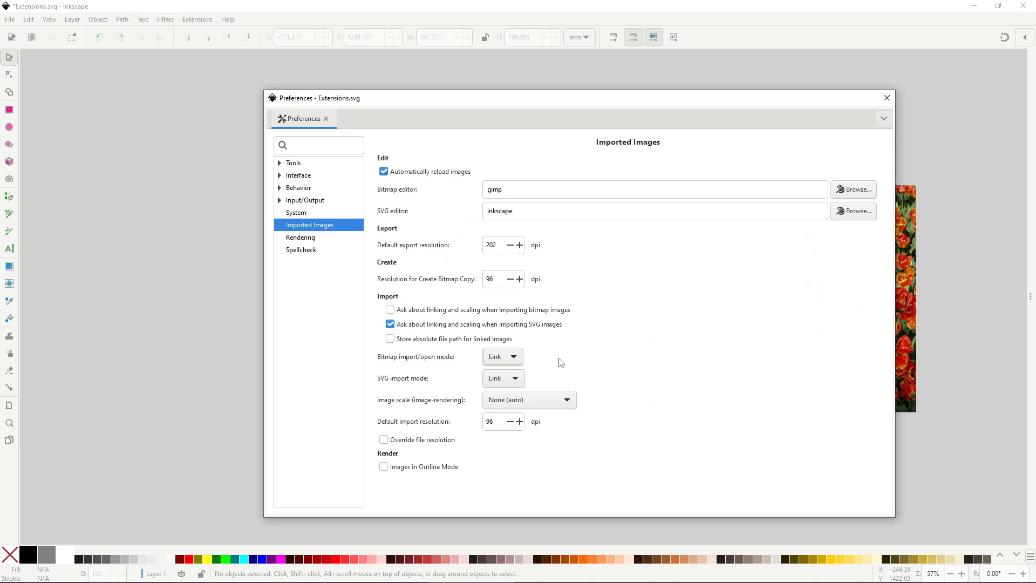
click(197, 19)
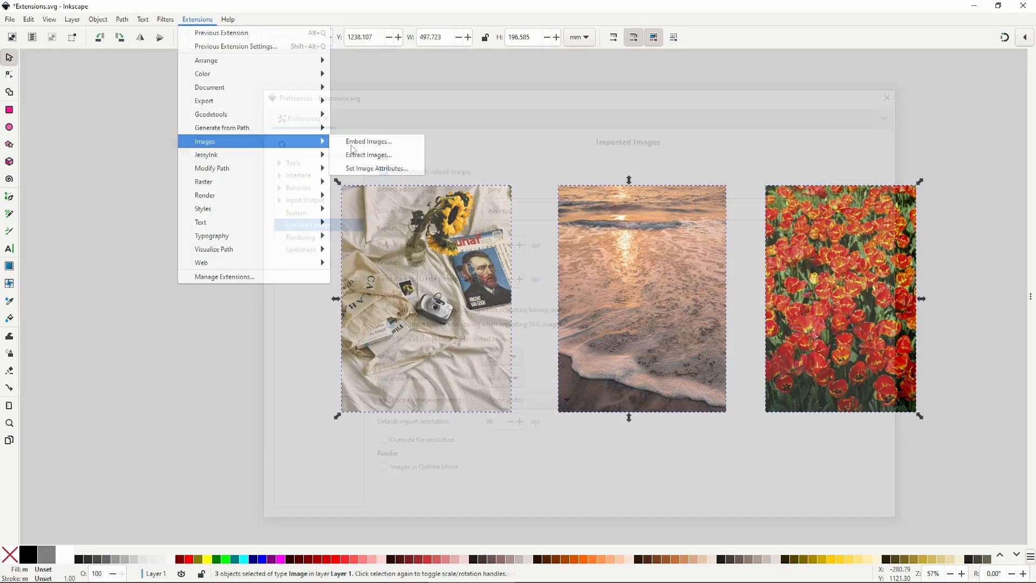
Step: Apply Embed Images to the three selected photos and close the dialog
click(369, 141)
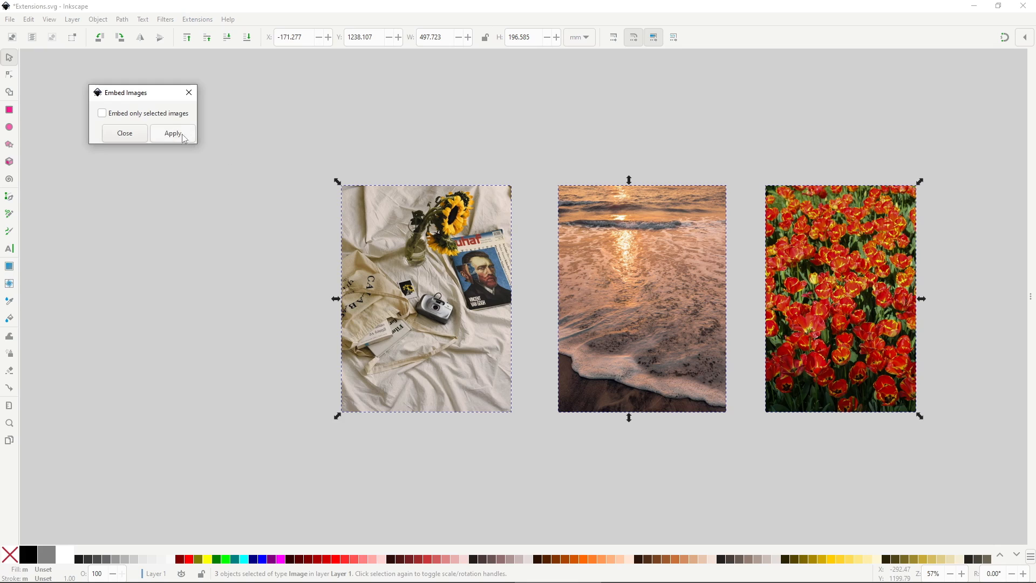
click(173, 133)
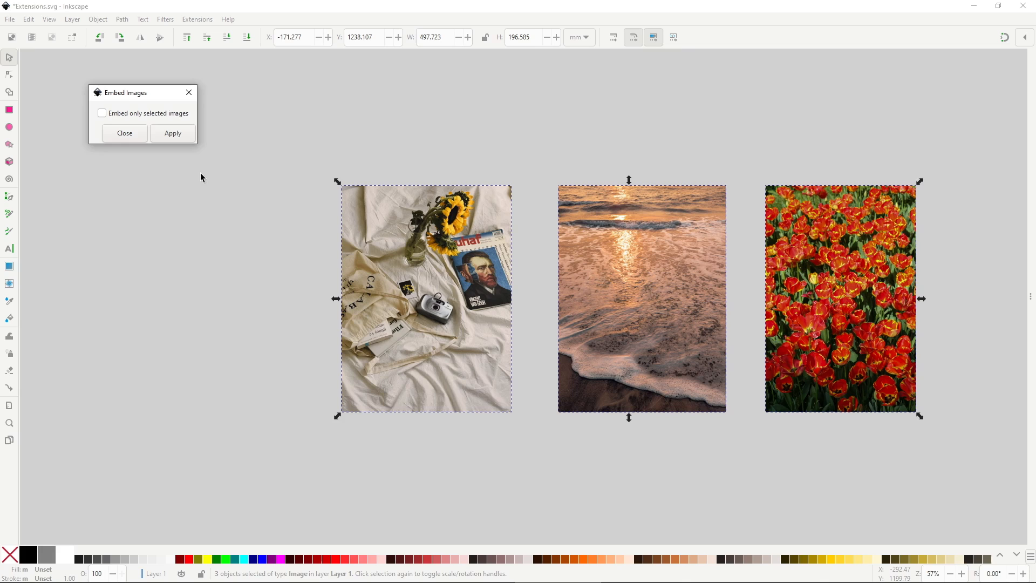
click(198, 19)
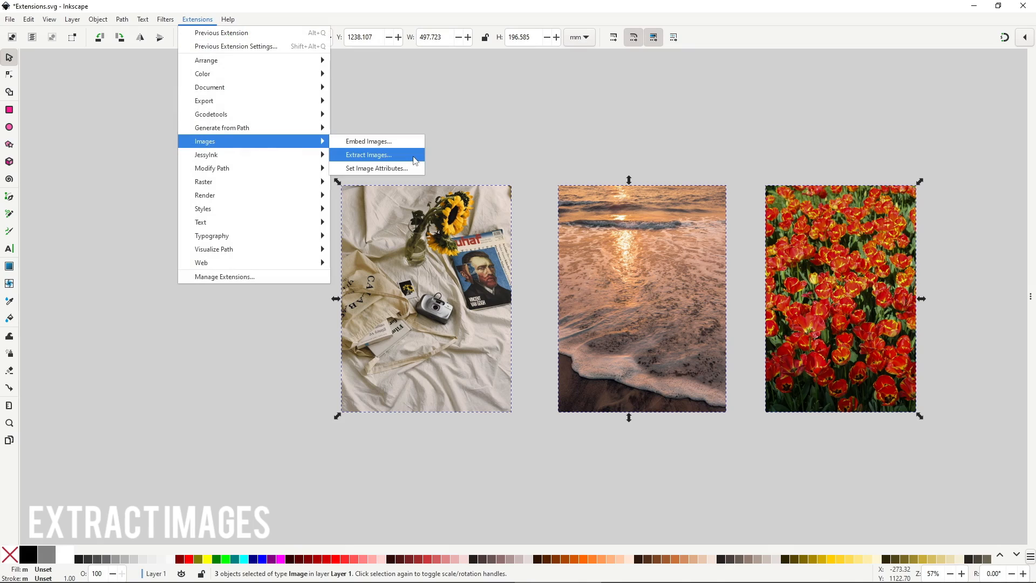
Step: Run Extract Images into ./images2/ with Link extracted images enabled
click(368, 155)
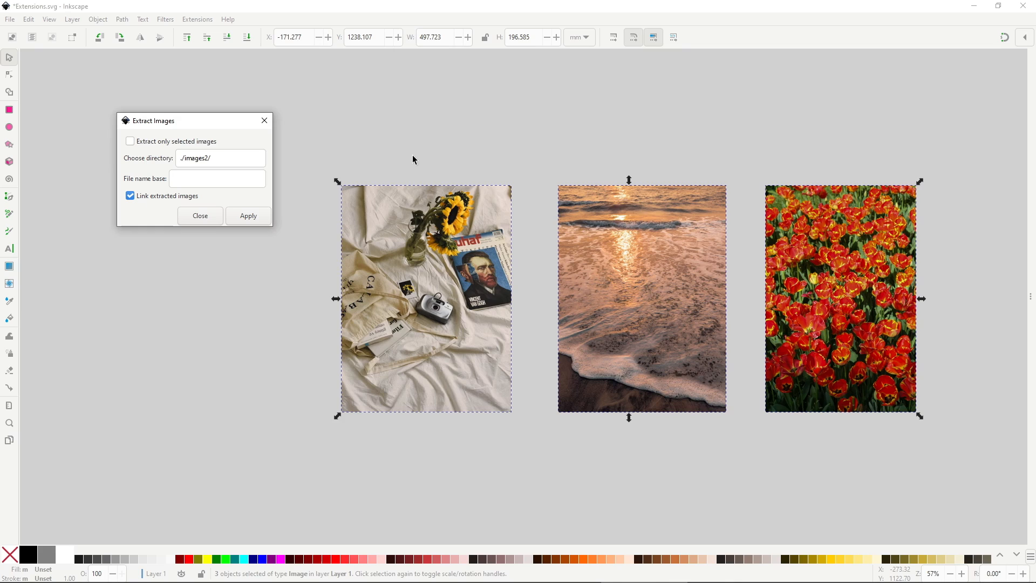
mouse_move(303, 214)
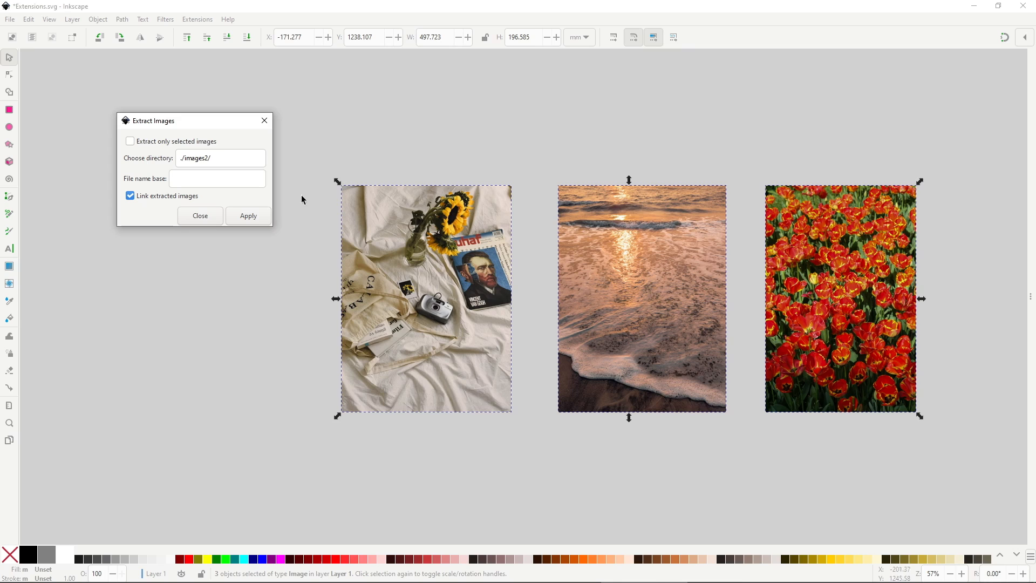
click(248, 216)
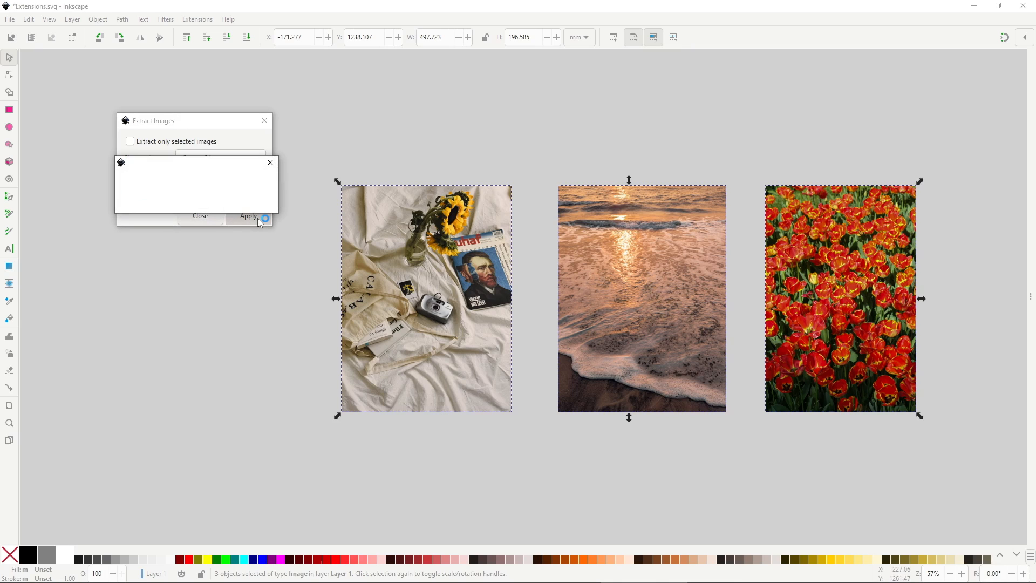
click(248, 215)
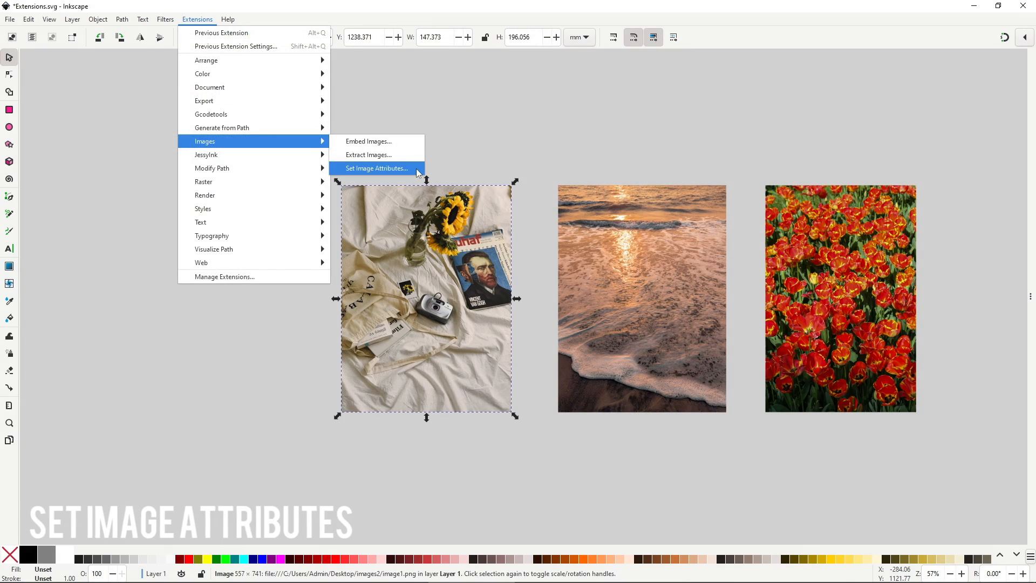
Step: Browse Set Image Attributes' Basic, Aspect Ratio and Rendering Quality tabs with live preview
click(377, 168)
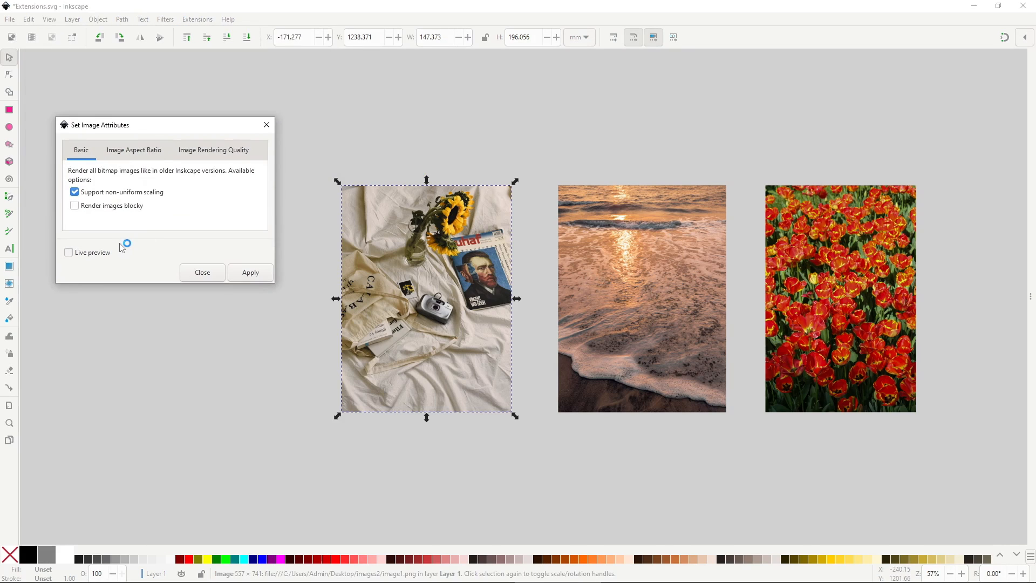
click(134, 150)
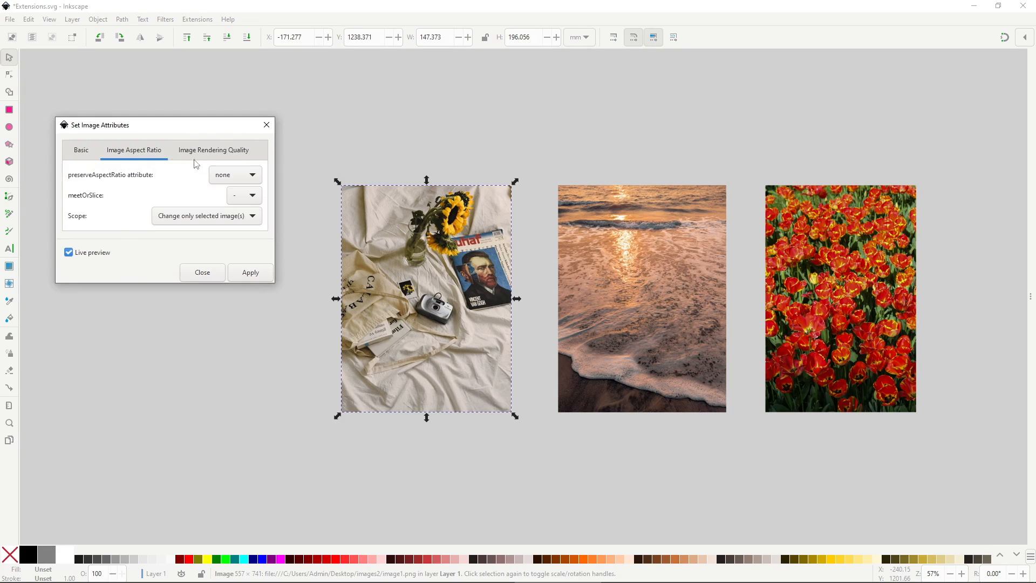
click(213, 150)
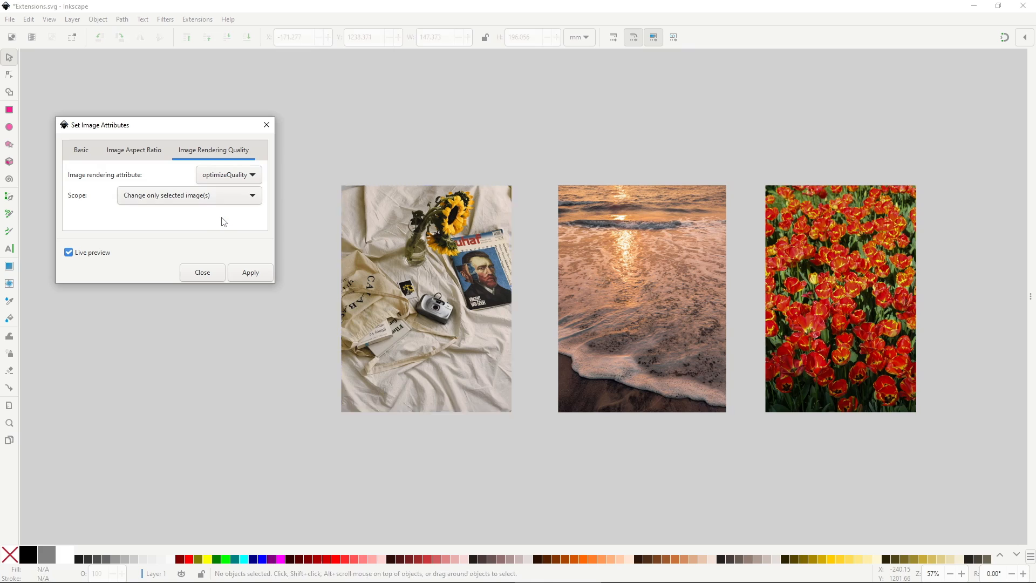
click(251, 273)
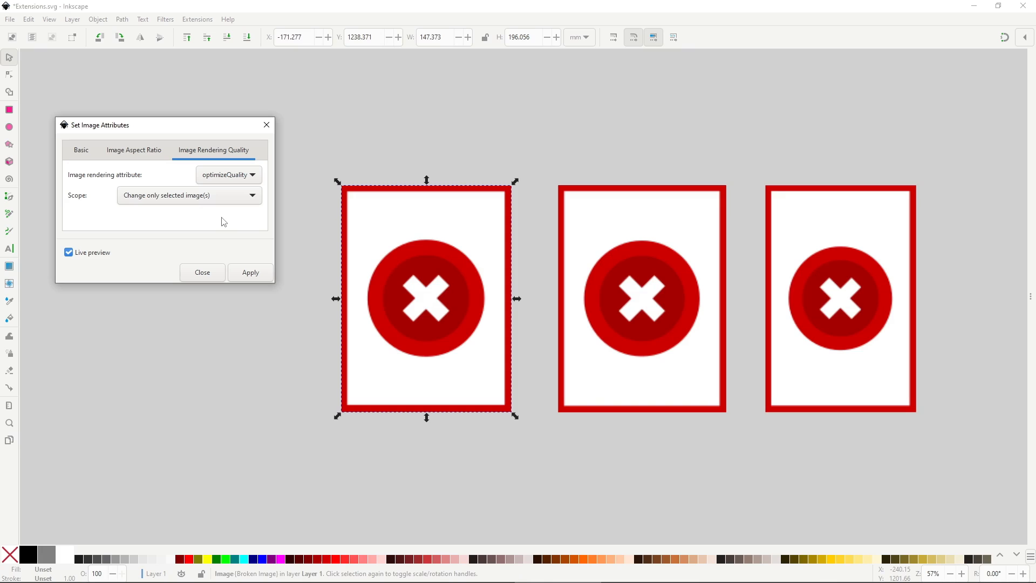
click(197, 19)
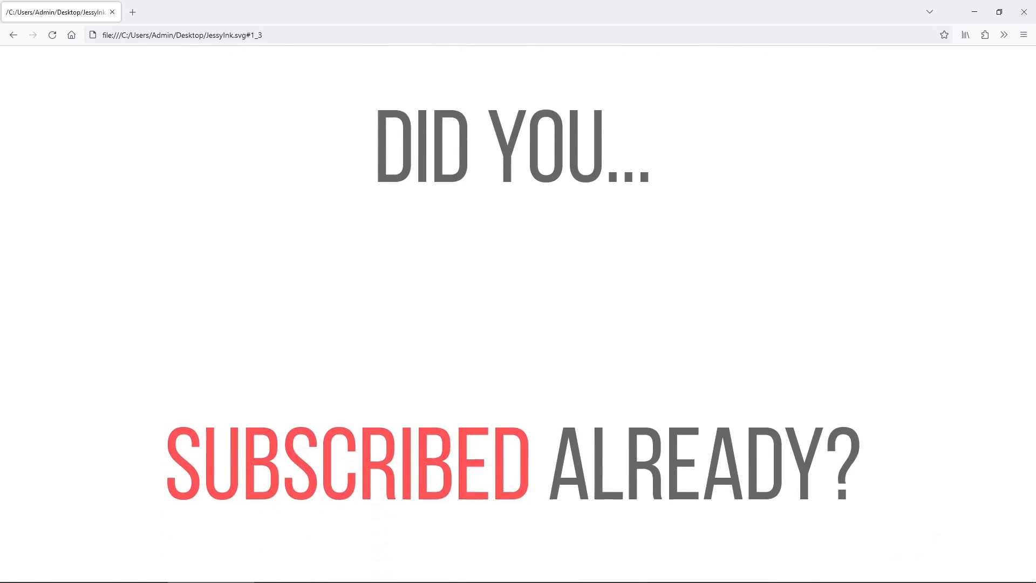
Step: Drop the JessyInk SVG into a Firefox tab and advance its slides with the Right arrow
key(Right)
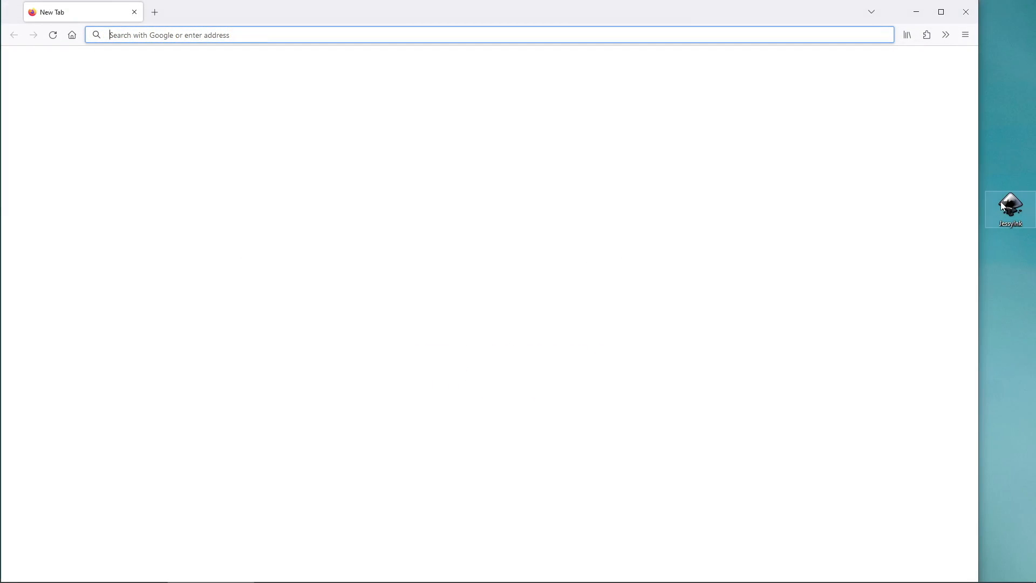
drag(1009, 208, 694, 294)
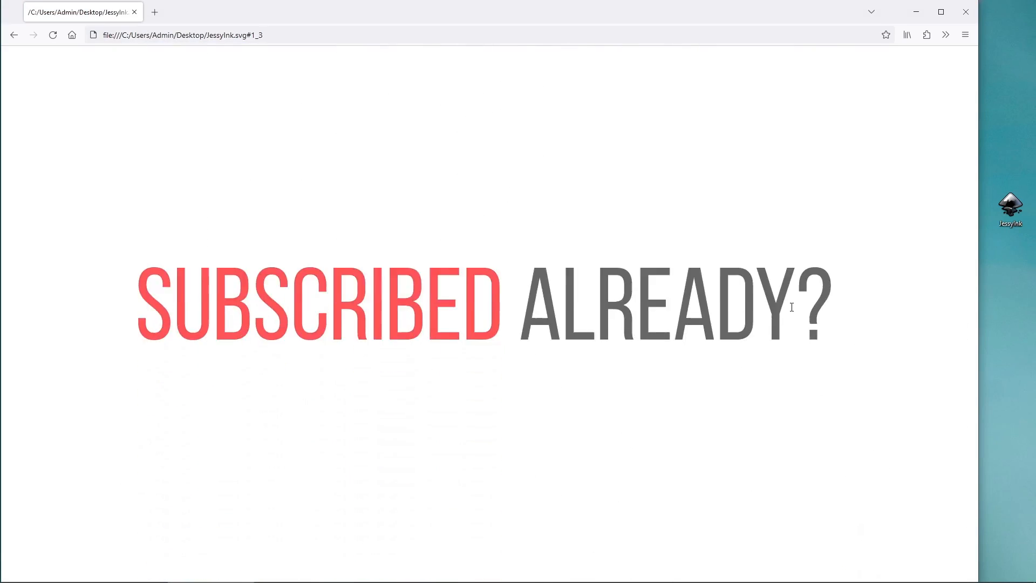
key(Right)
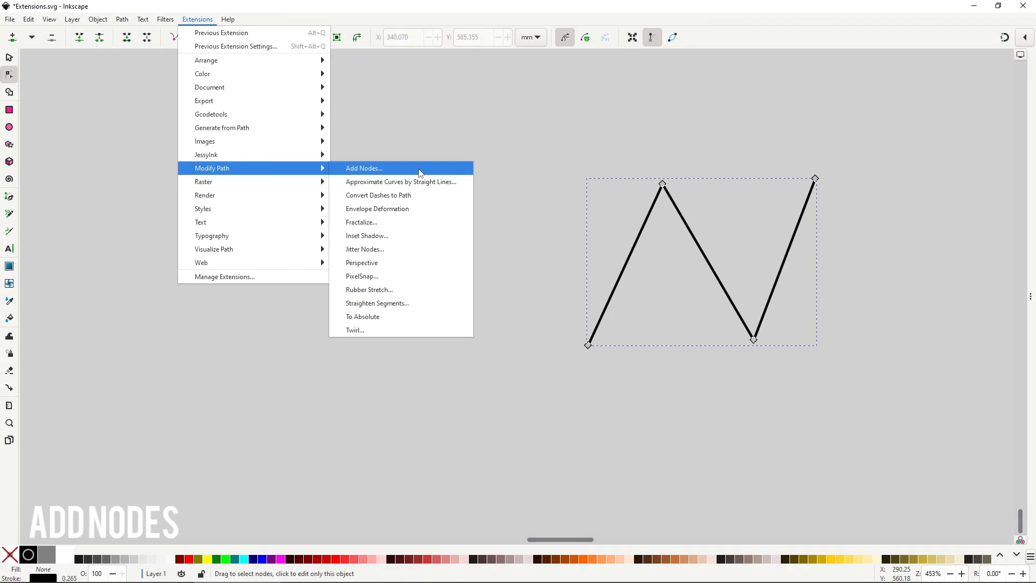
Step: Run Add Nodes on the zigzag path, dividing by number of segments with 3 segments
click(363, 167)
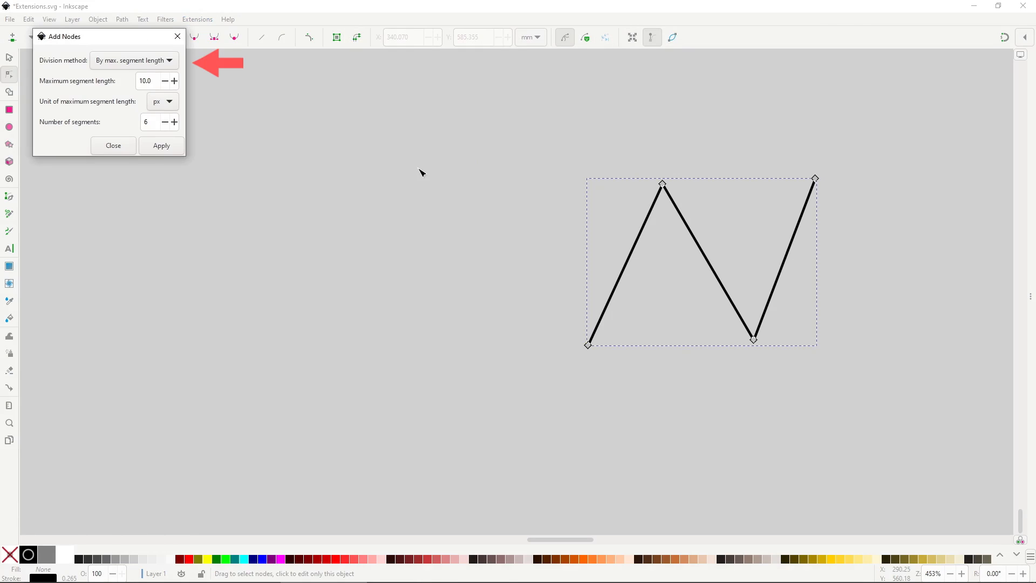
click(133, 60)
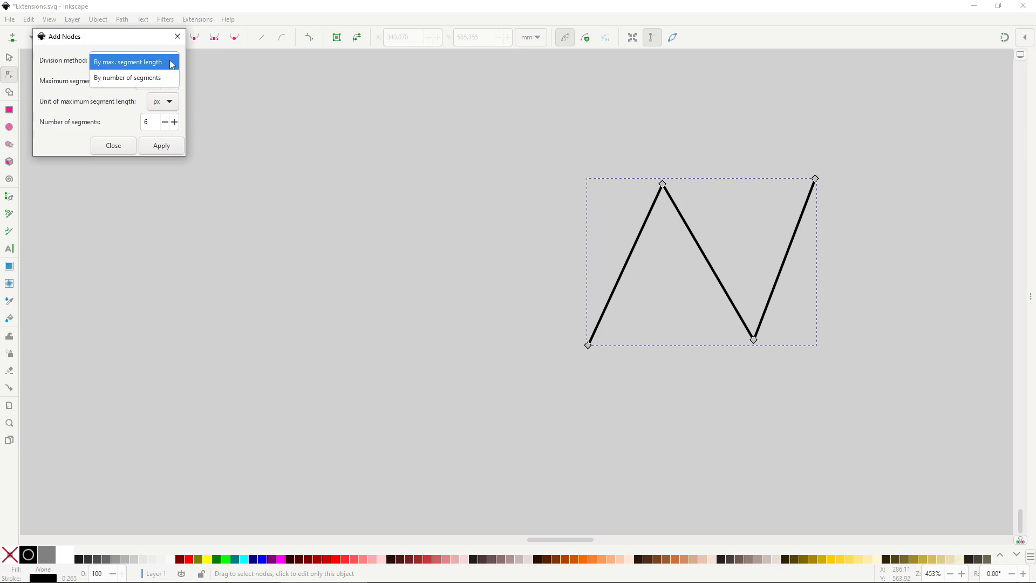
click(128, 62)
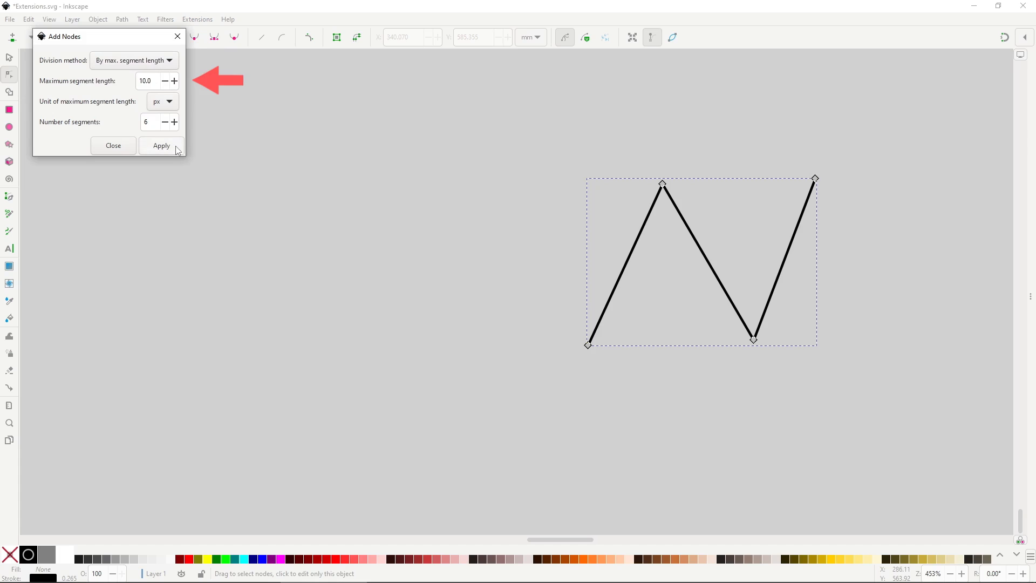
click(162, 146)
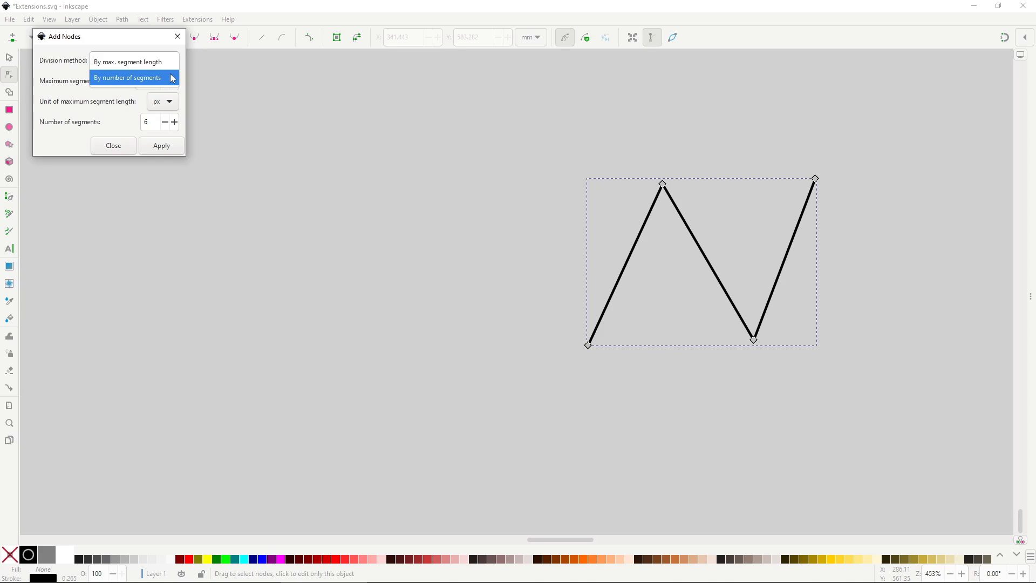
click(126, 77)
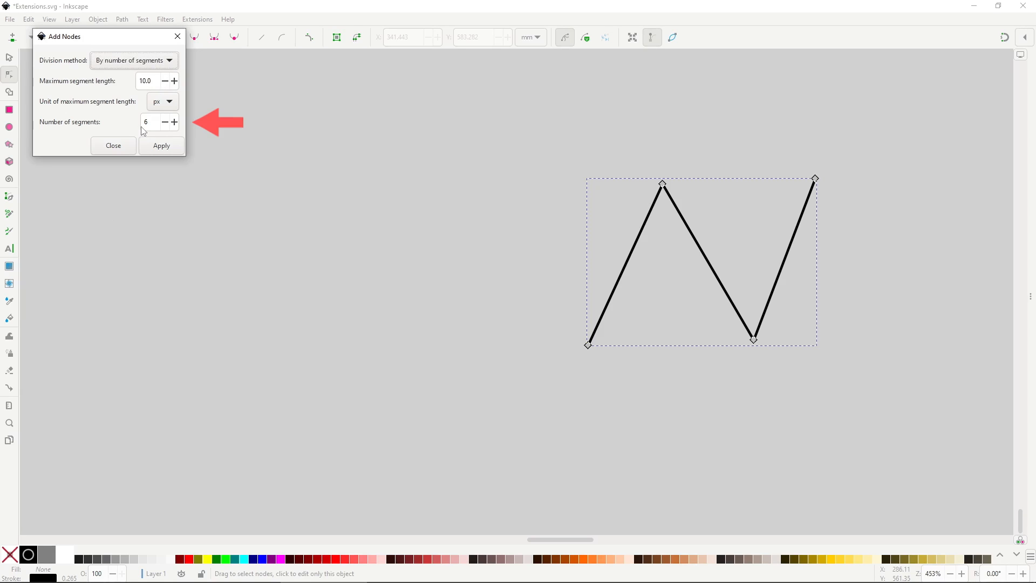
text(3)
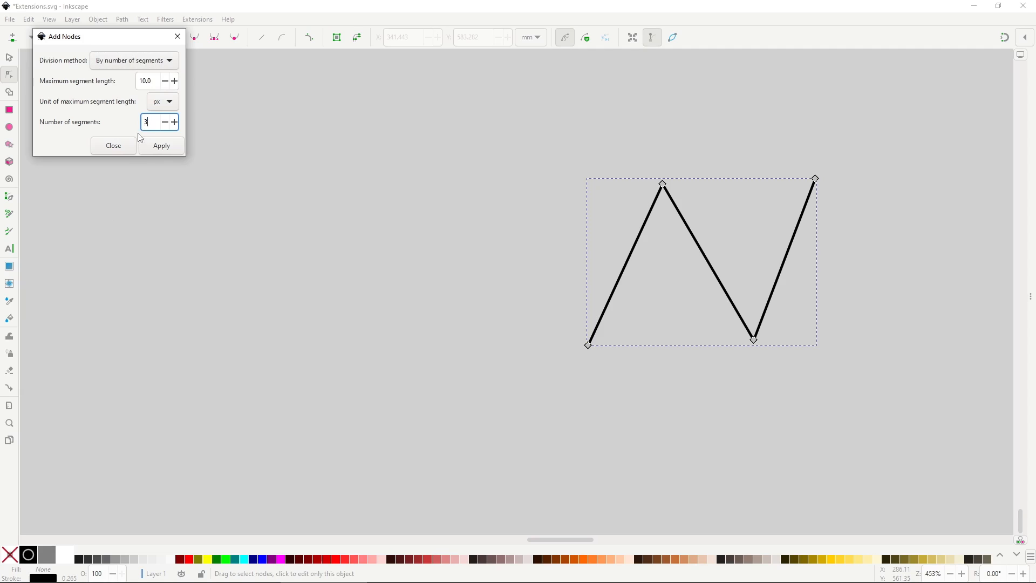
click(161, 146)
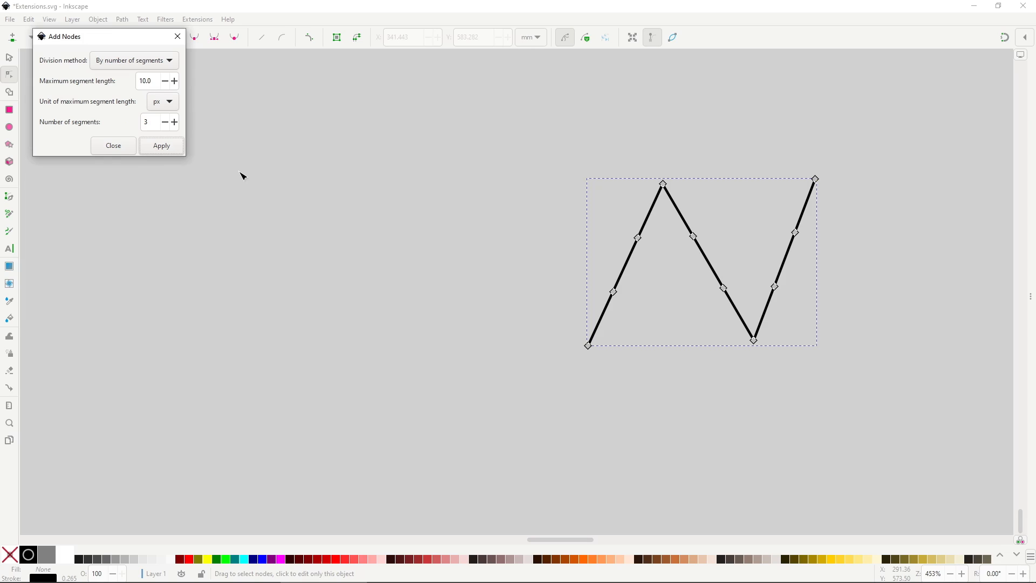
click(198, 19)
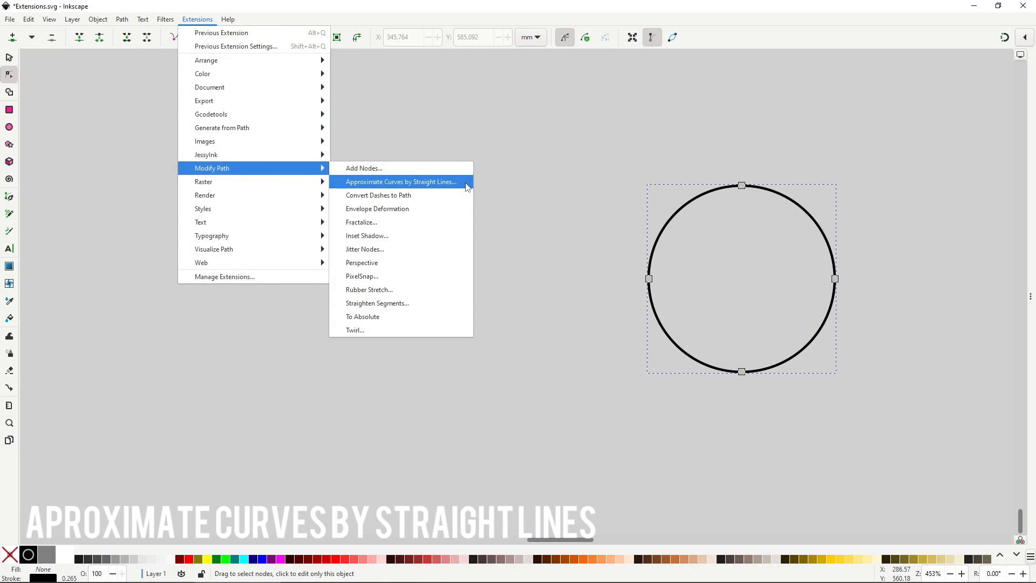
Step: Approximate the circle with straight lines at flatness 1.0, checking the live preview
click(401, 181)
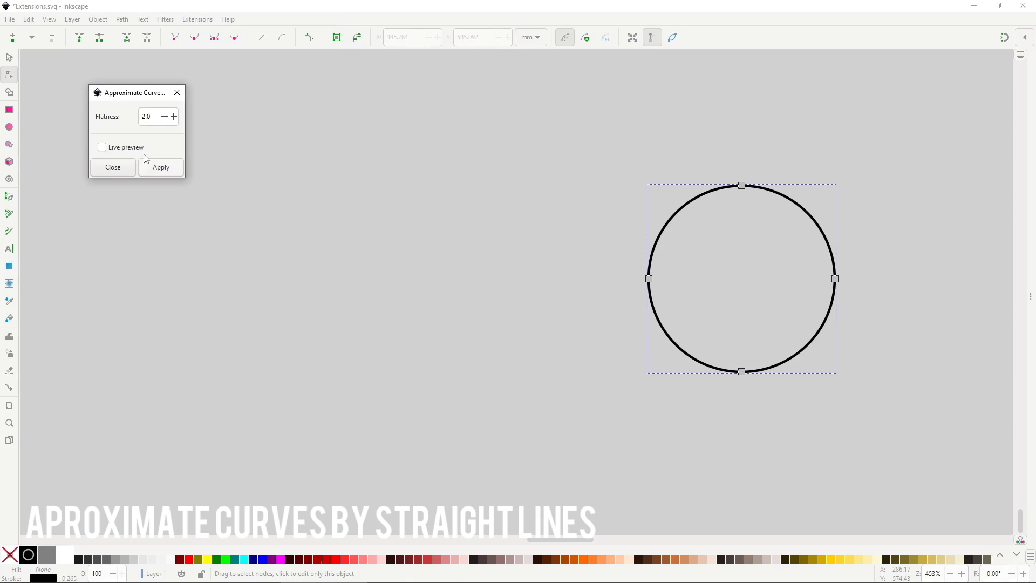
click(102, 146)
text(1)
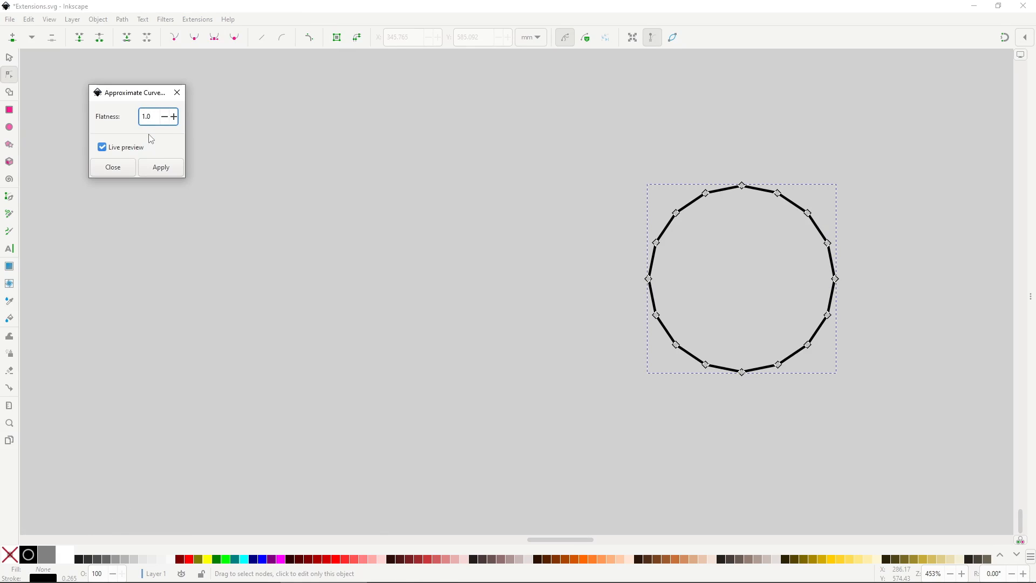
click(196, 18)
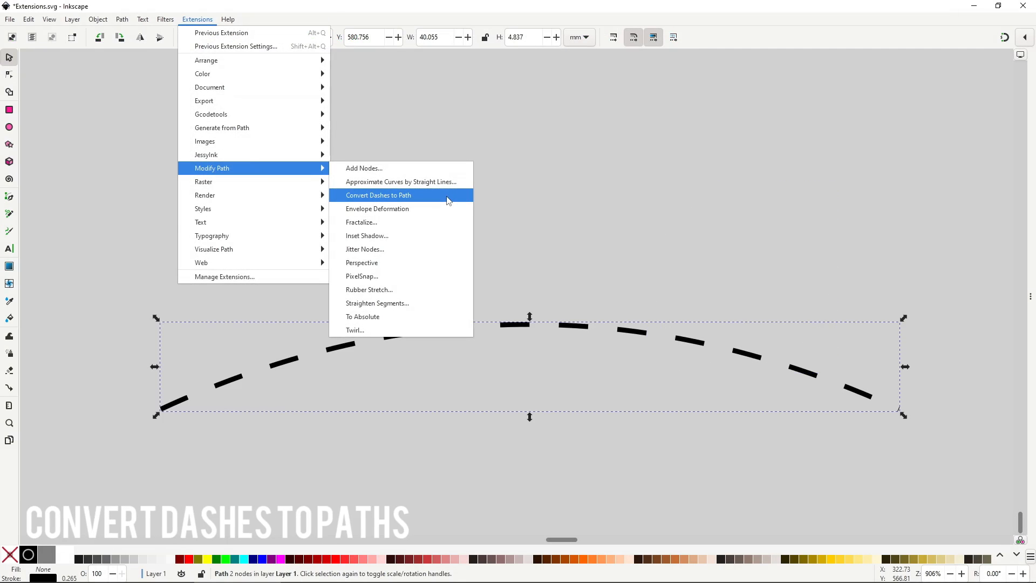
Step: Convert the arc's dashes to paths, apply Stroke to Path, and drag a dash node to test
click(378, 195)
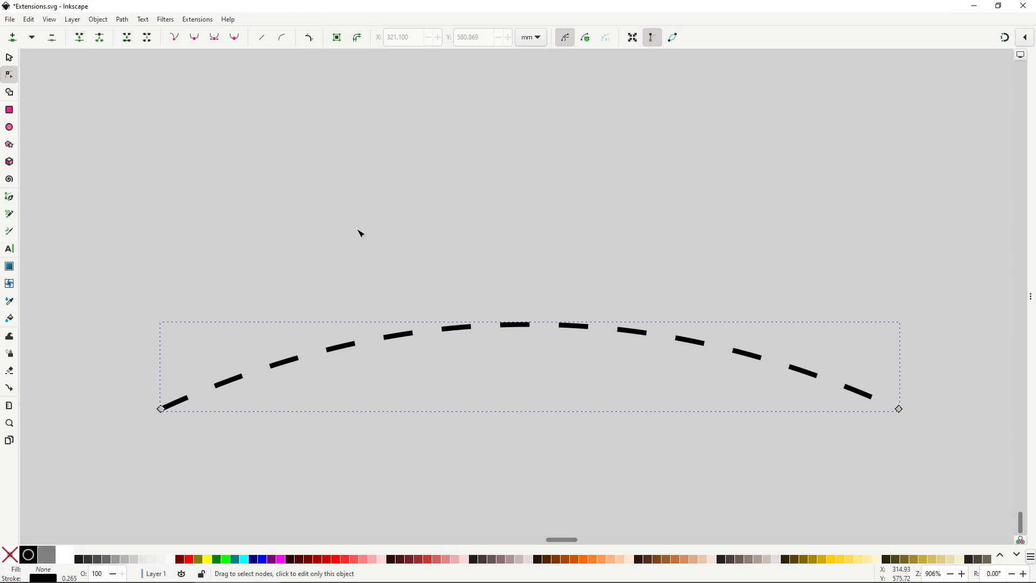
mouse_move(246, 145)
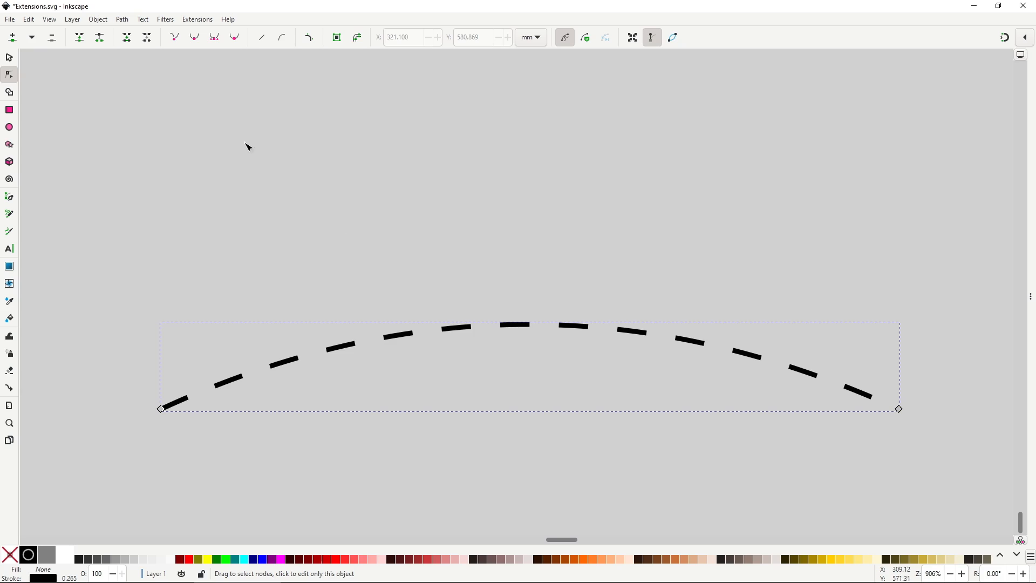
click(122, 19)
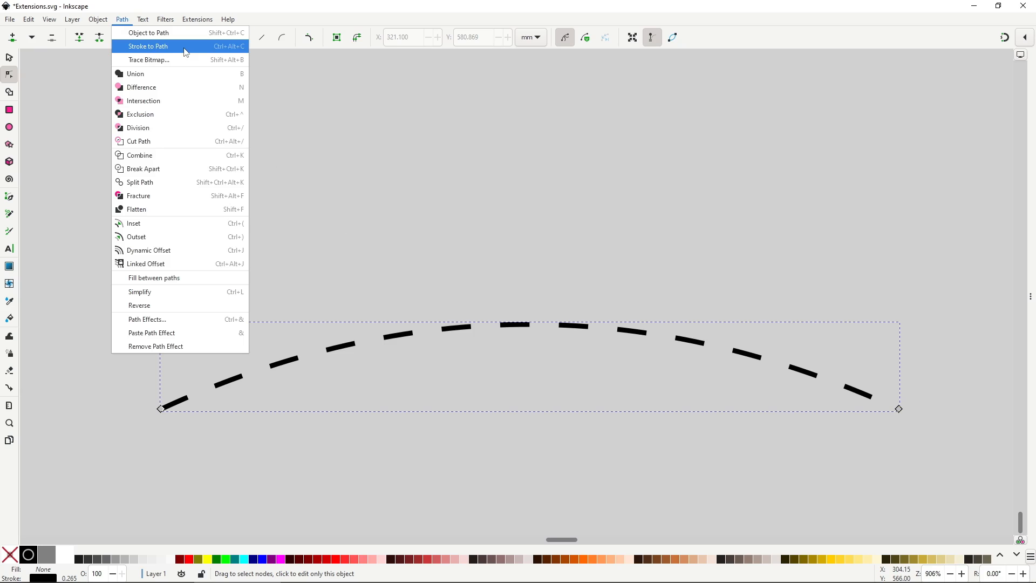
click(147, 46)
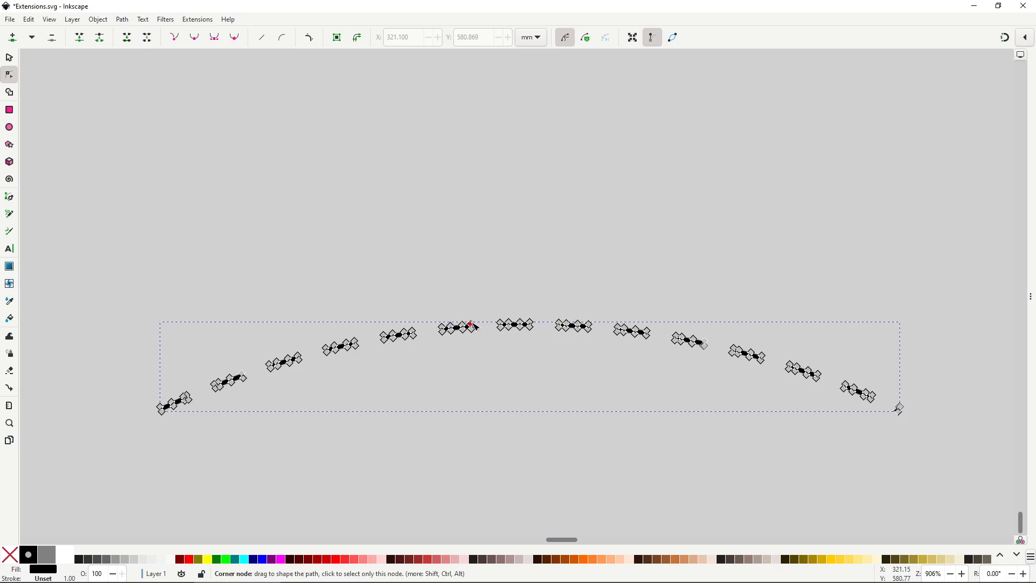
drag(468, 323, 481, 295)
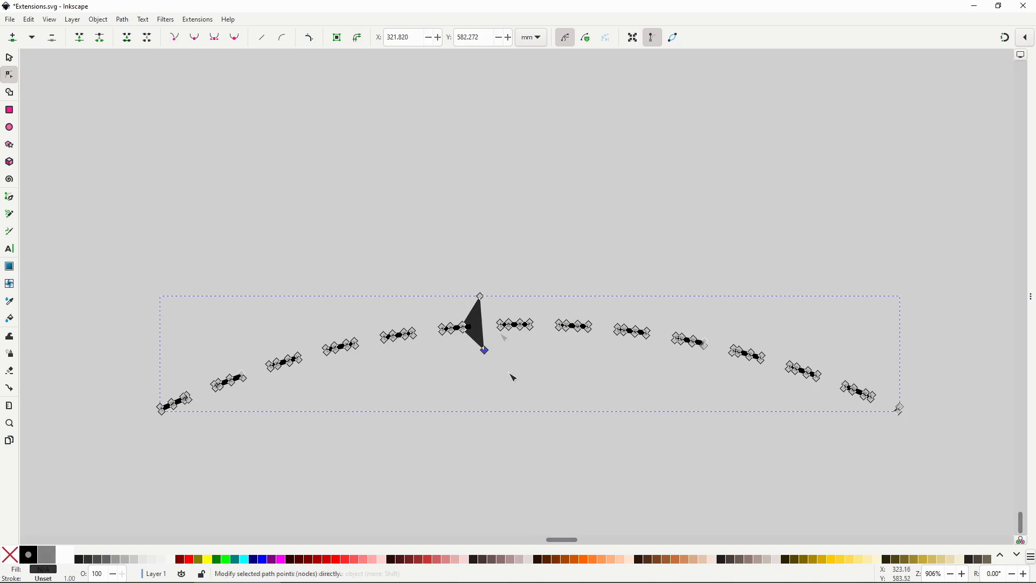
click(197, 19)
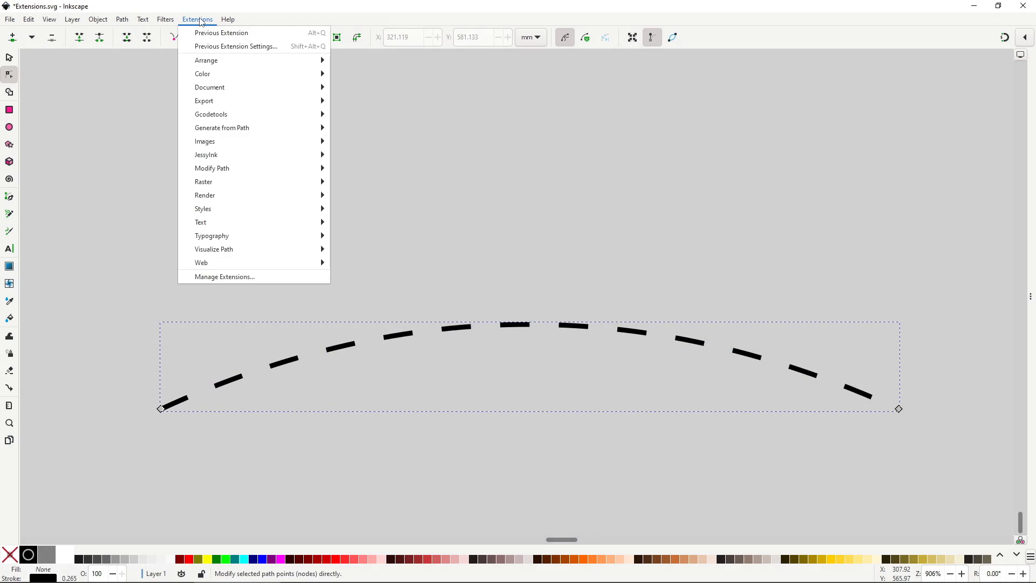
mouse_move(212, 168)
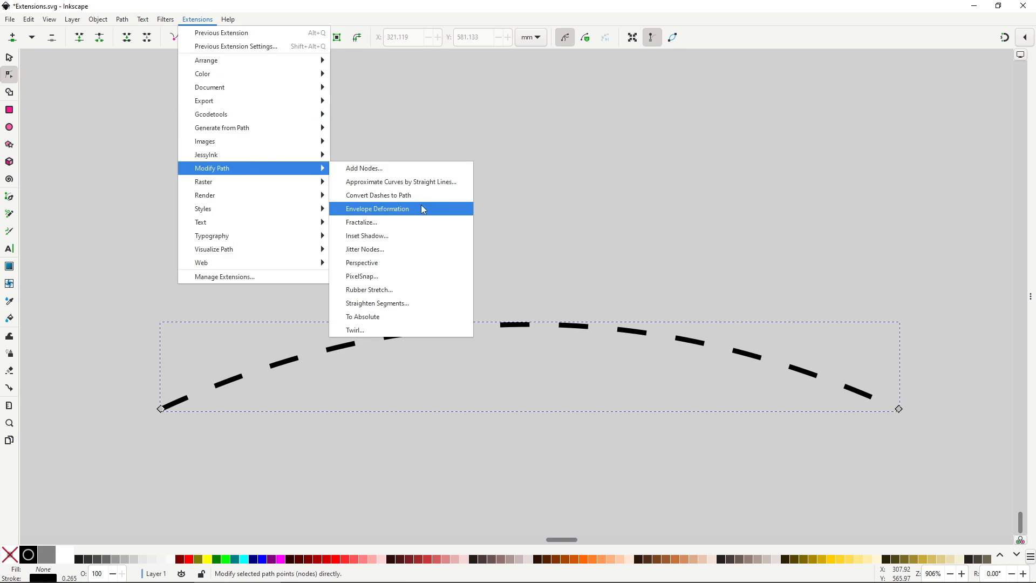
click(377, 208)
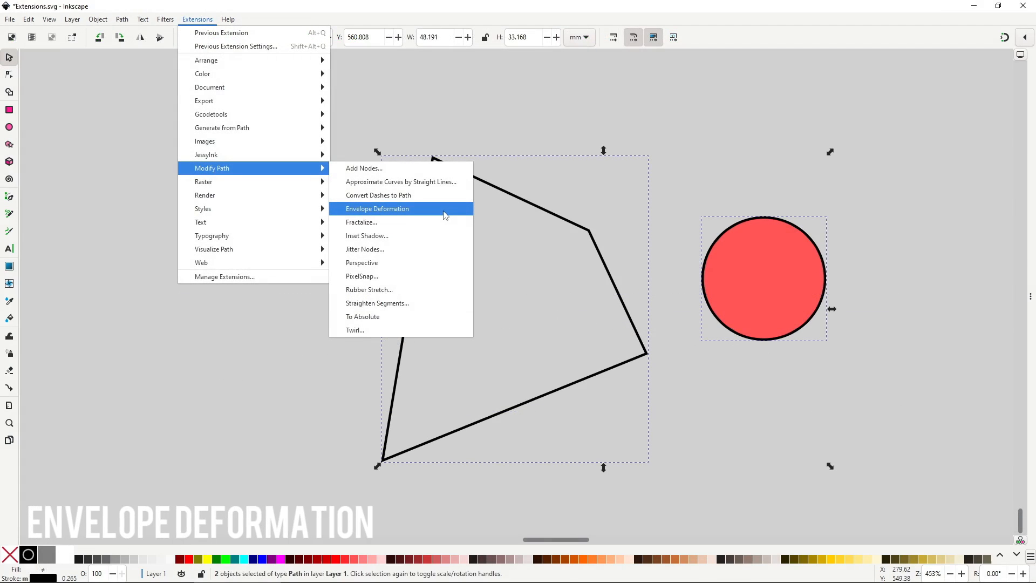
Step: Apply Envelope Deformation to warp the red star into the quadrilateral outline
click(377, 208)
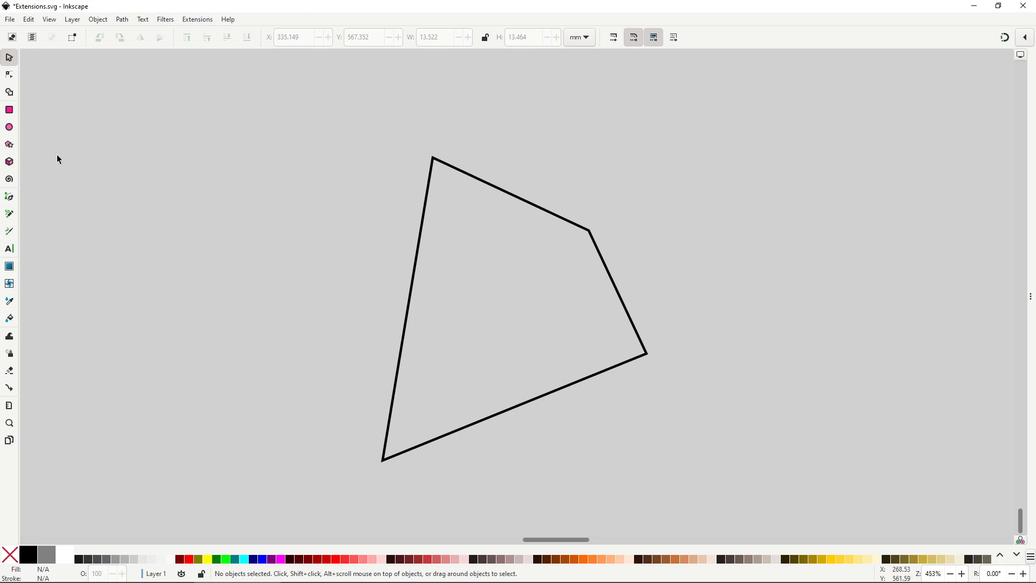
click(9, 144)
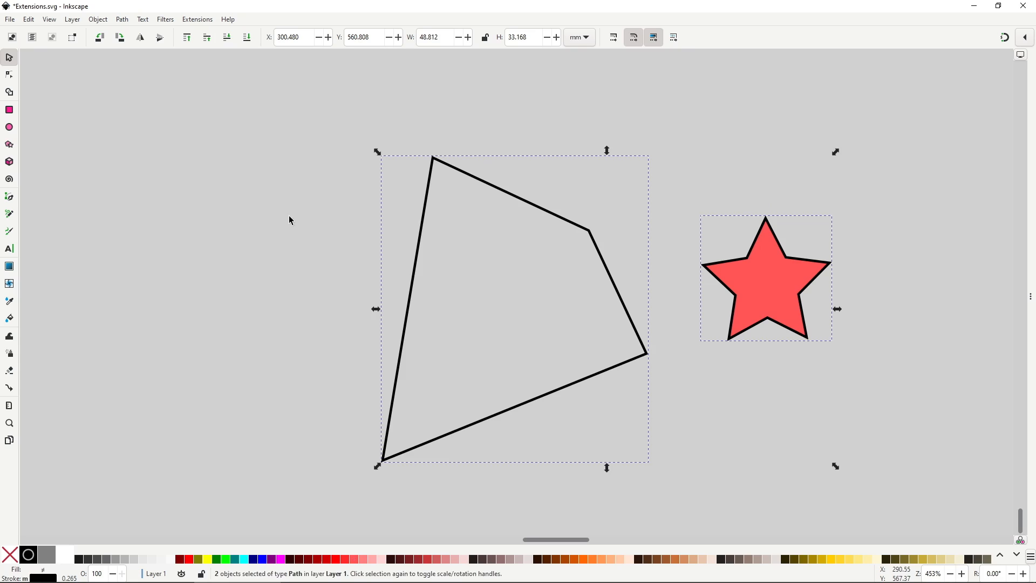
click(197, 19)
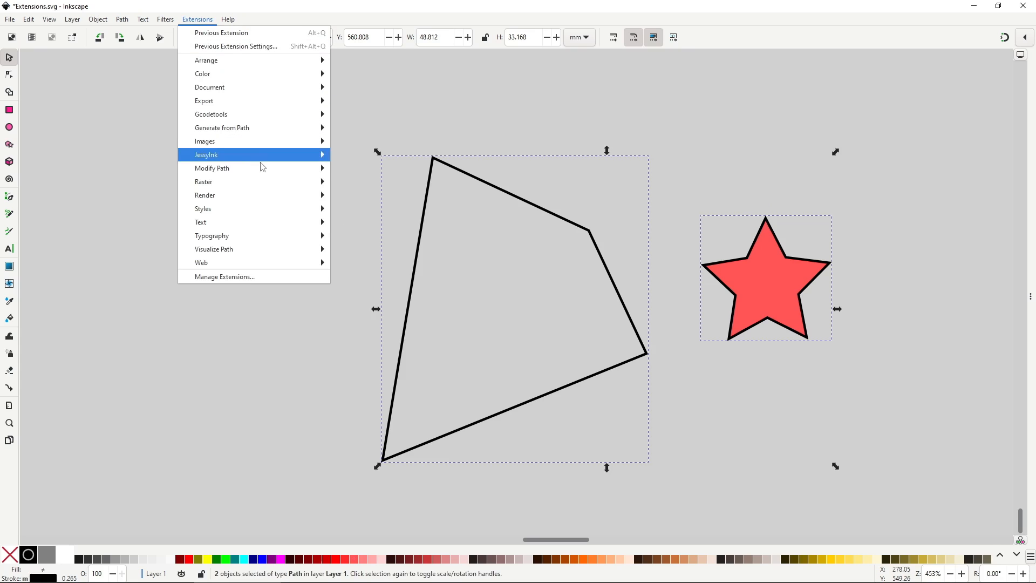
mouse_move(212, 168)
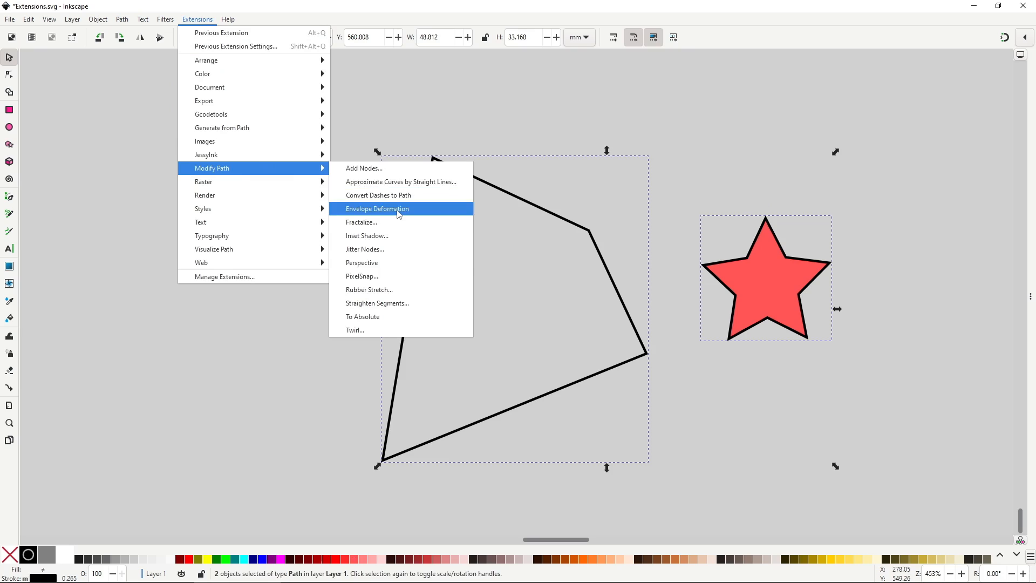
click(377, 209)
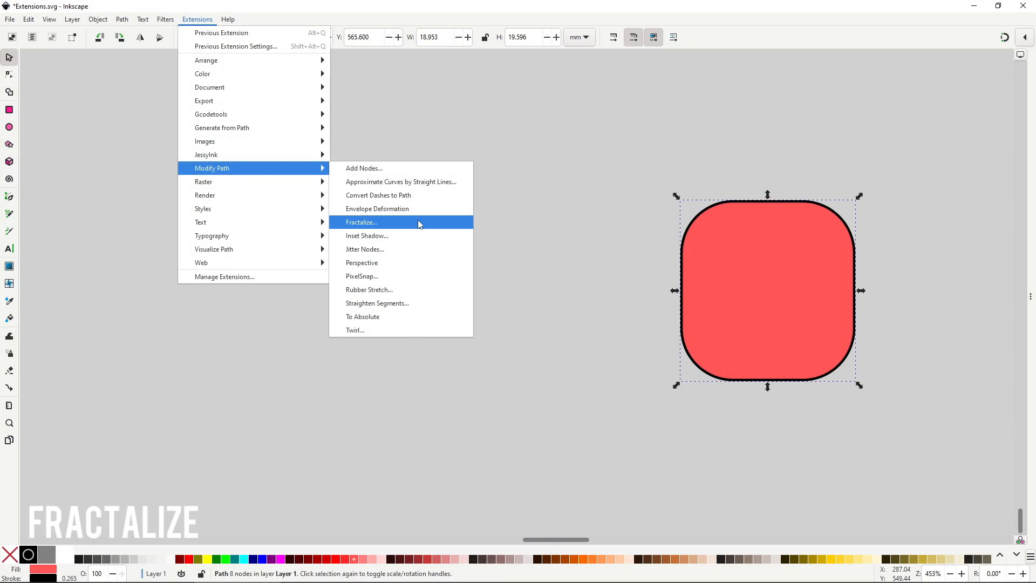
Step: Fractalize the rounded square with live preview, 4 subdivisions and smoothness lowered from 2.0 to 1
click(361, 222)
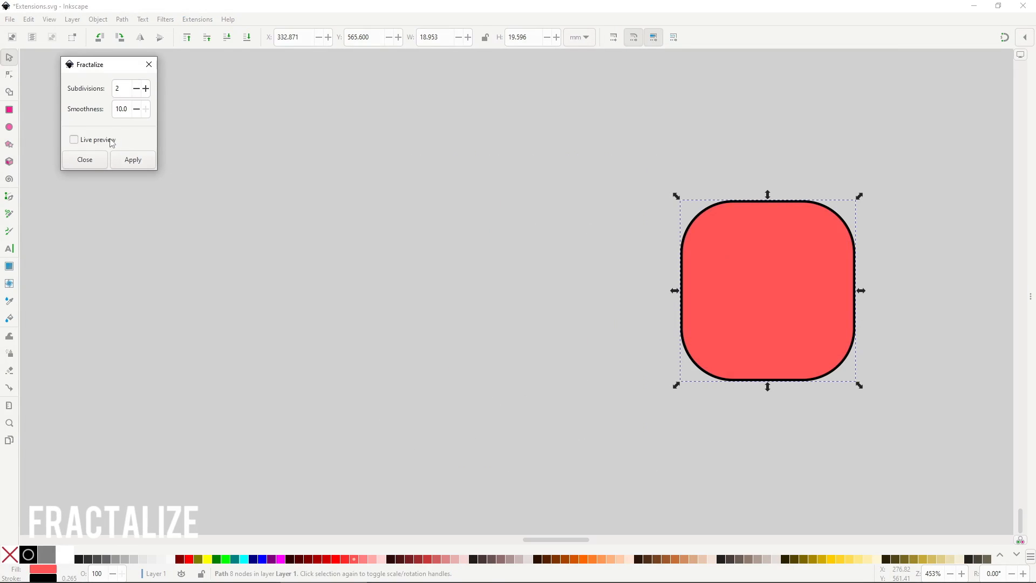
click(74, 140)
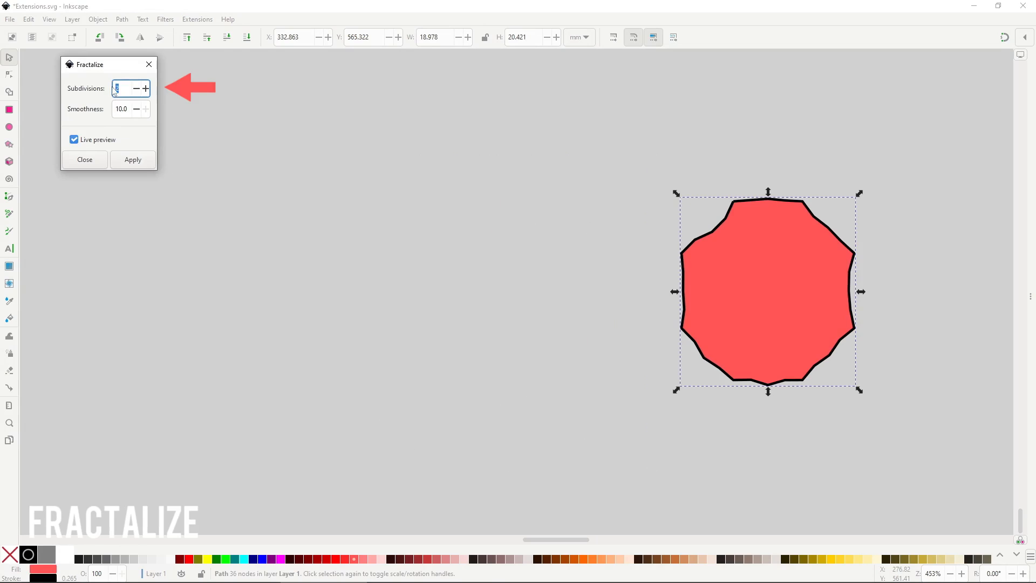
text(4)
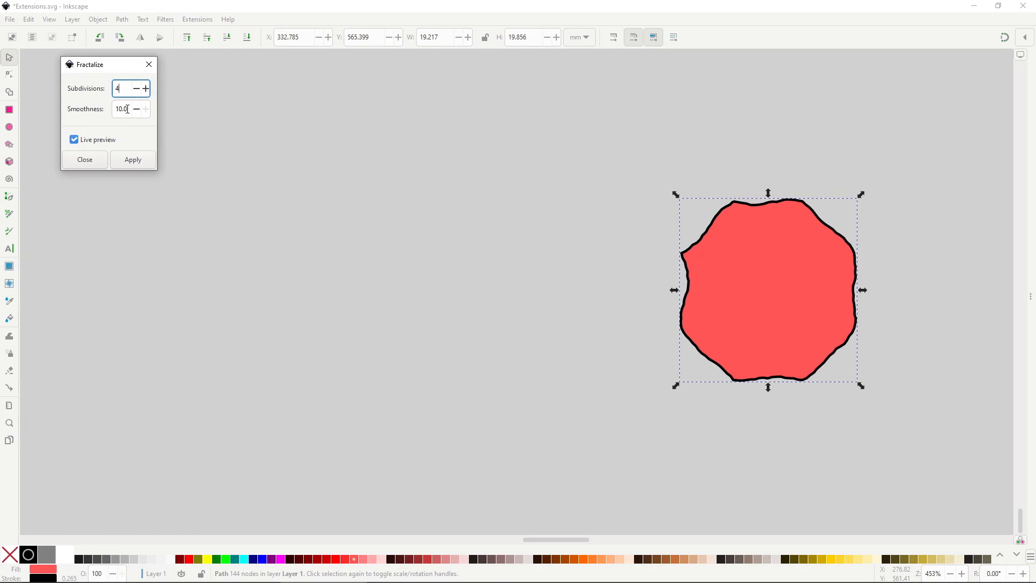
text(2.0)
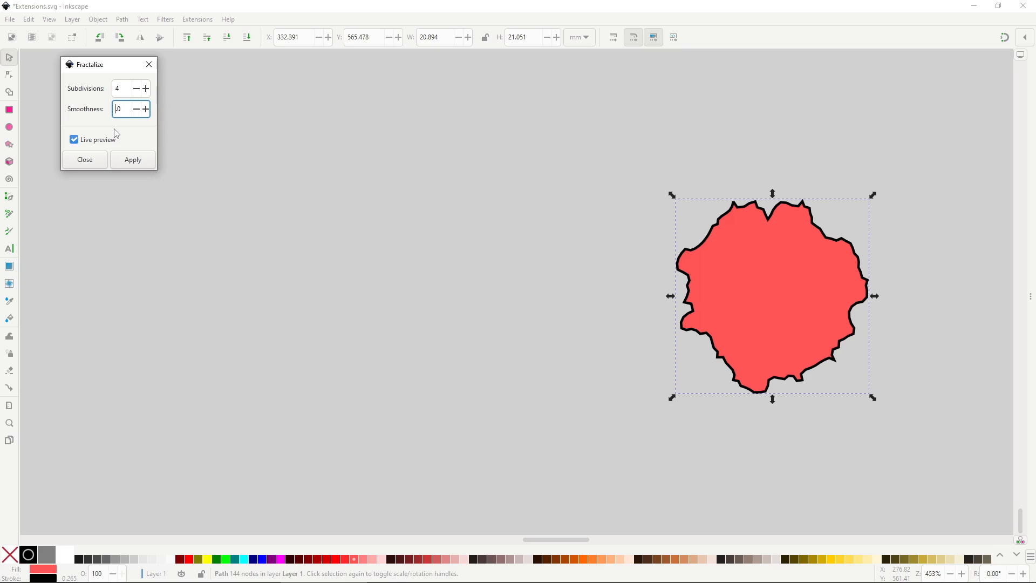
text(1)
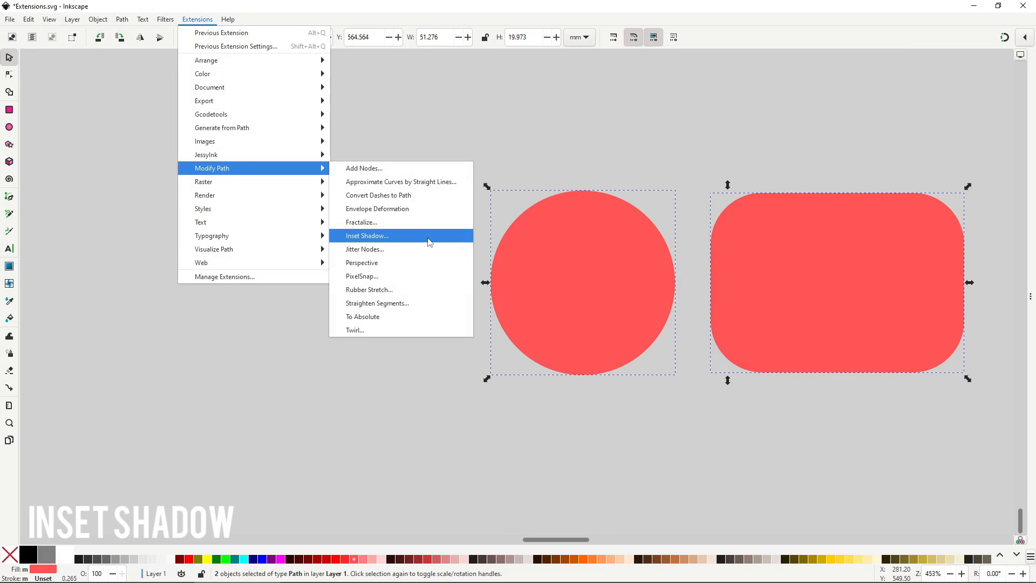
Step: Open the Inset Shadow options for the red circle and rounded rectangle
click(366, 236)
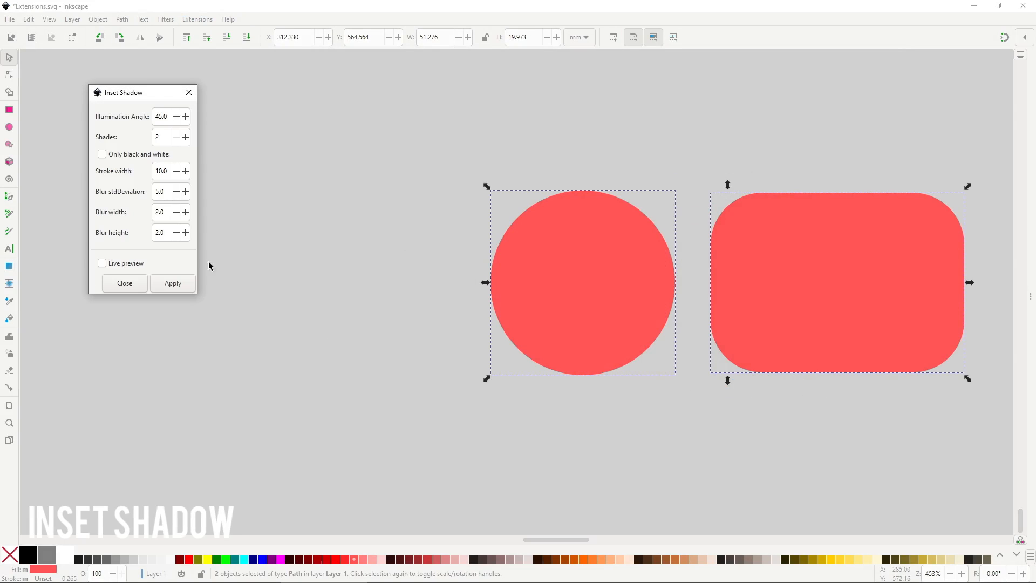
click(102, 263)
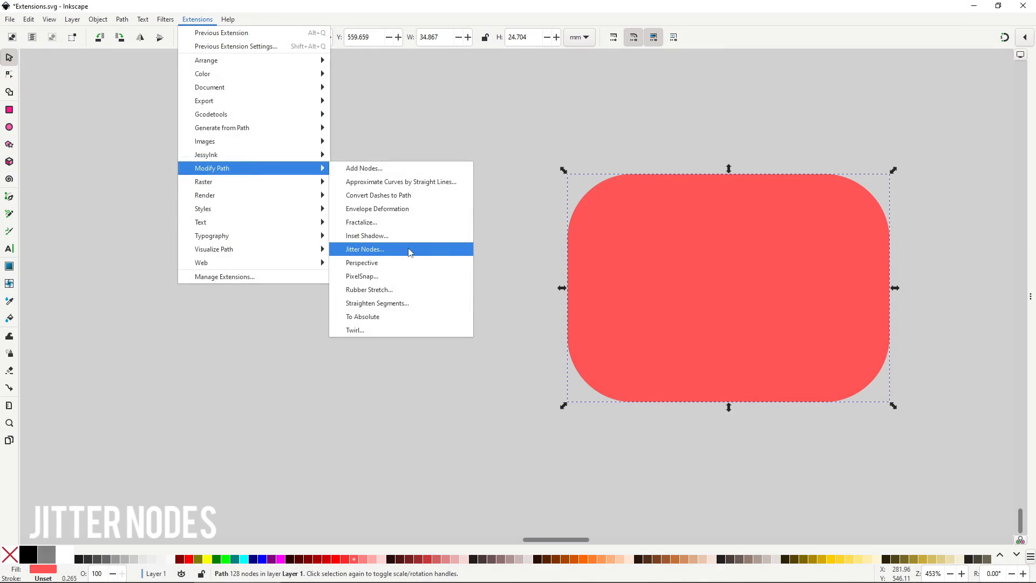
Step: Apply Jitter Nodes to the red rounded rectangle using the live preview
click(365, 249)
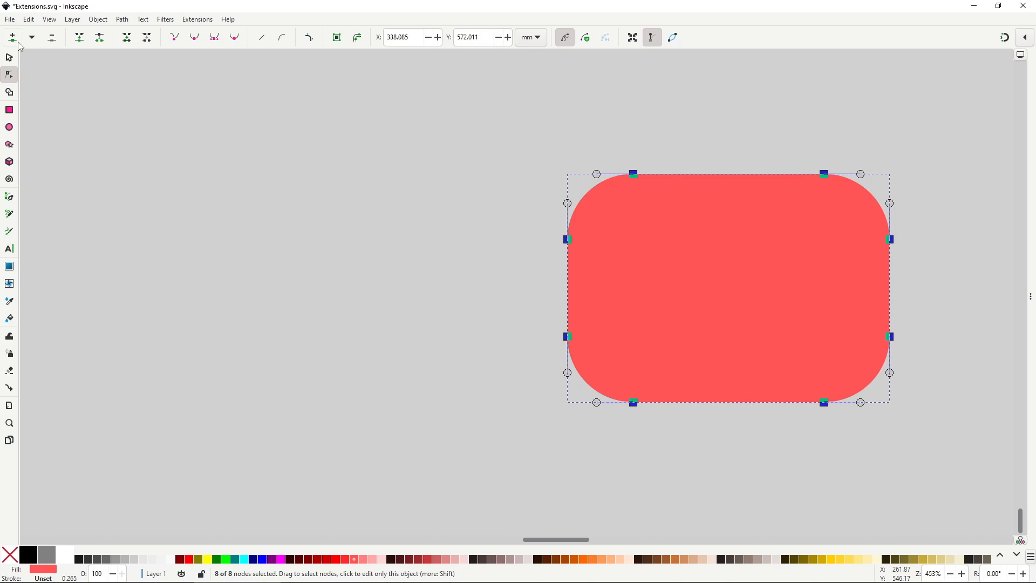
click(11, 36)
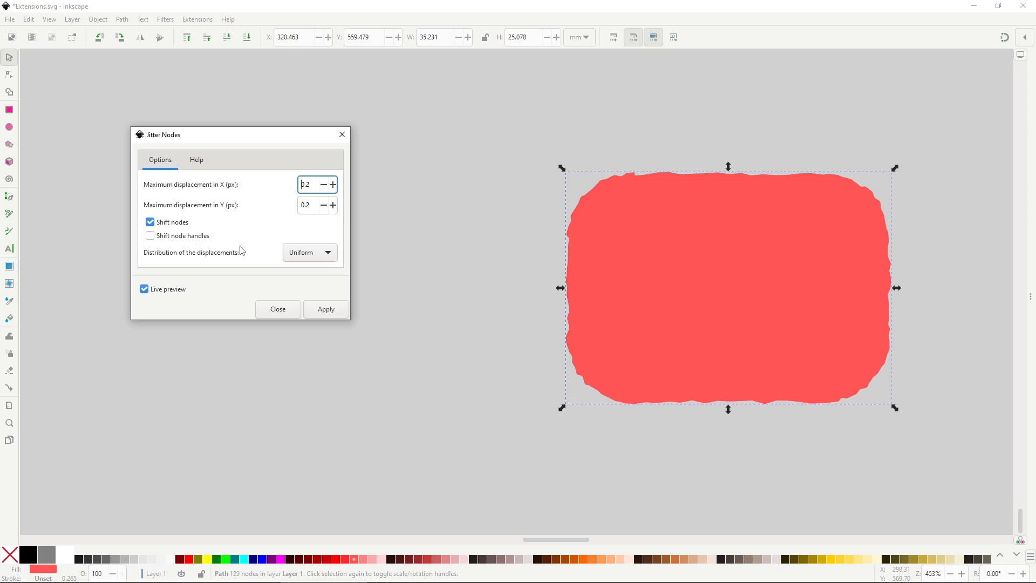
click(150, 235)
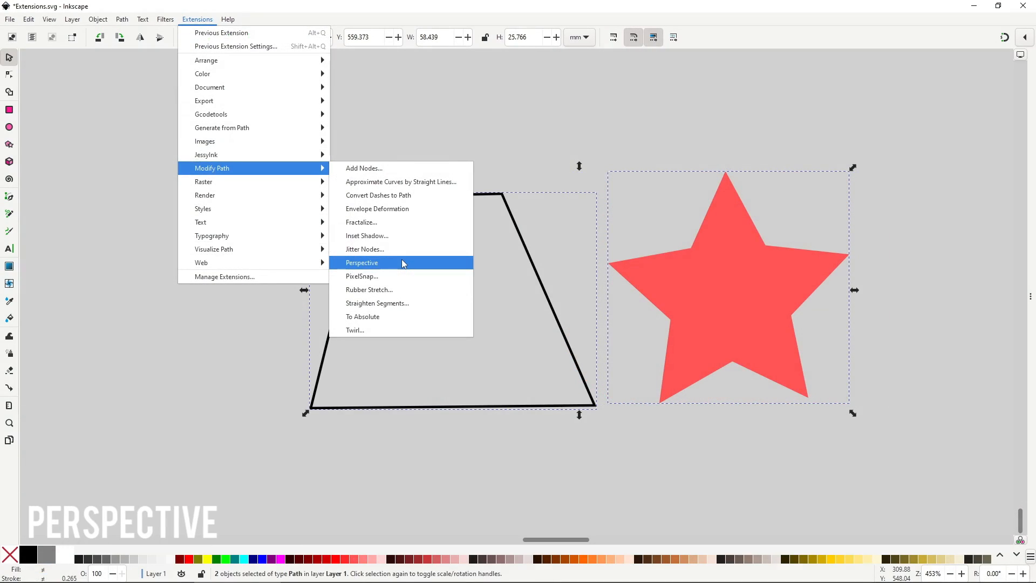
Step: Run Perspective on the red star with the trapezoid outline, then select the black square
click(362, 262)
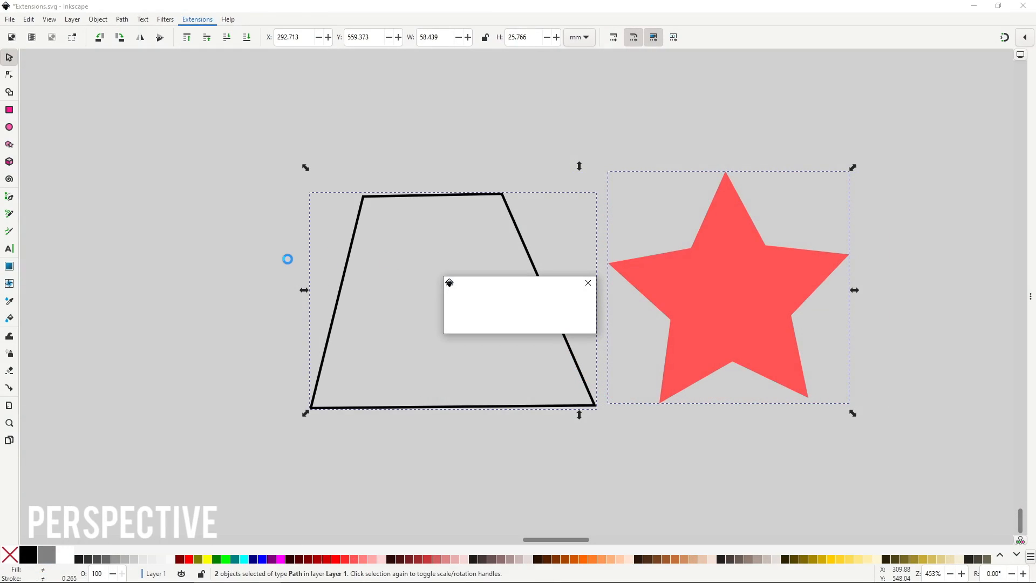
click(587, 283)
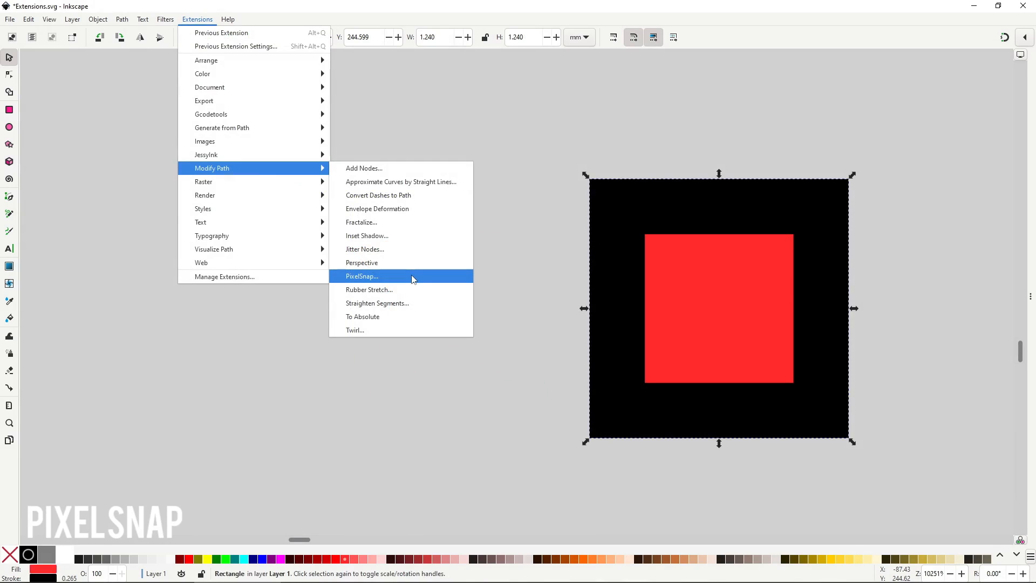
Step: Toggle PixelSnap's live preview on and off twice to compare the black square
click(362, 276)
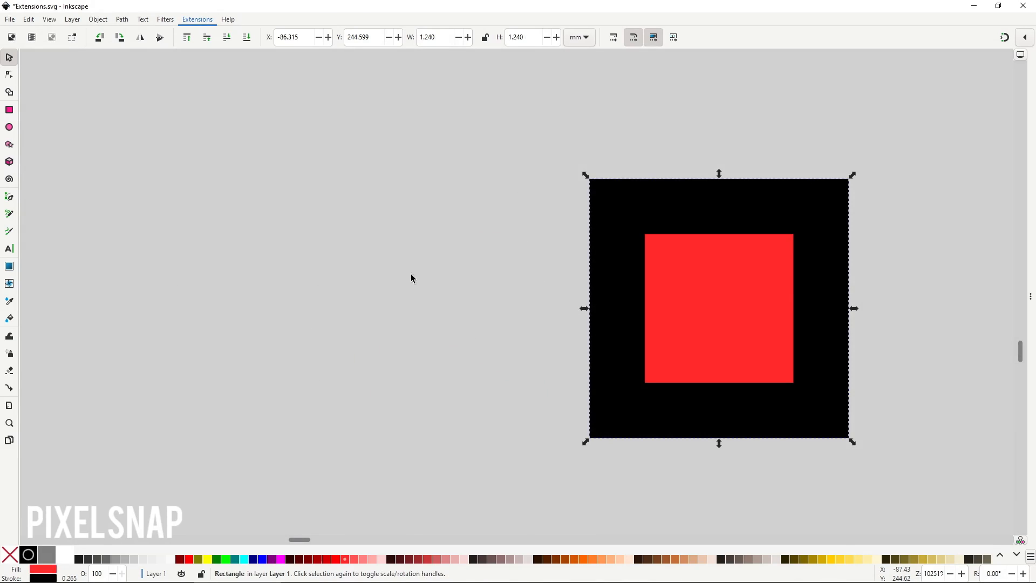
click(196, 19)
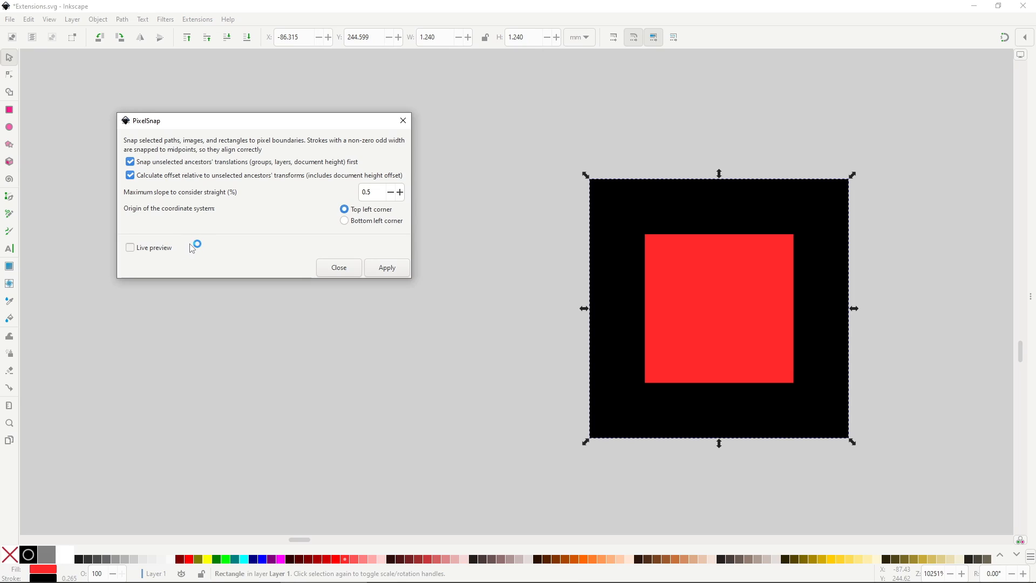
click(129, 247)
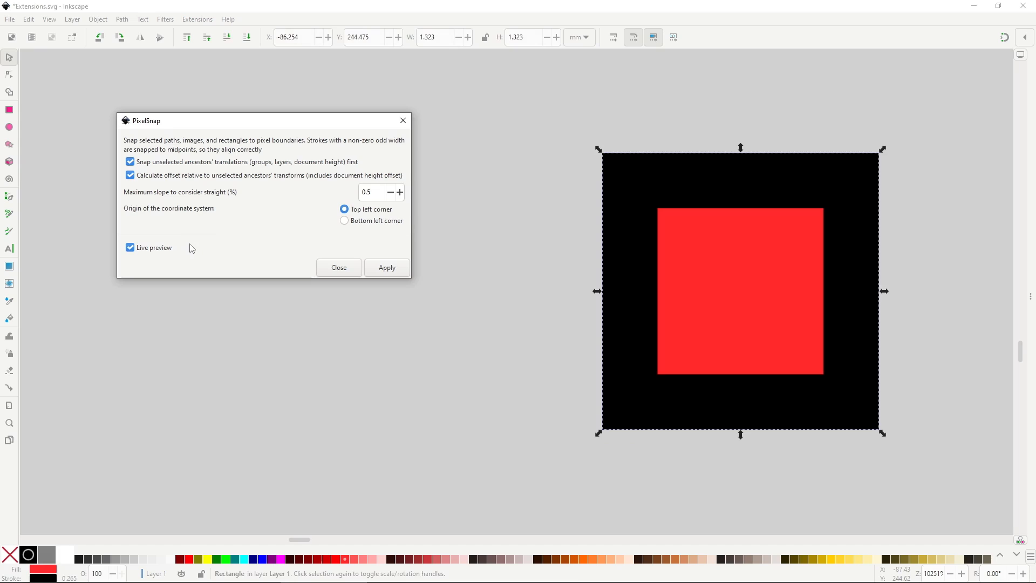
click(130, 247)
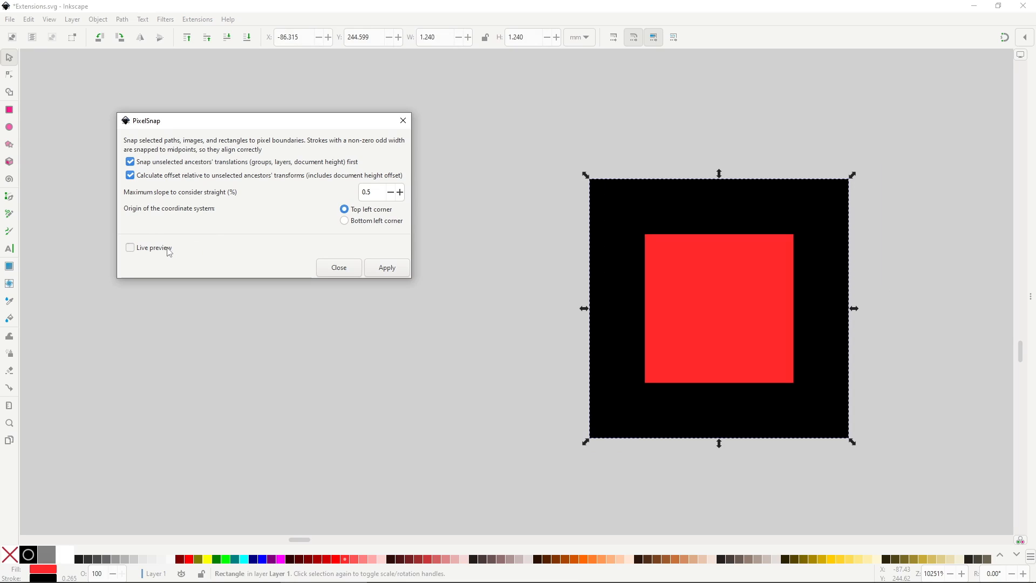
click(130, 247)
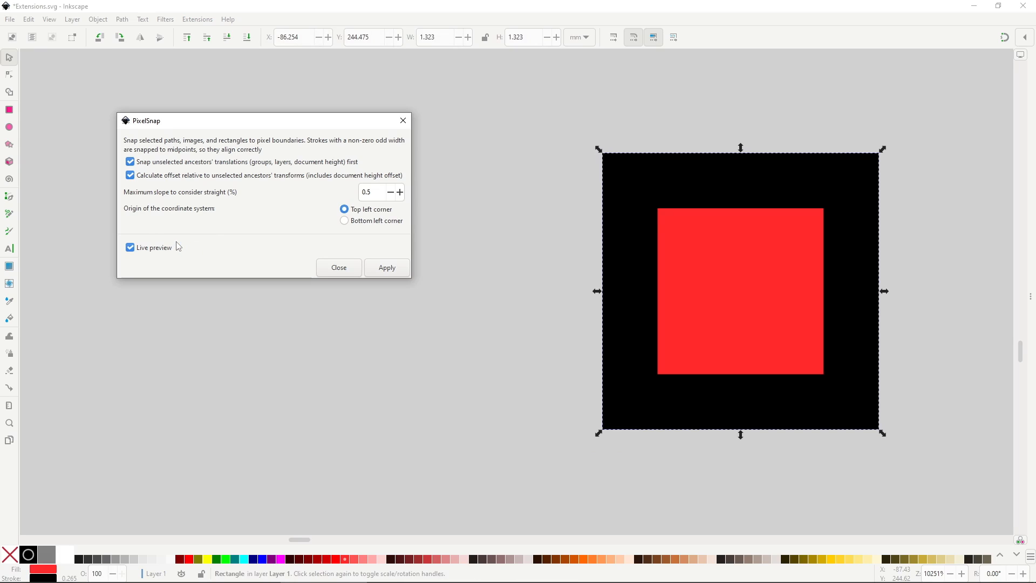
click(129, 247)
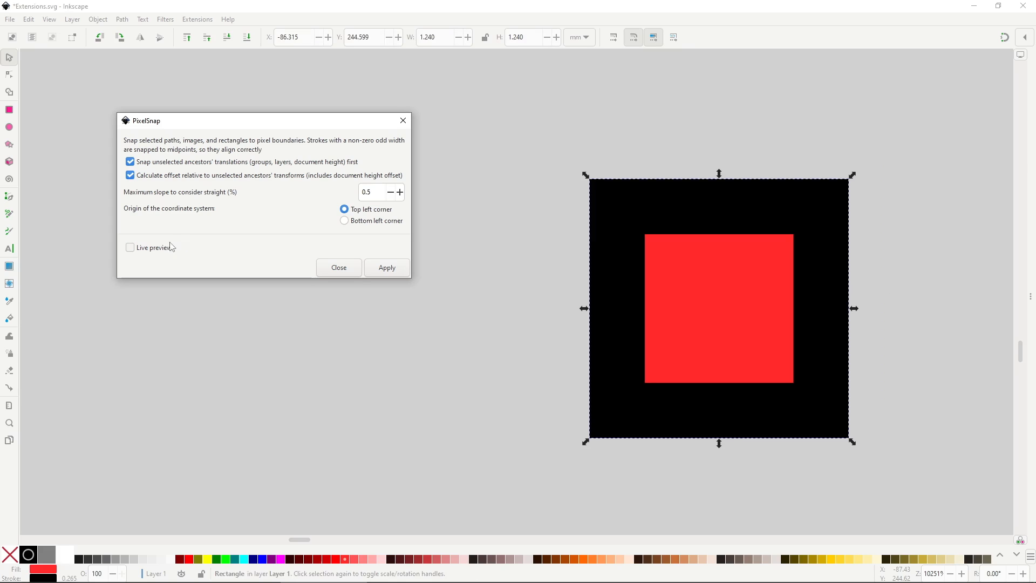
mouse_move(177, 243)
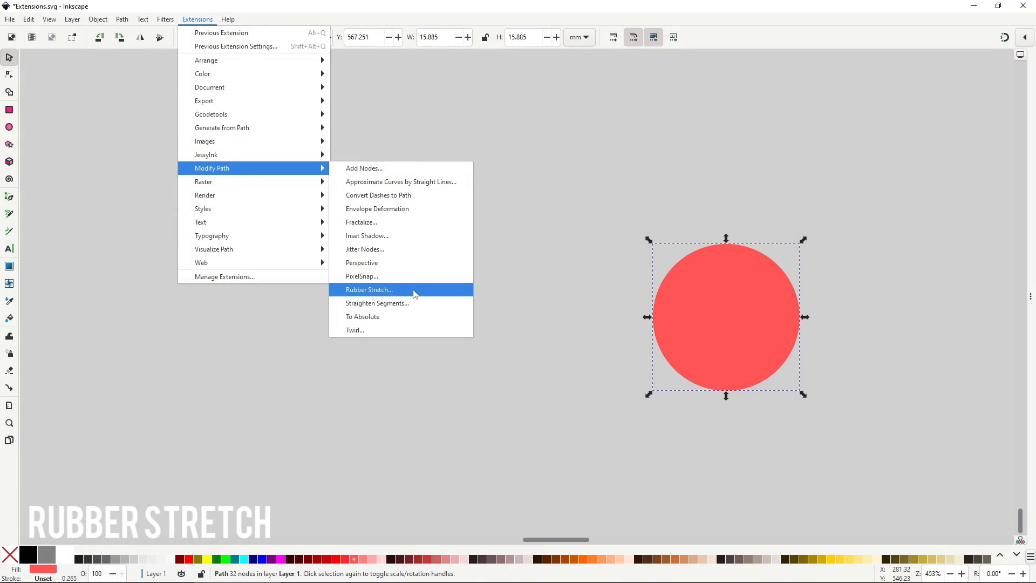
Step: Rubber-stretch the red circle with Live preview on and Strength set to 45
click(369, 289)
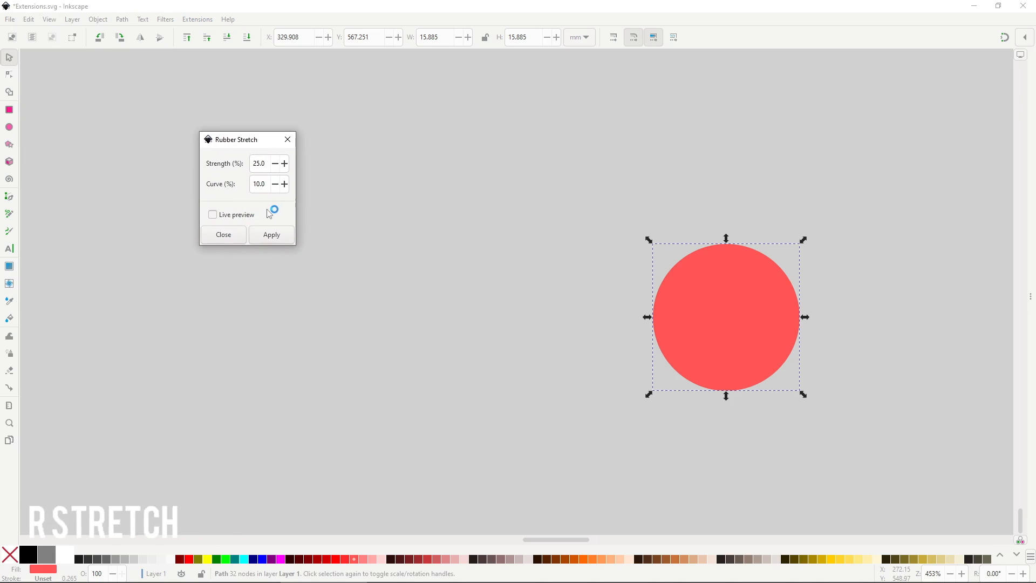
click(213, 214)
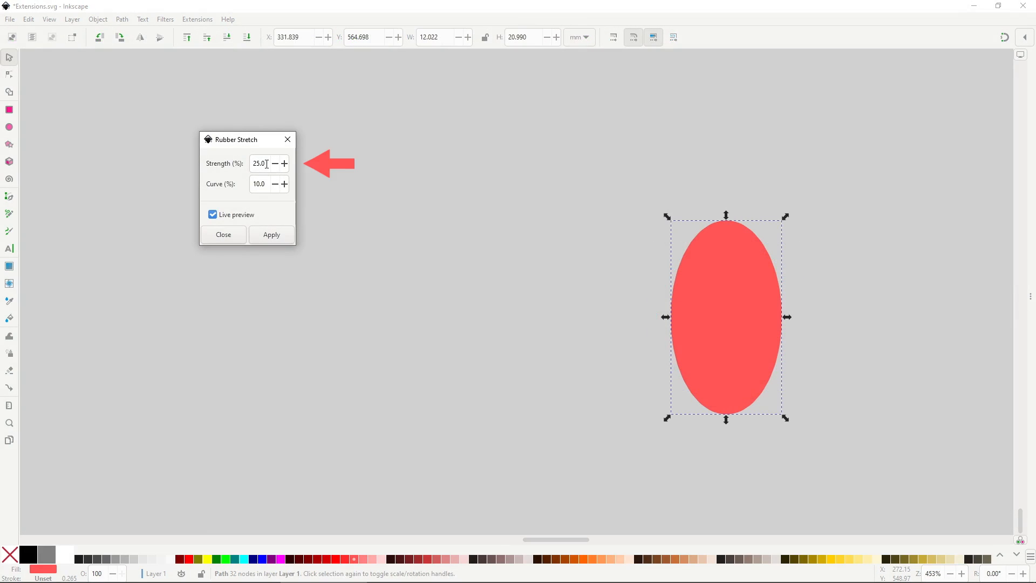
text(45)
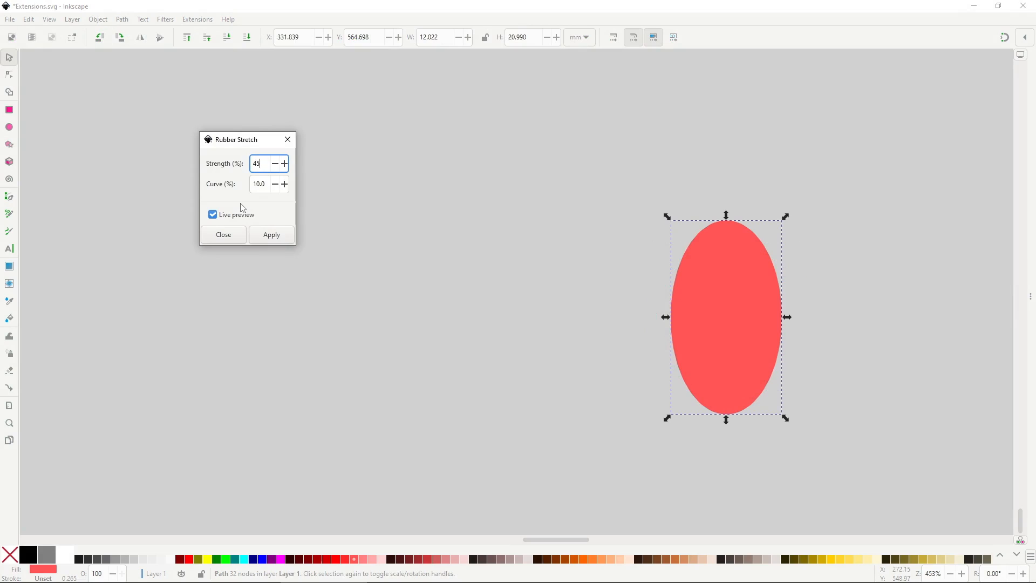
click(259, 184)
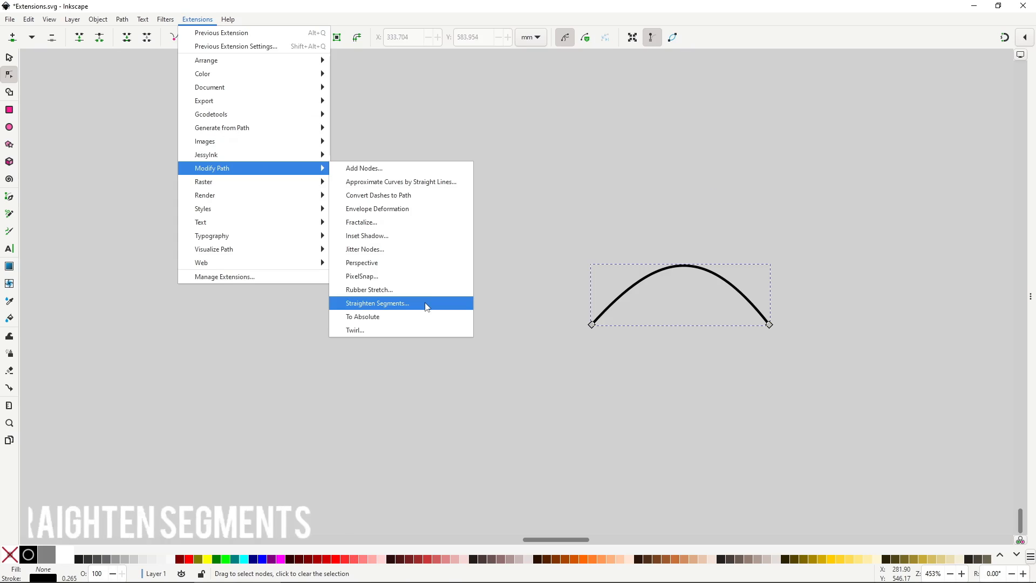
Step: Preview Straighten Segments on the arc at 0, 100, then 50 percent, with Behavior 1
click(377, 303)
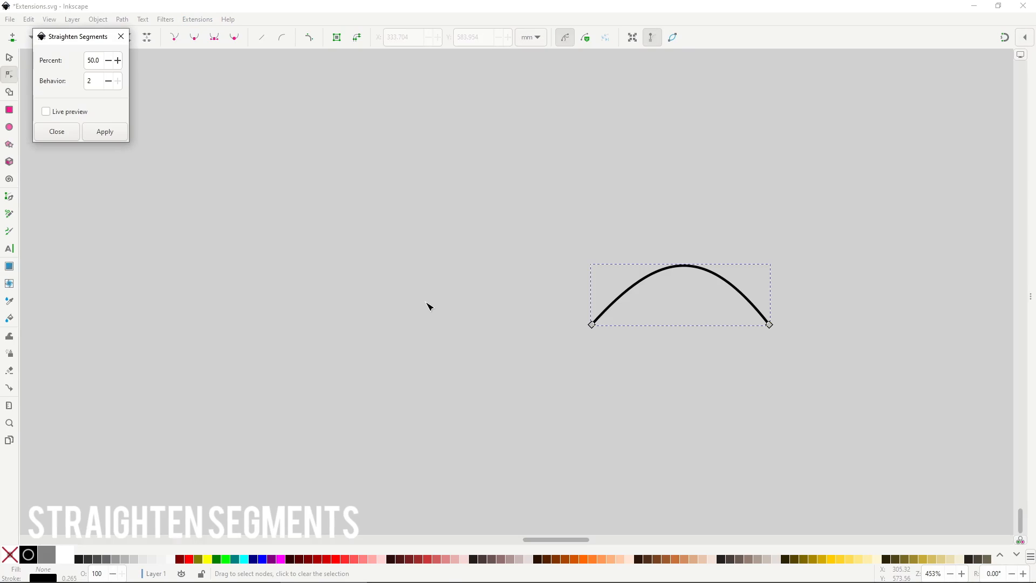
drag(79, 36, 230, 144)
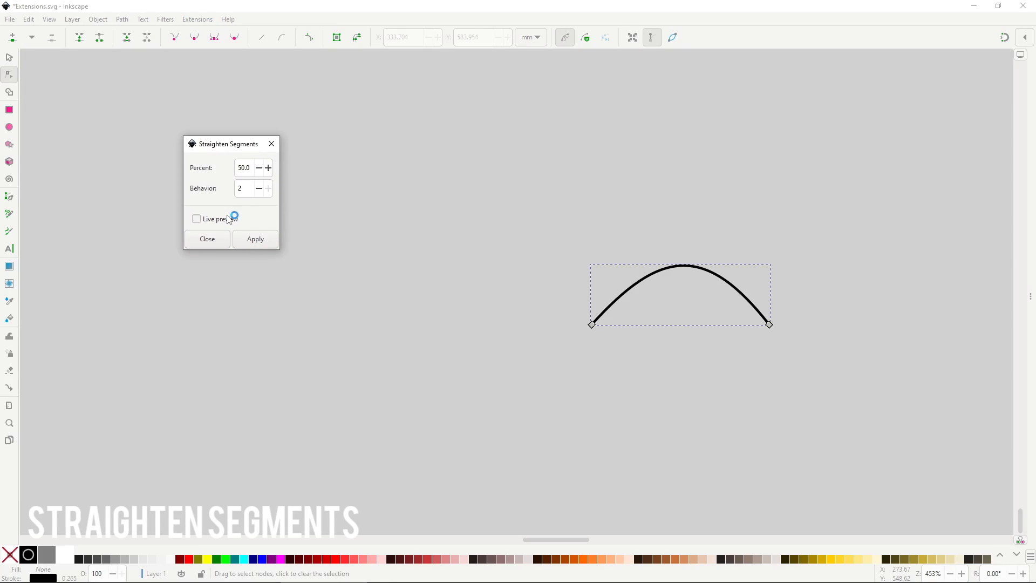
click(195, 218)
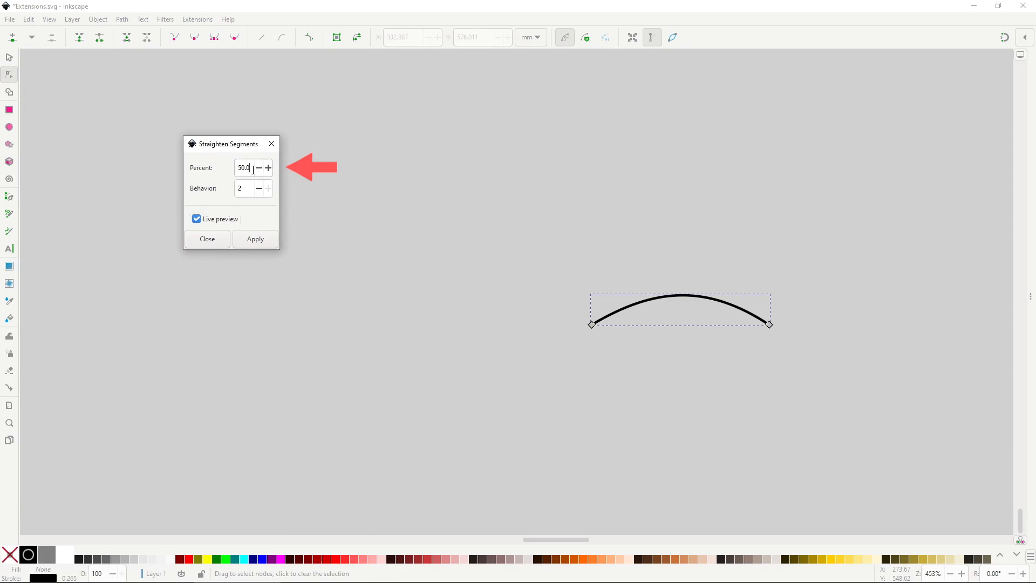
text(0.0)
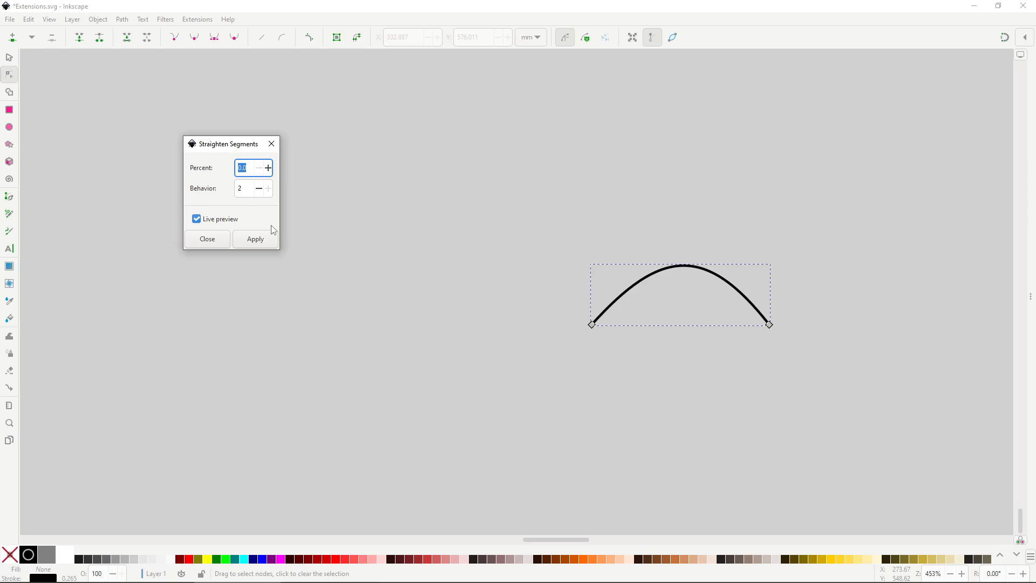
text(100.0)
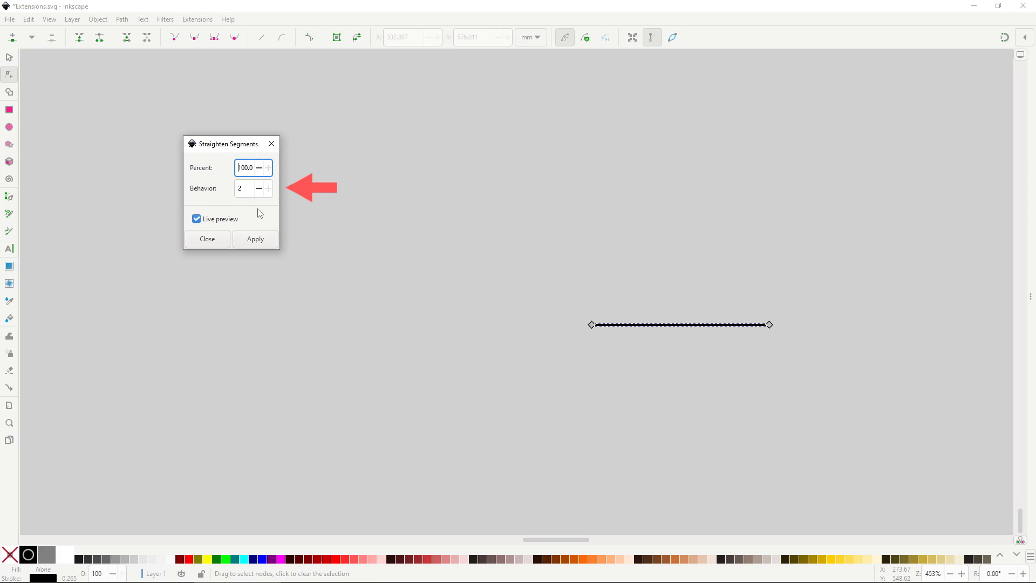
text(50.0)
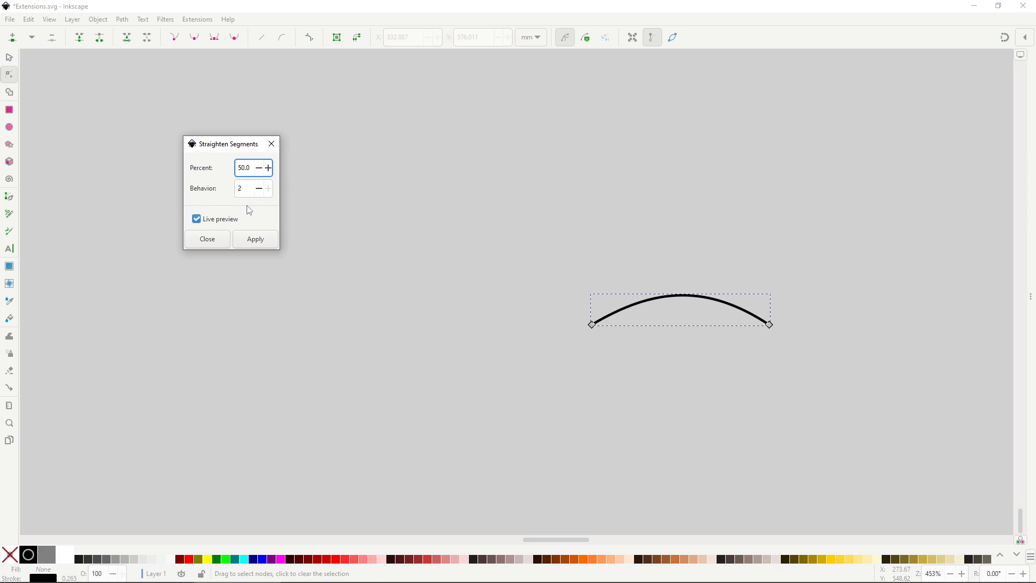
click(243, 188)
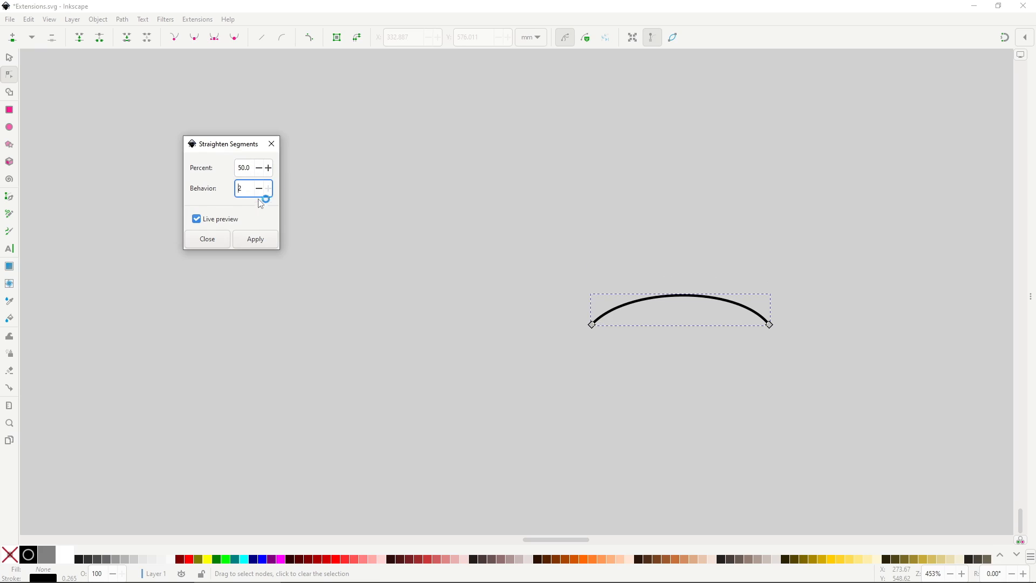
click(257, 188)
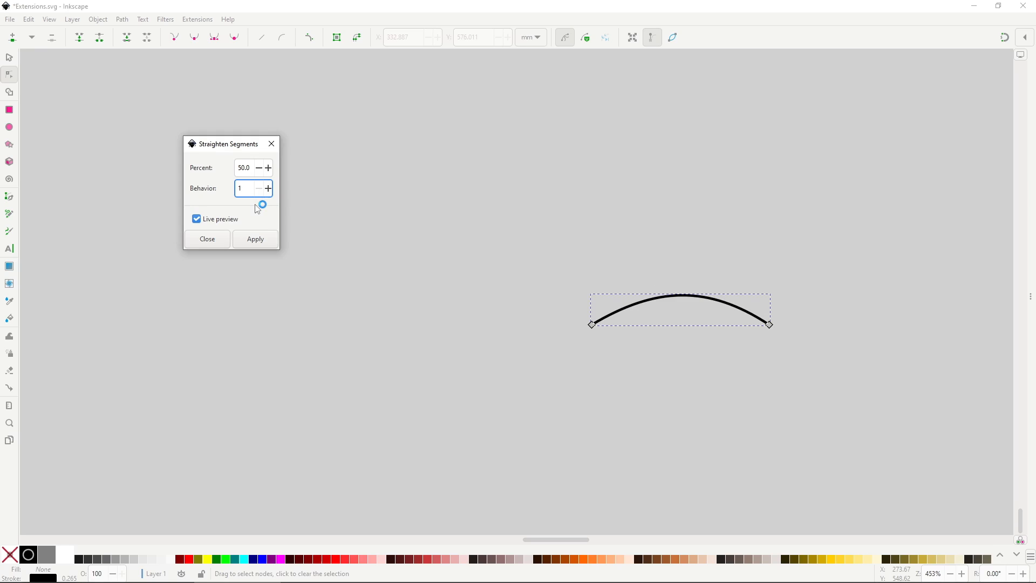
click(197, 19)
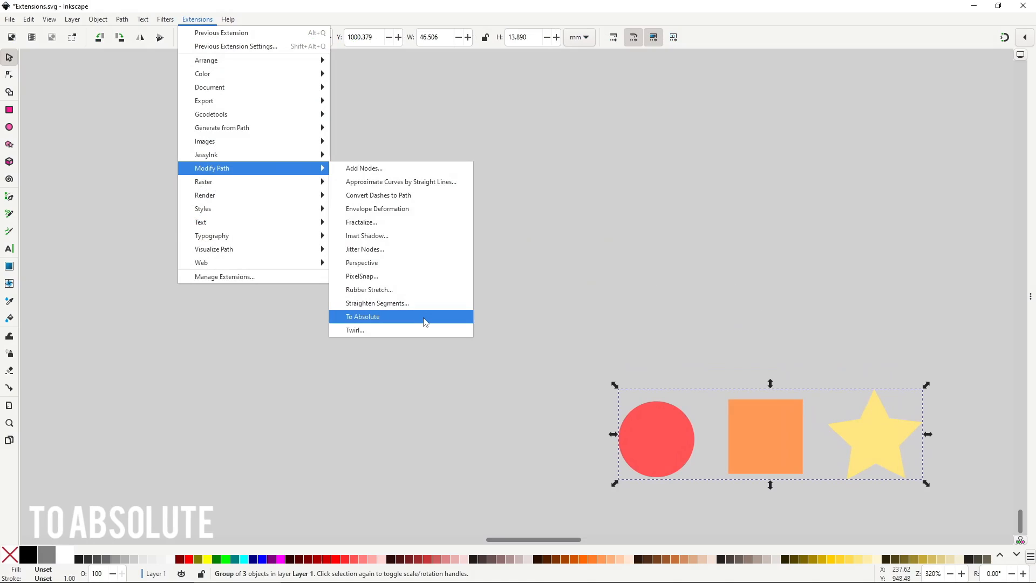
Step: Apply To Absolute to the grouped red circle, orange square and yellow star
click(362, 317)
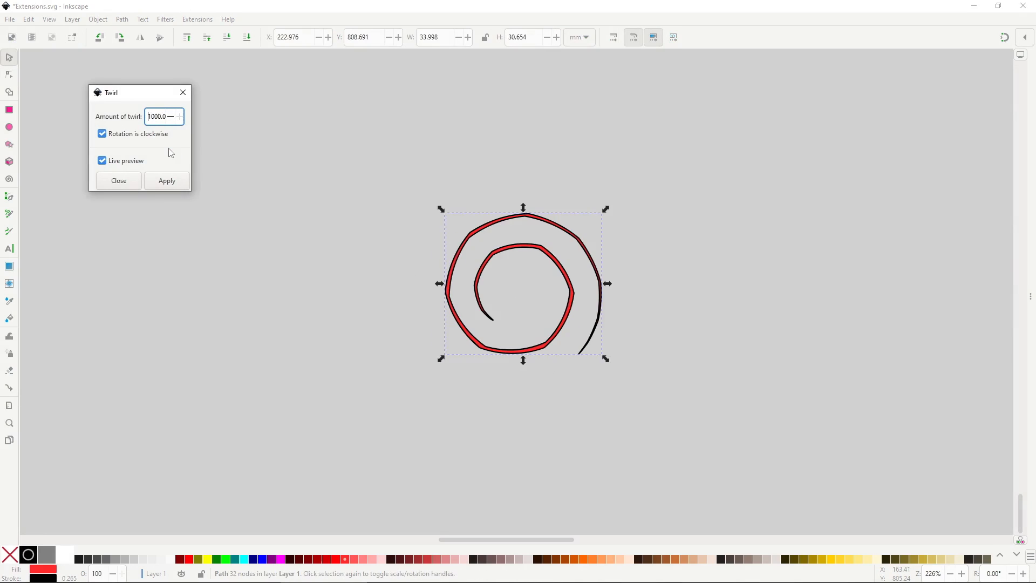
Step: Untick 'Rotation is clockwise' so the 1000-amount twirl spirals counterclockwise
click(102, 133)
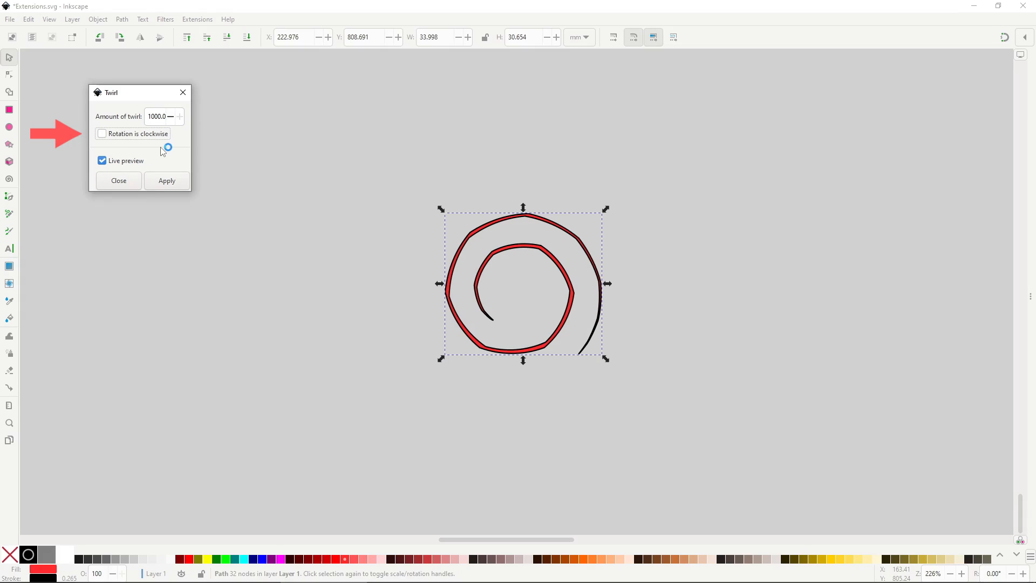